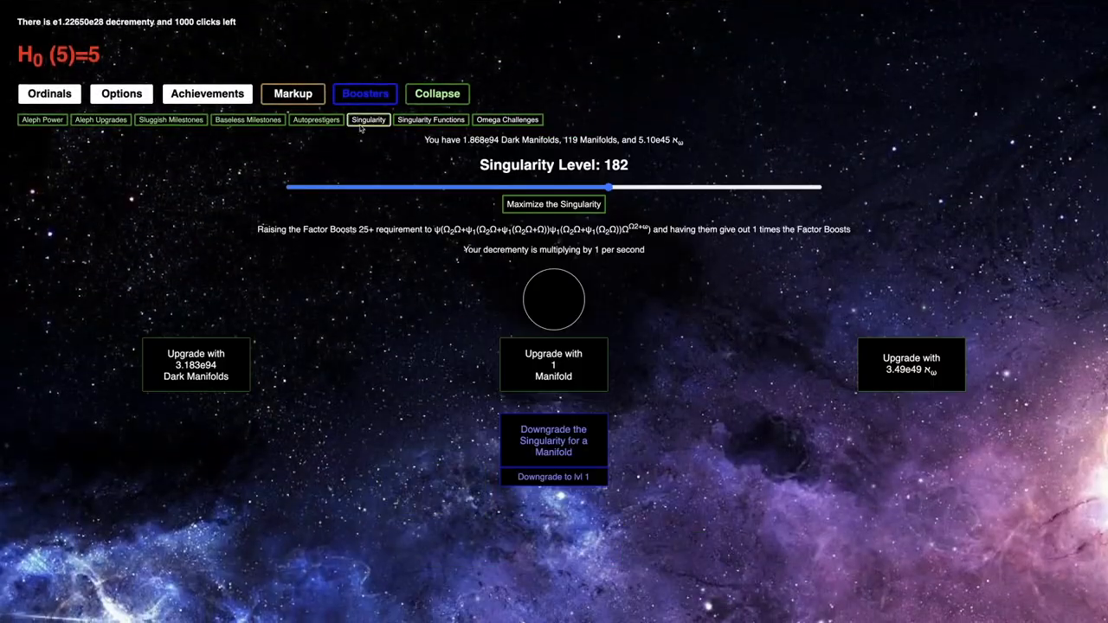
Downgrade the Singularity to level 1, raising Manifolds to 300
left_click(553, 477)
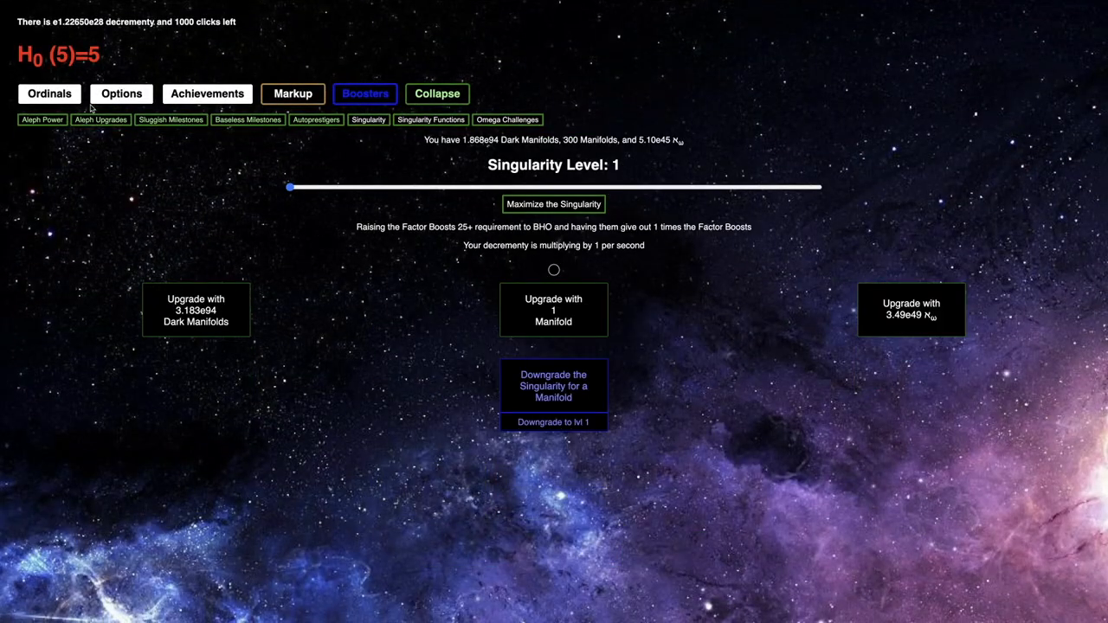
left_click(293, 94)
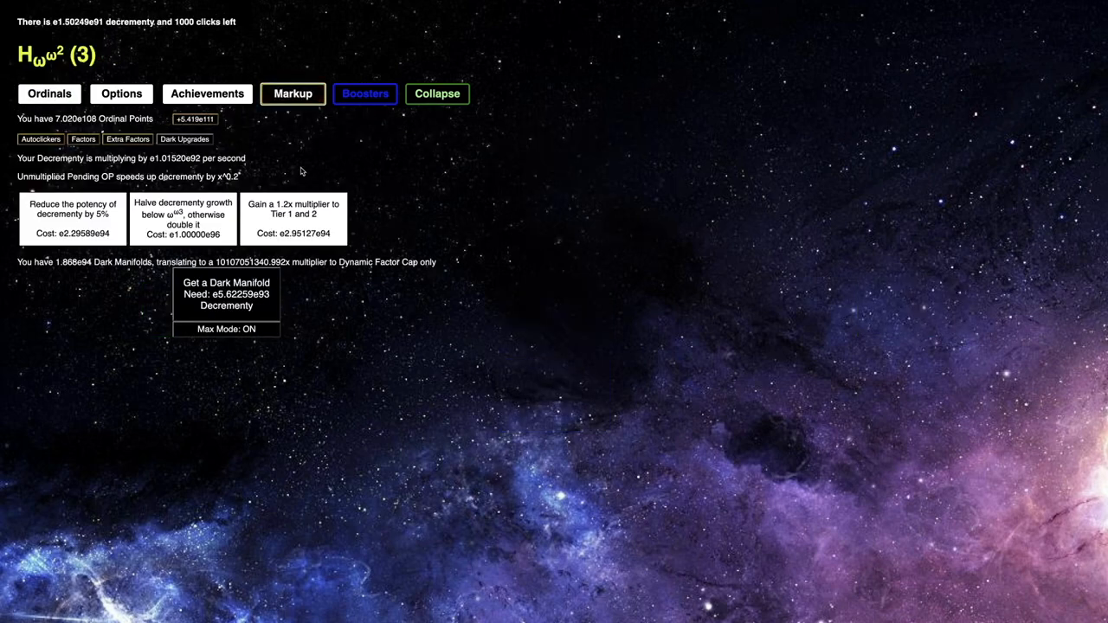
left_click(437, 93)
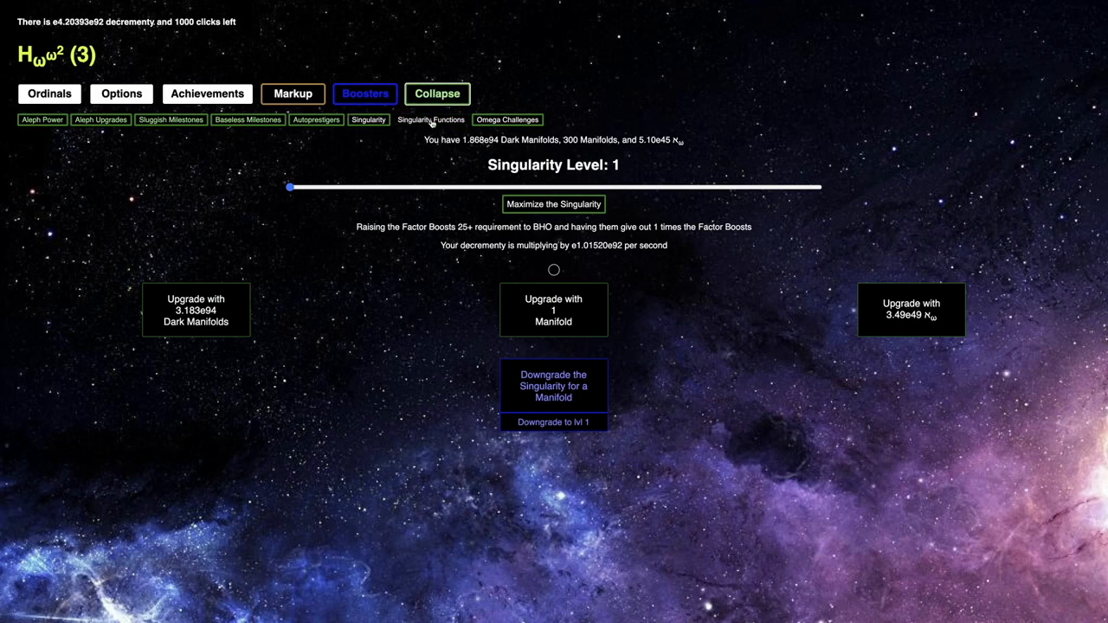
Review the dark upgrades, Dynamic Factor stats and the Omega Challenges list
left_click(507, 120)
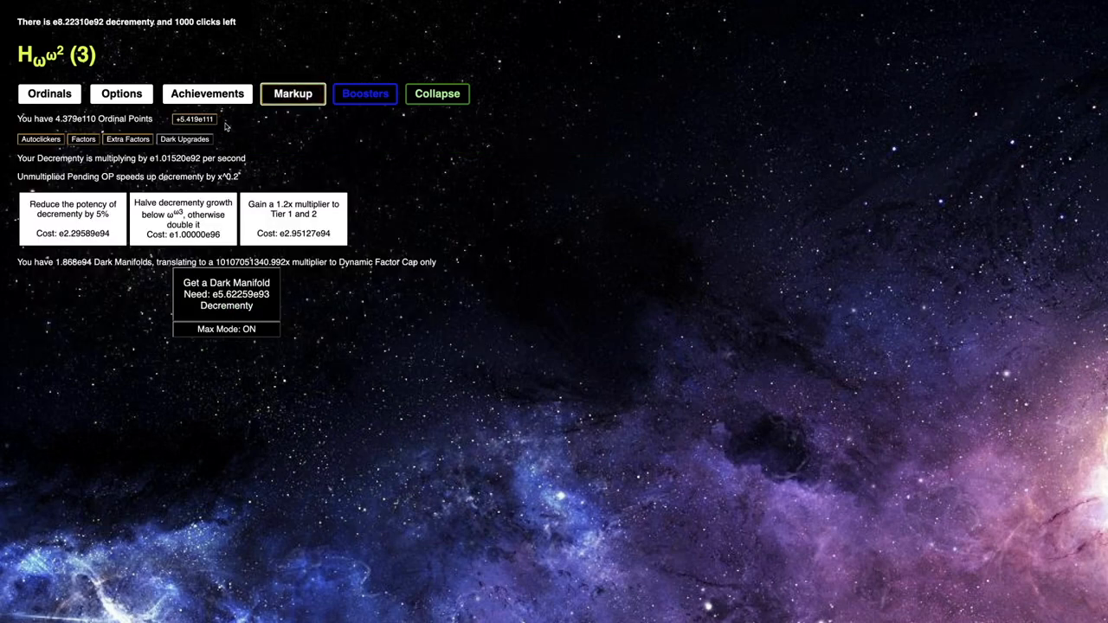
left_click(127, 139)
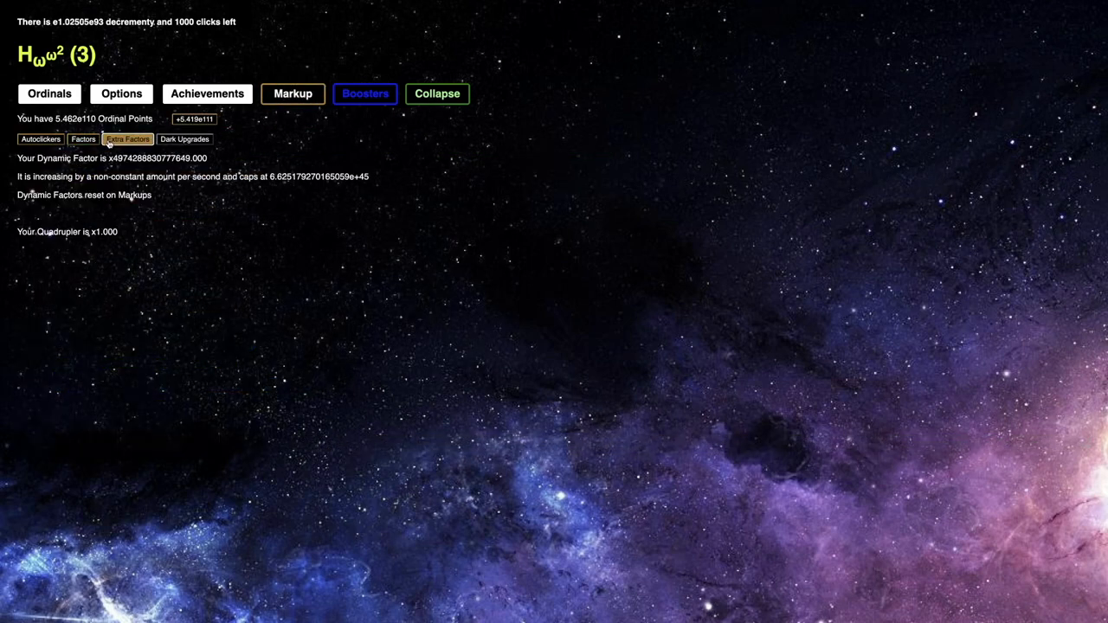
left_click(185, 139)
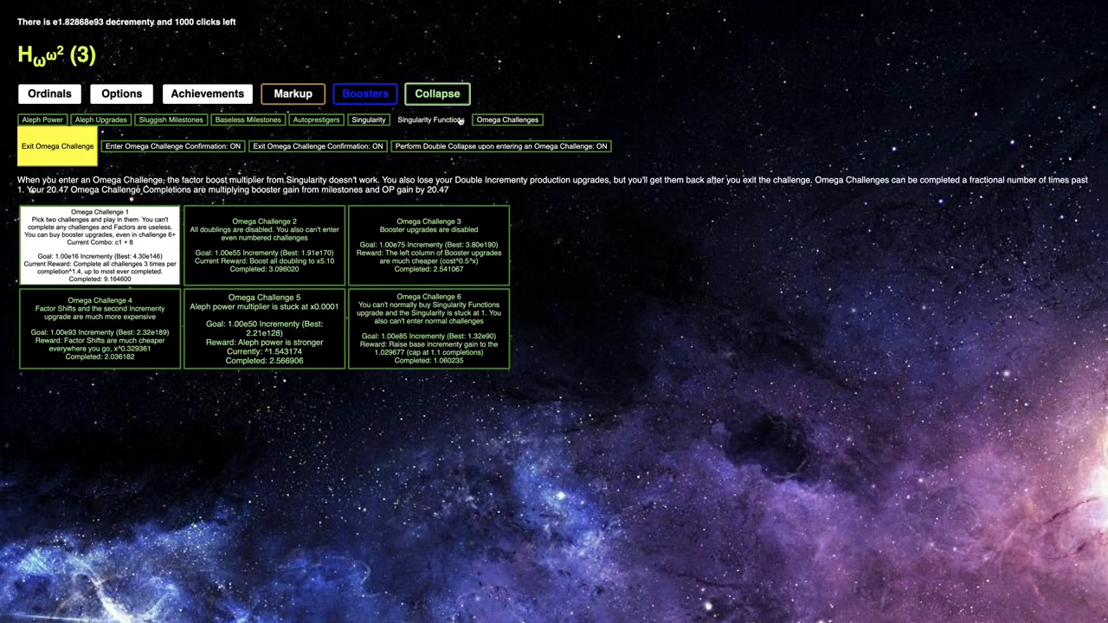
Browse the Singularity and dark upgrade screens while Dark Manifolds climb to 3.158e94
left_click(367, 119)
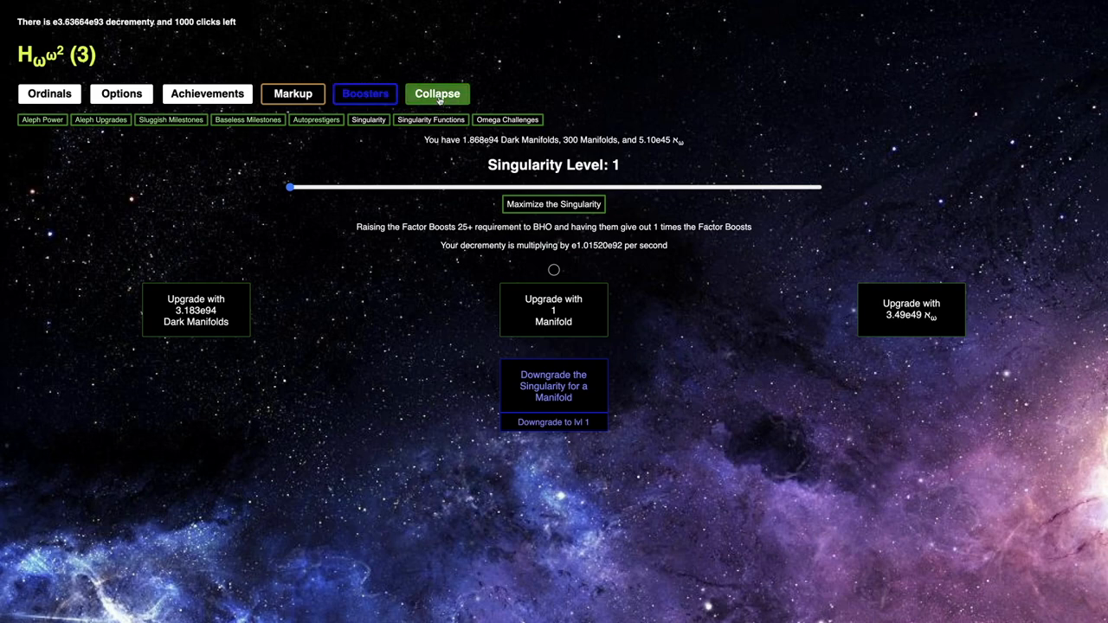
left_click(293, 94)
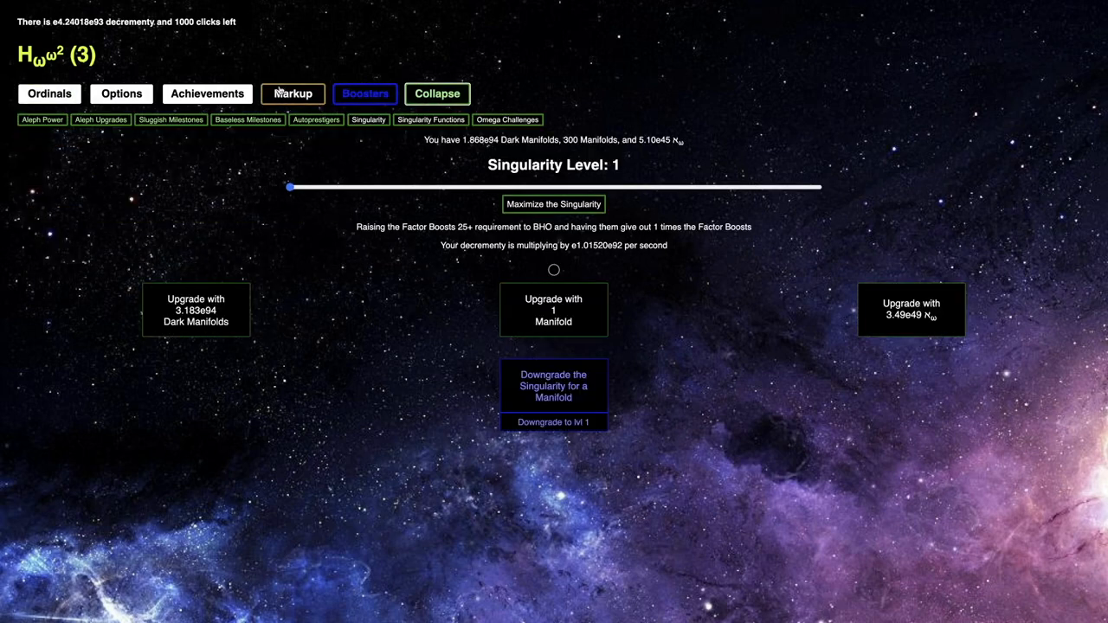
left_click(293, 93)
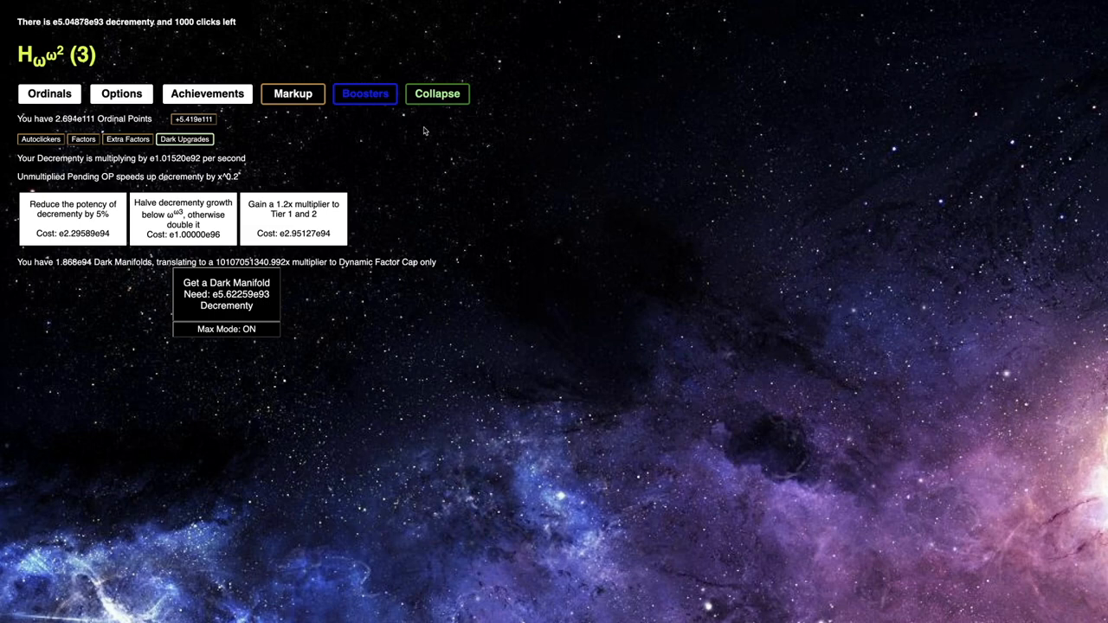
left_click(437, 93)
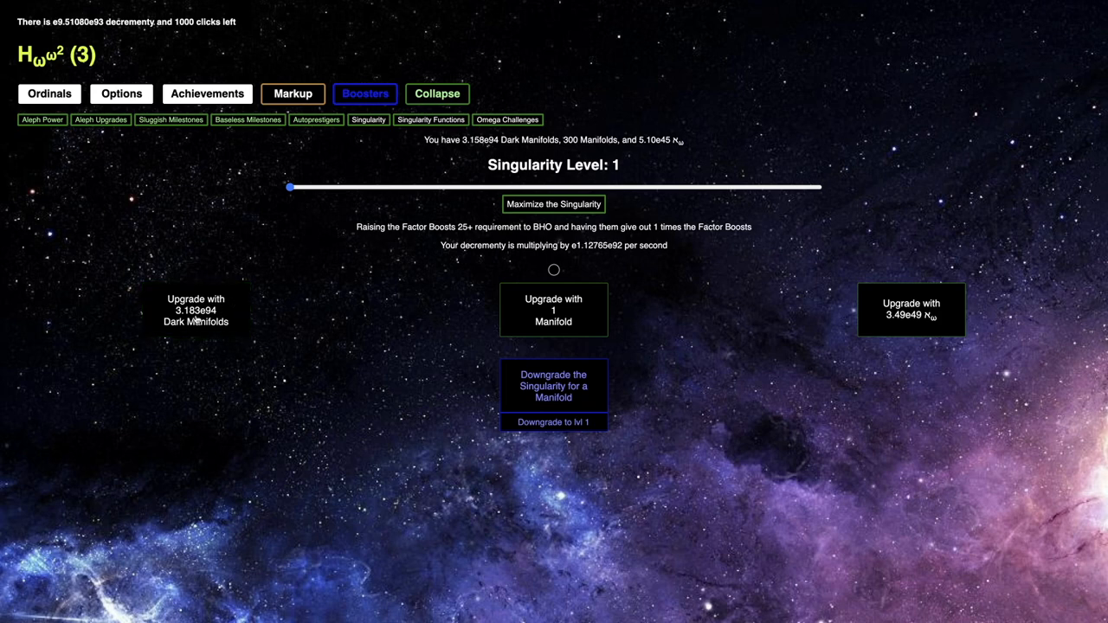
Buy a Manifold with Dark Manifolds and check the Markup screen
left_click(195, 321)
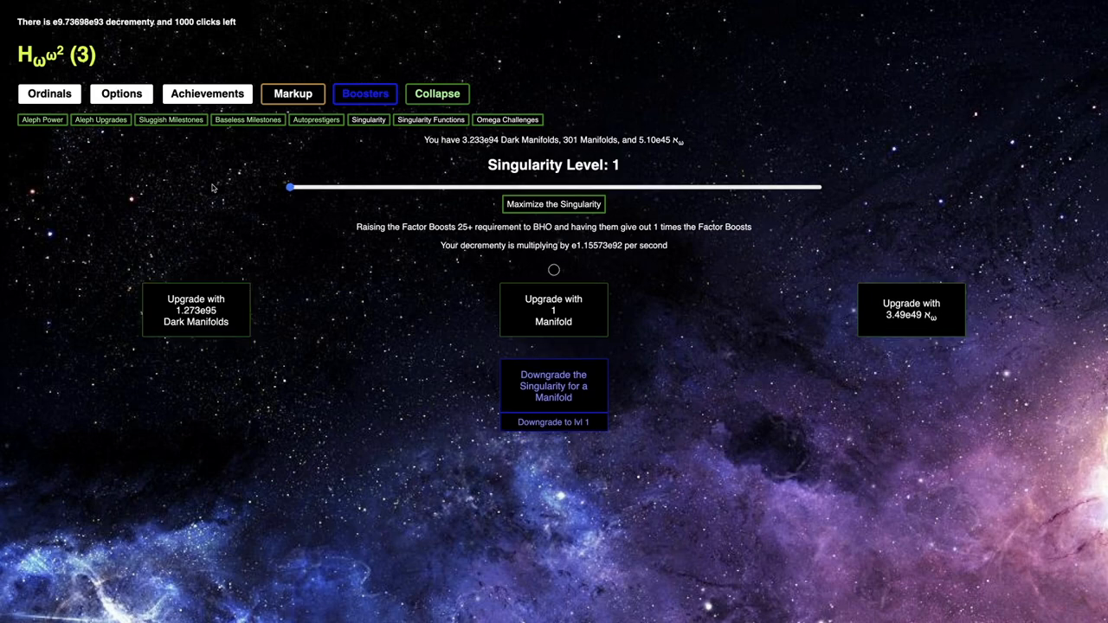
left_click(508, 120)
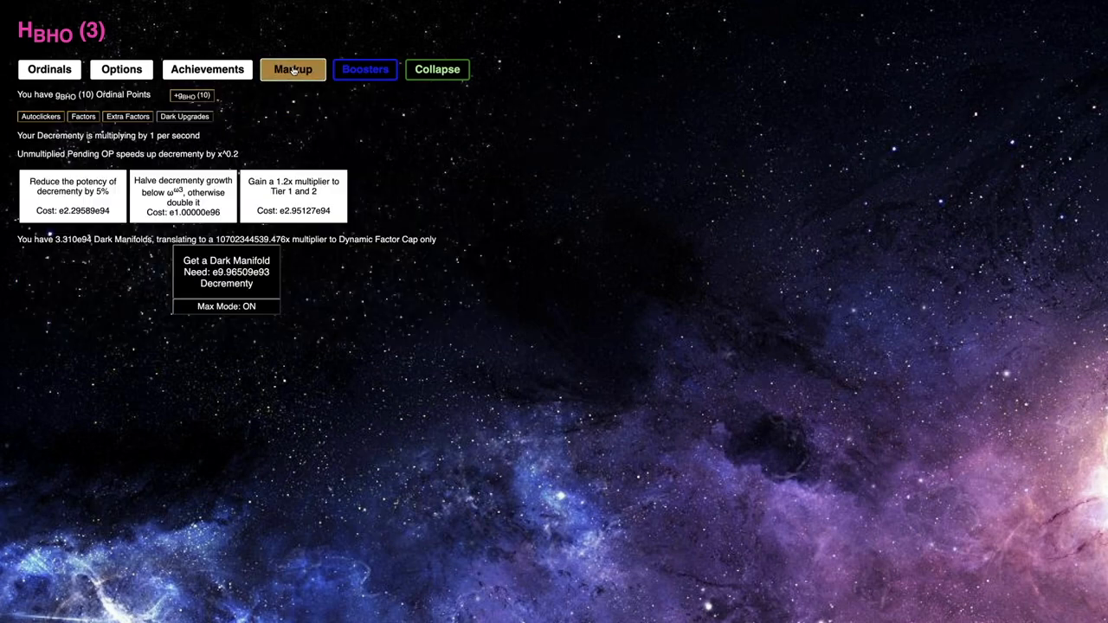
left_click(365, 69)
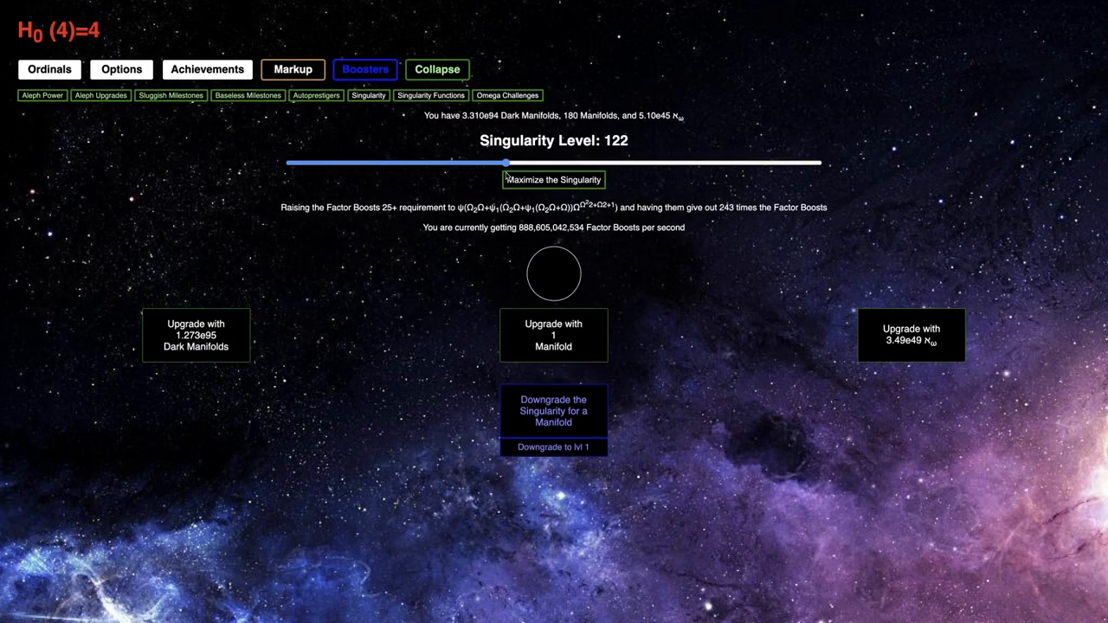
Raise the Singularity slider to level 178, leaving 124 Manifolds
left_click_drag(506, 163, 586, 163)
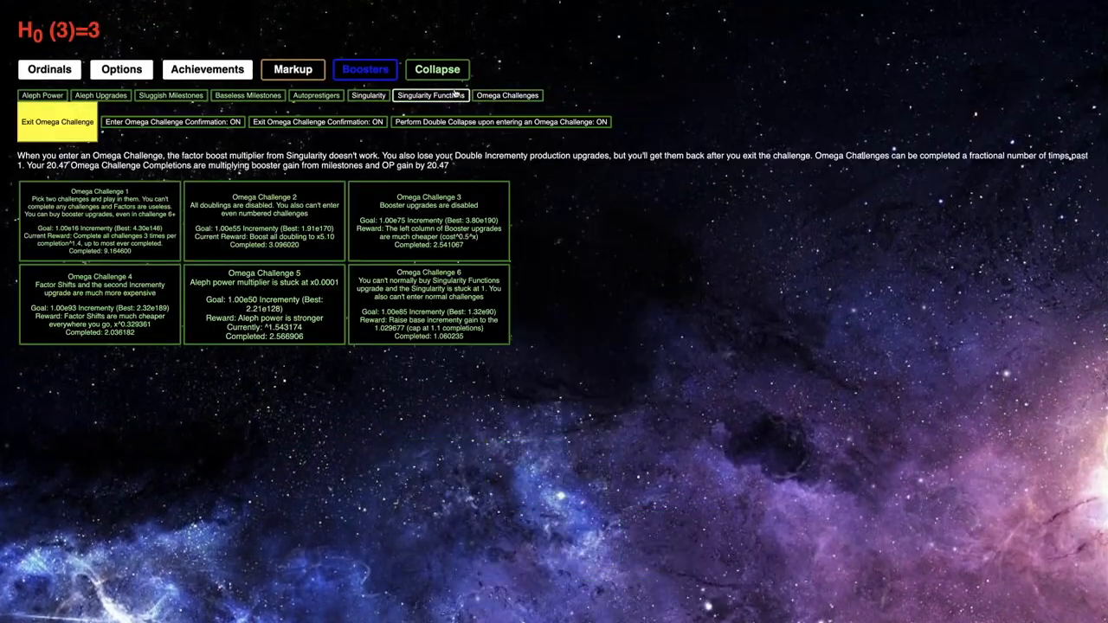
left_click(367, 96)
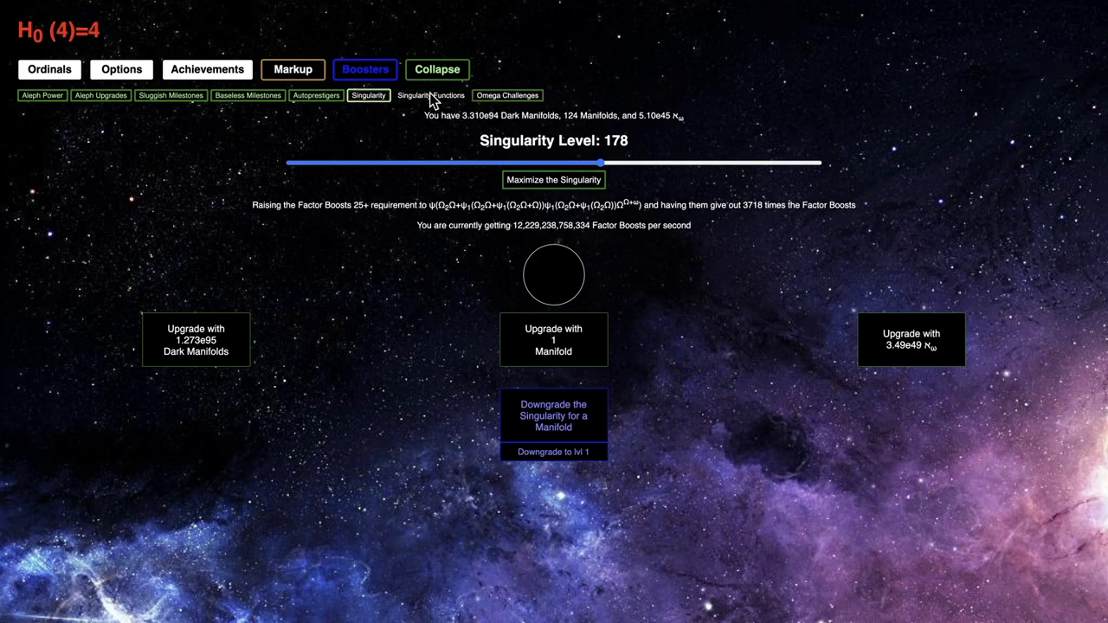
left_click(365, 69)
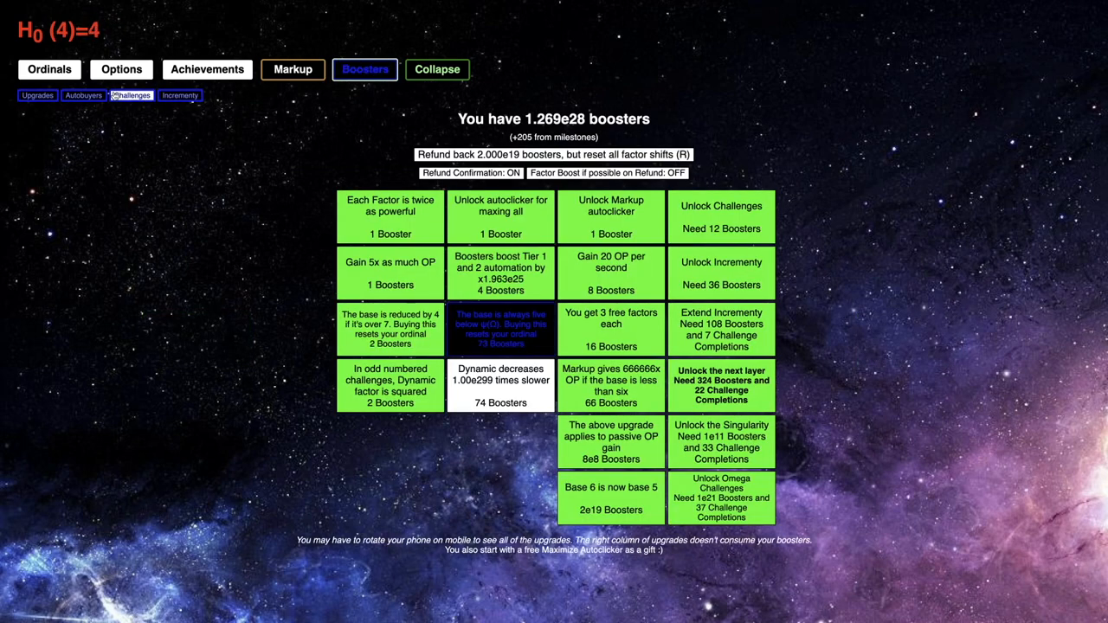
Distribute all Cardinals, lifting each aleph to 1.30e48, and glance at the Ordinals screen
left_click(129, 95)
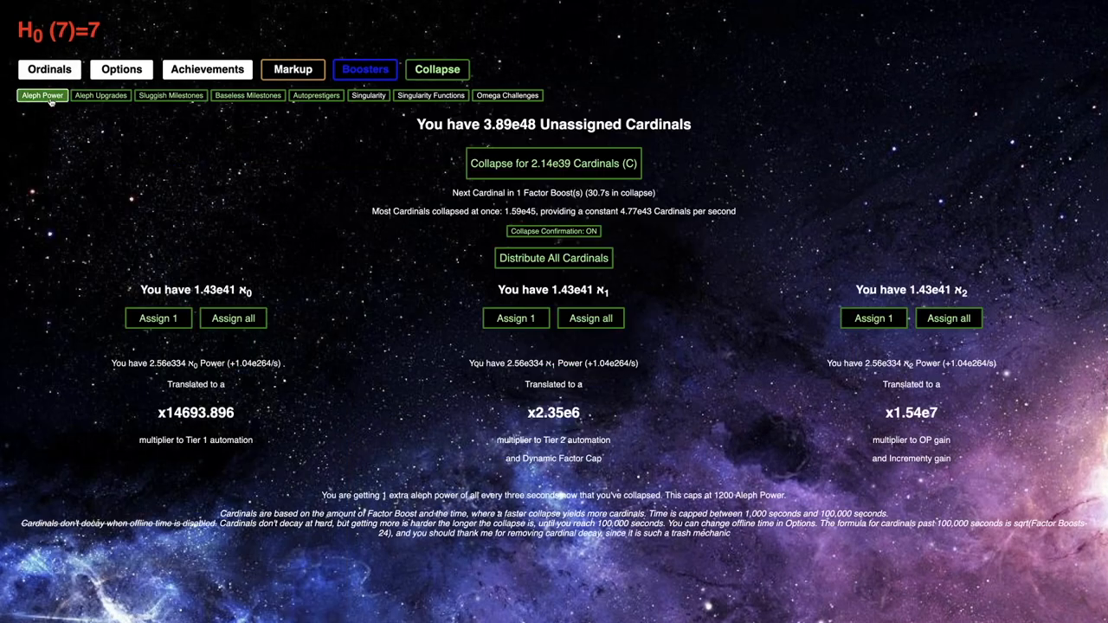
left_click(552, 258)
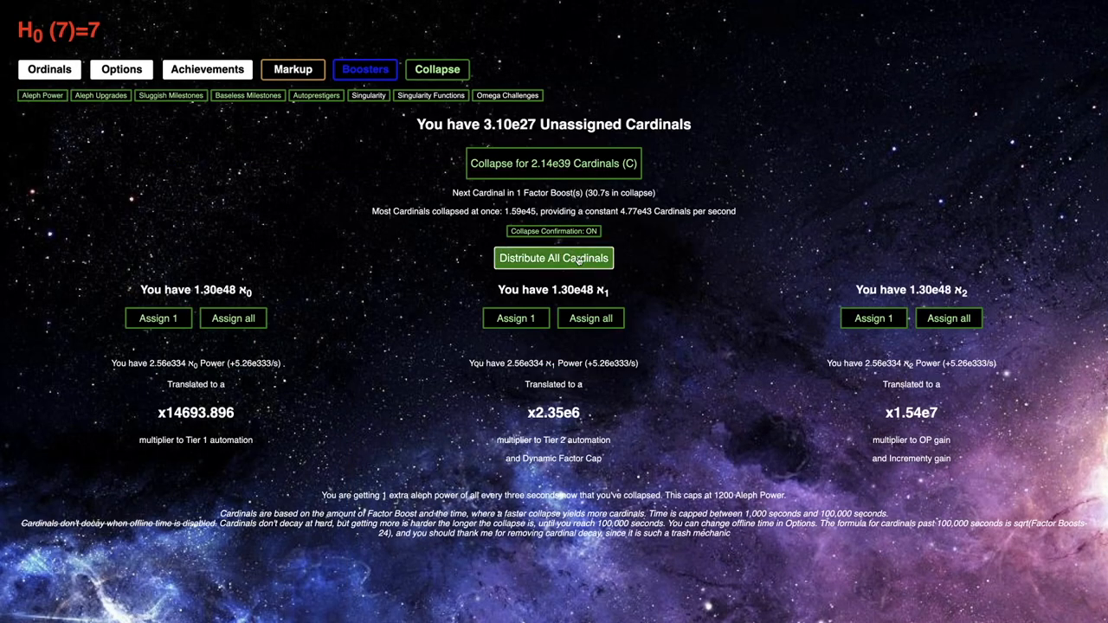
left_click(552, 258)
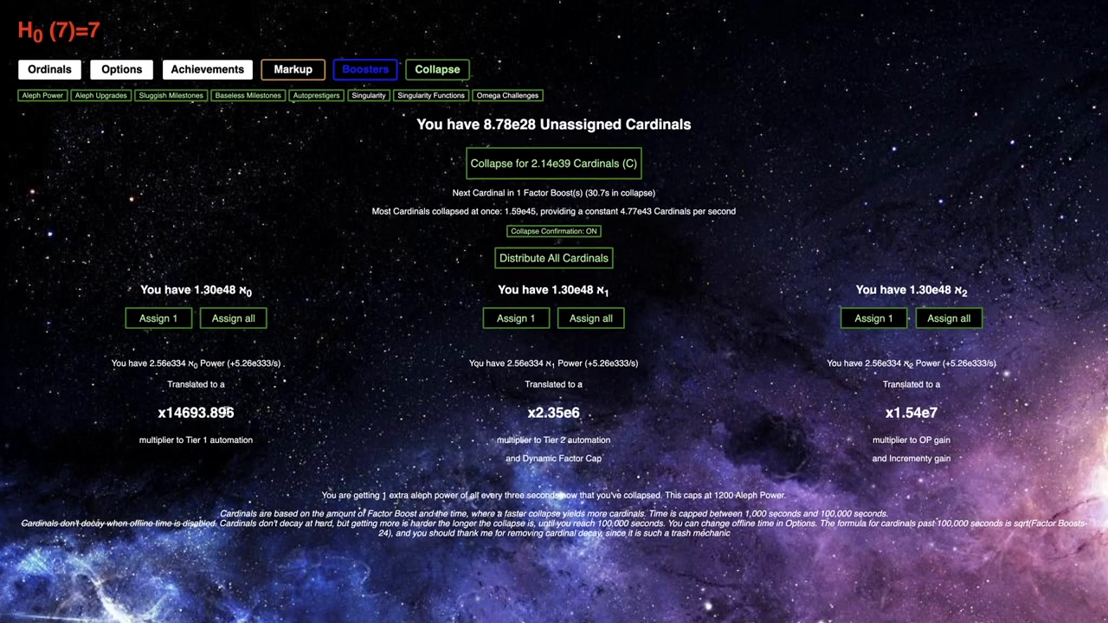
left_click(48, 69)
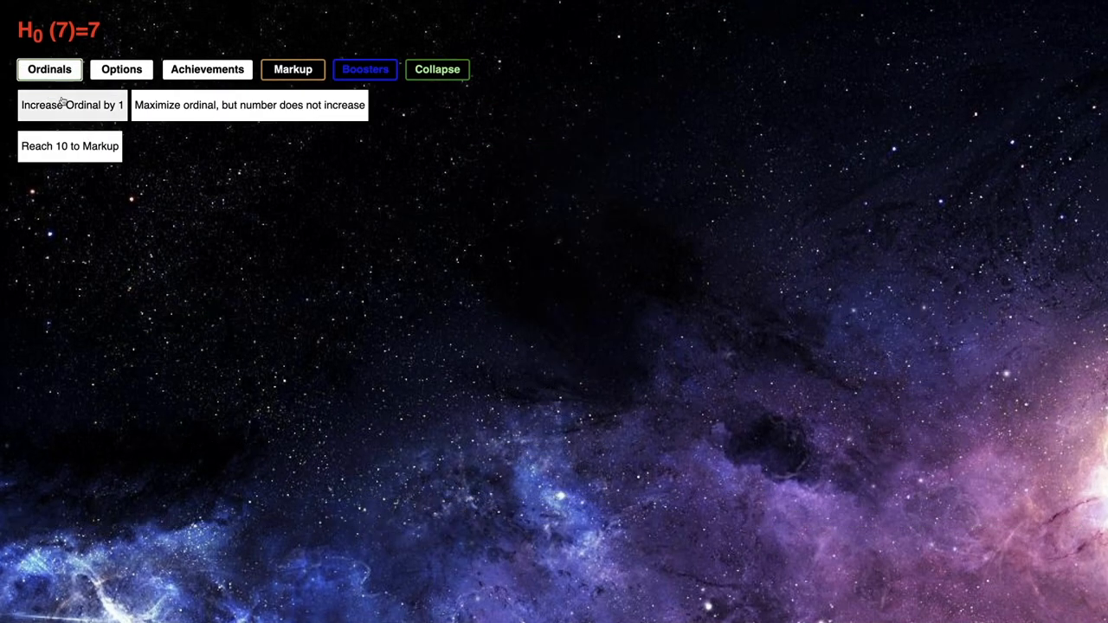
left_click(71, 107)
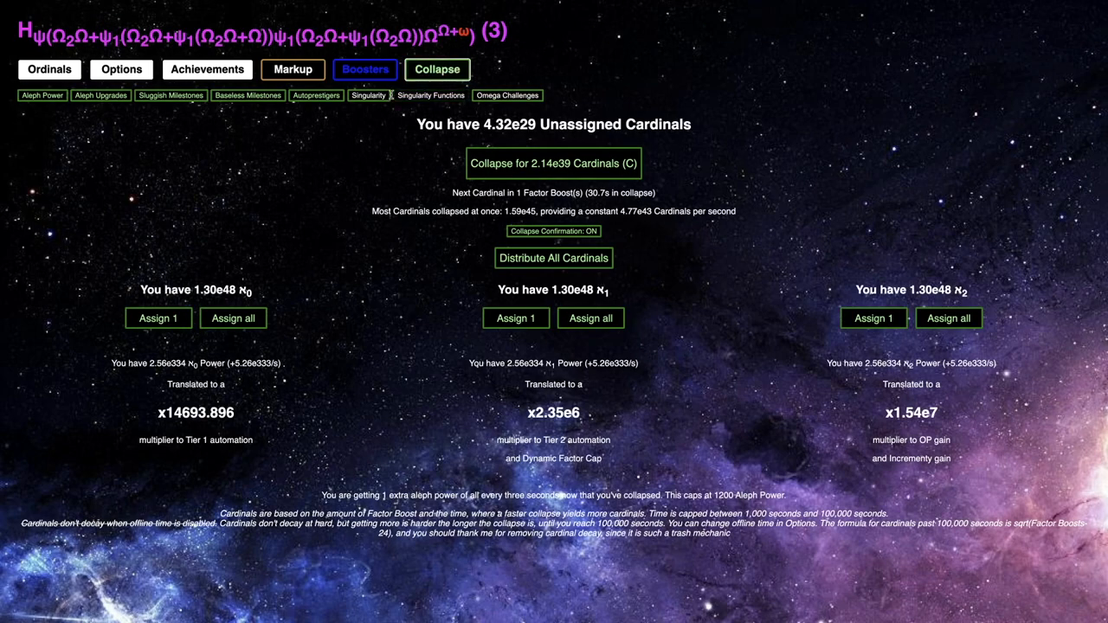
Raise and upgrade the Singularity with a Manifold, unlocking the deck-jokes achievement
left_click(367, 96)
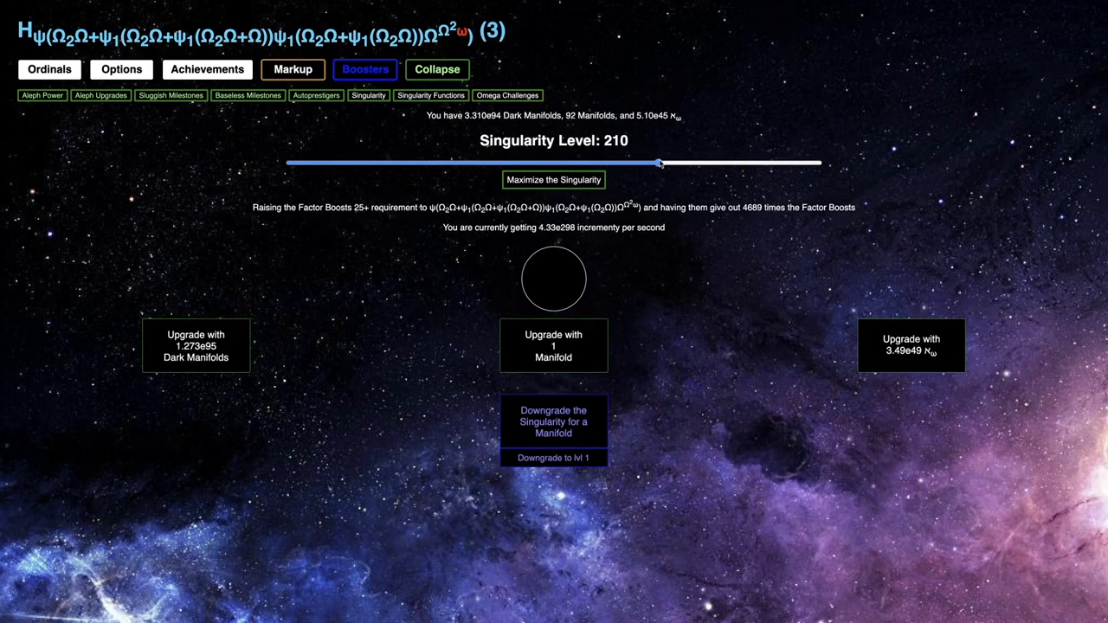
left_click_drag(657, 163, 678, 163)
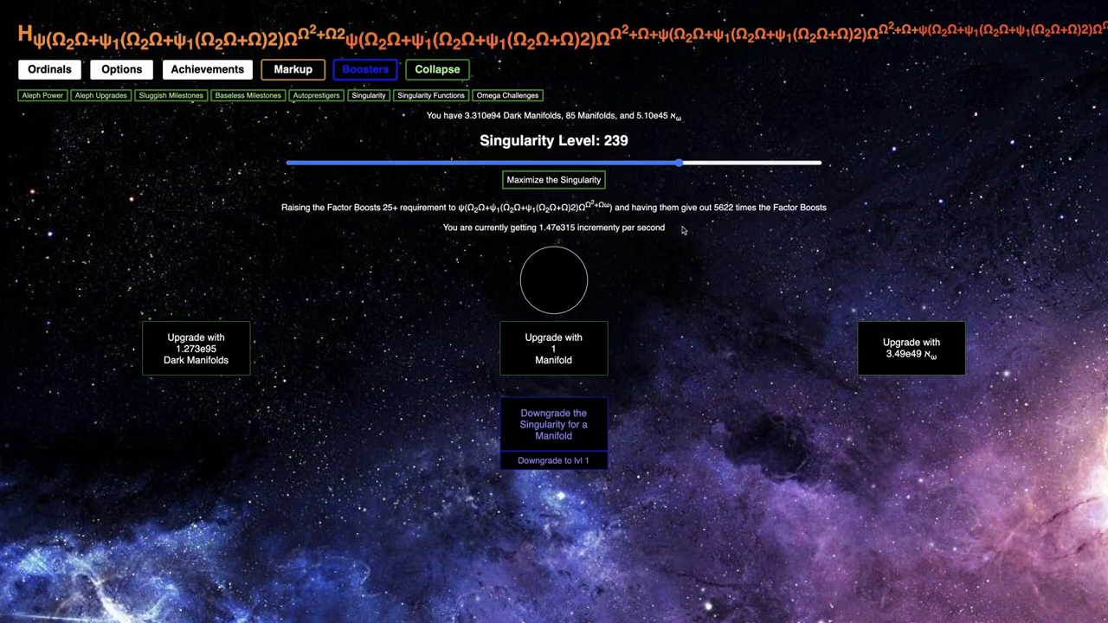
left_click(554, 348)
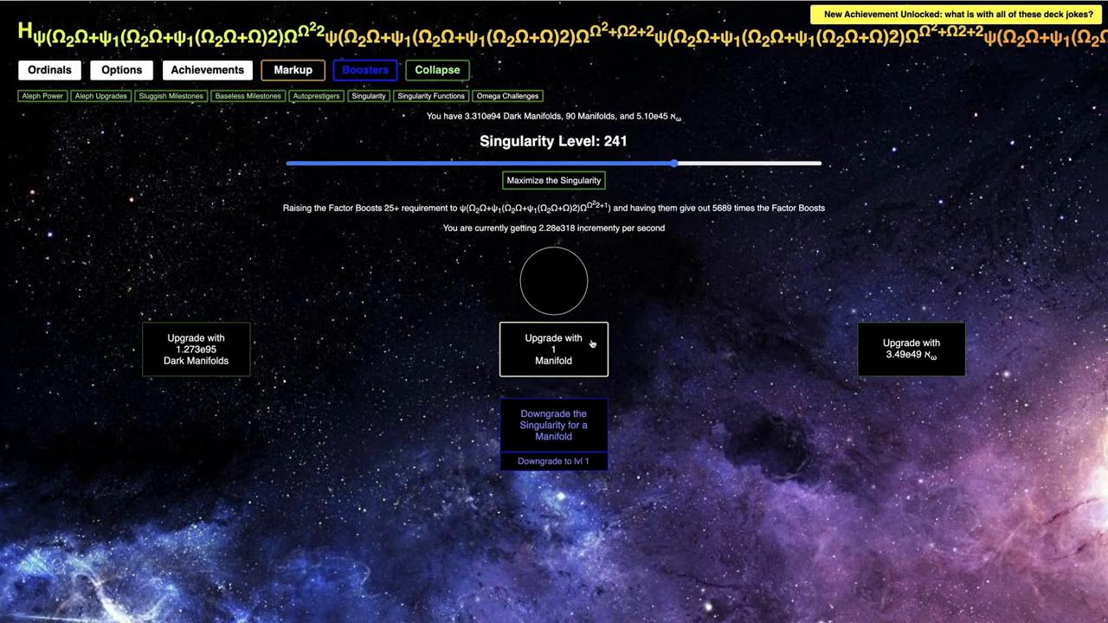
left_click(206, 69)
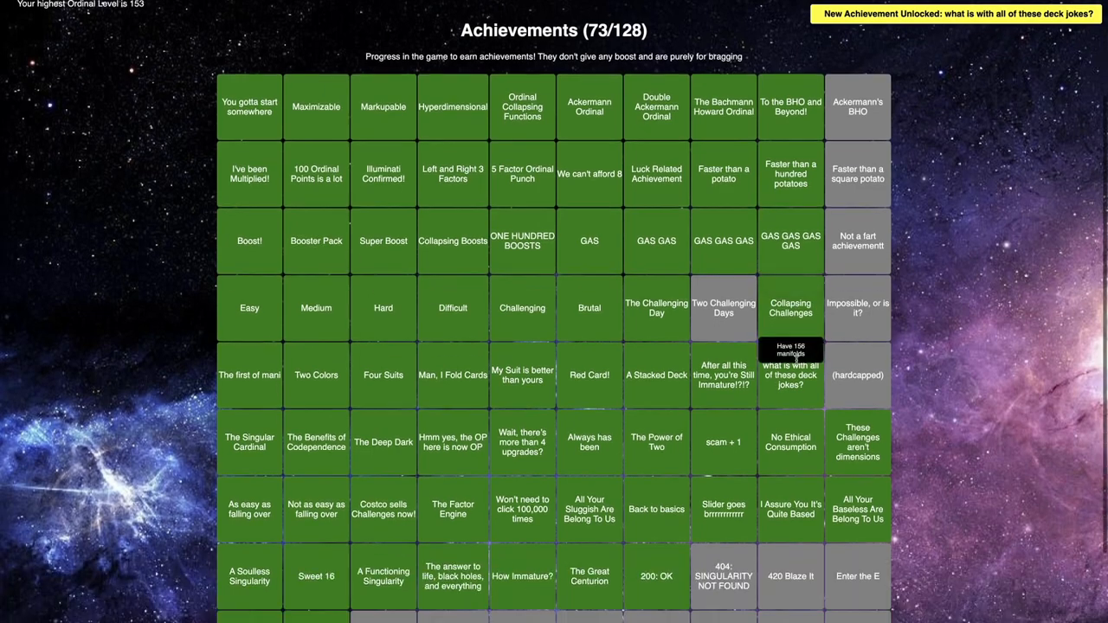
Set the Singularity to level 249 and start Challenge 9
left_click(365, 70)
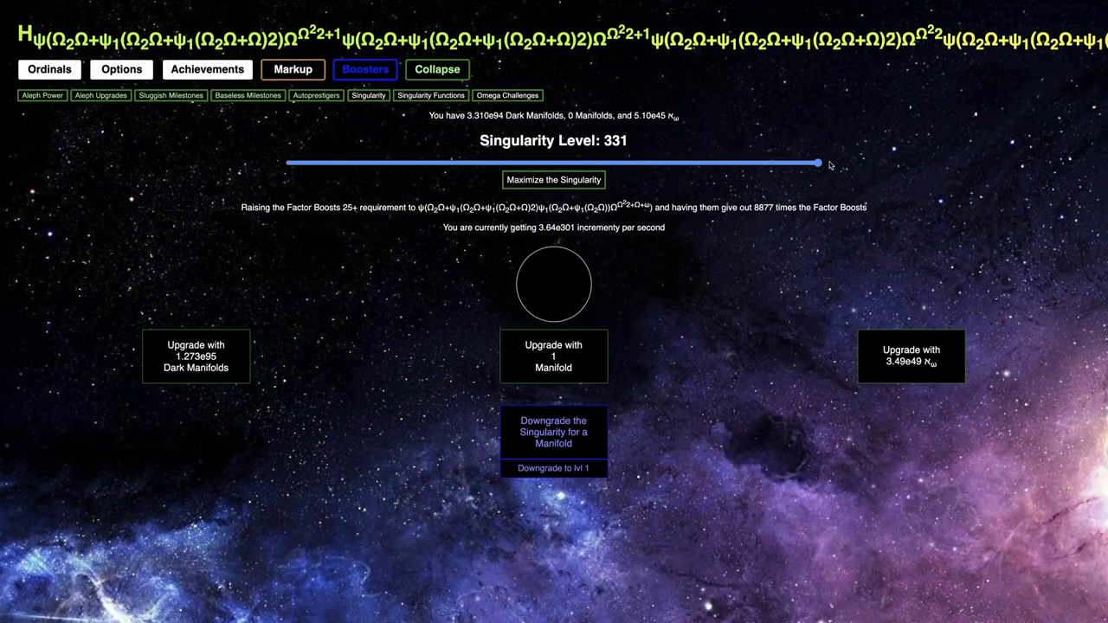
left_click_drag(816, 162, 685, 162)
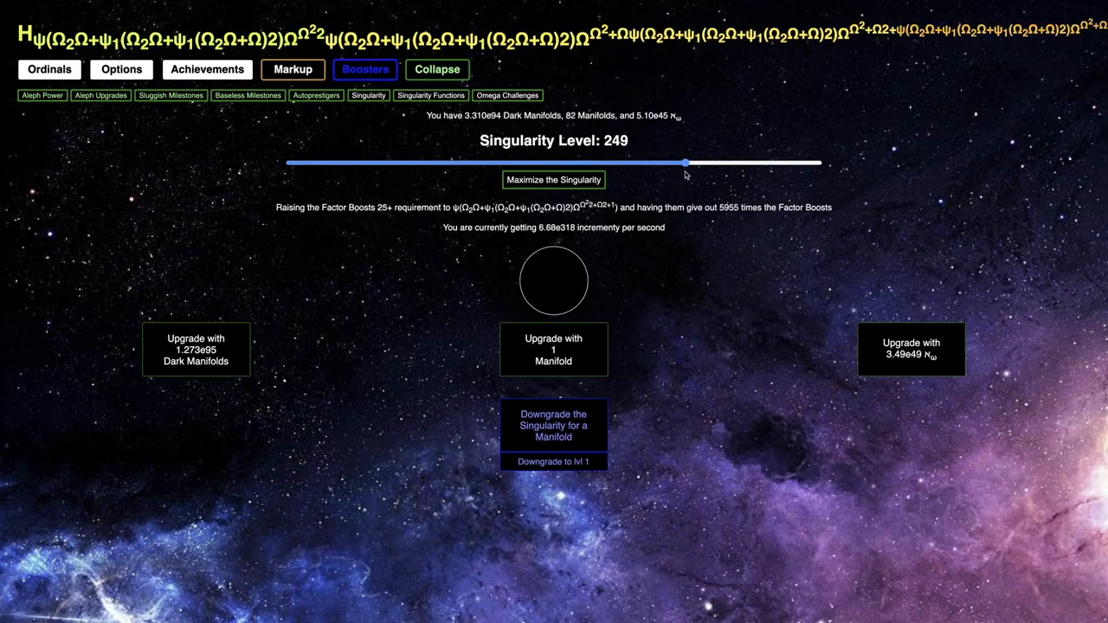
left_click(553, 425)
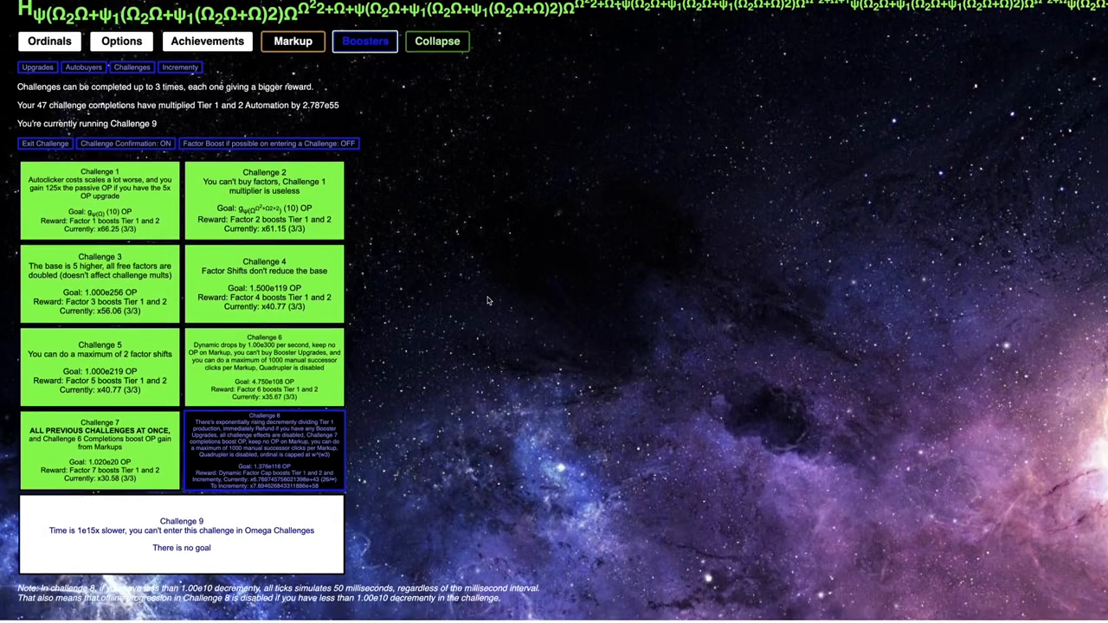
Browse Increment upgrades and Markup, ending on Singularity level 248 with 100 Manifolds
left_click(179, 95)
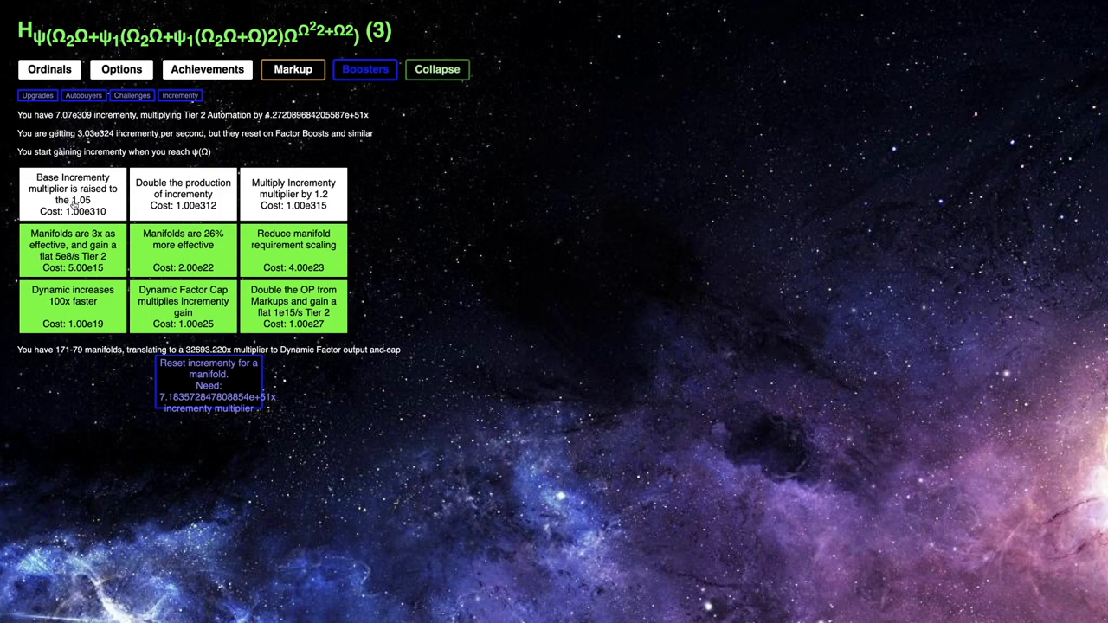
left_click(293, 70)
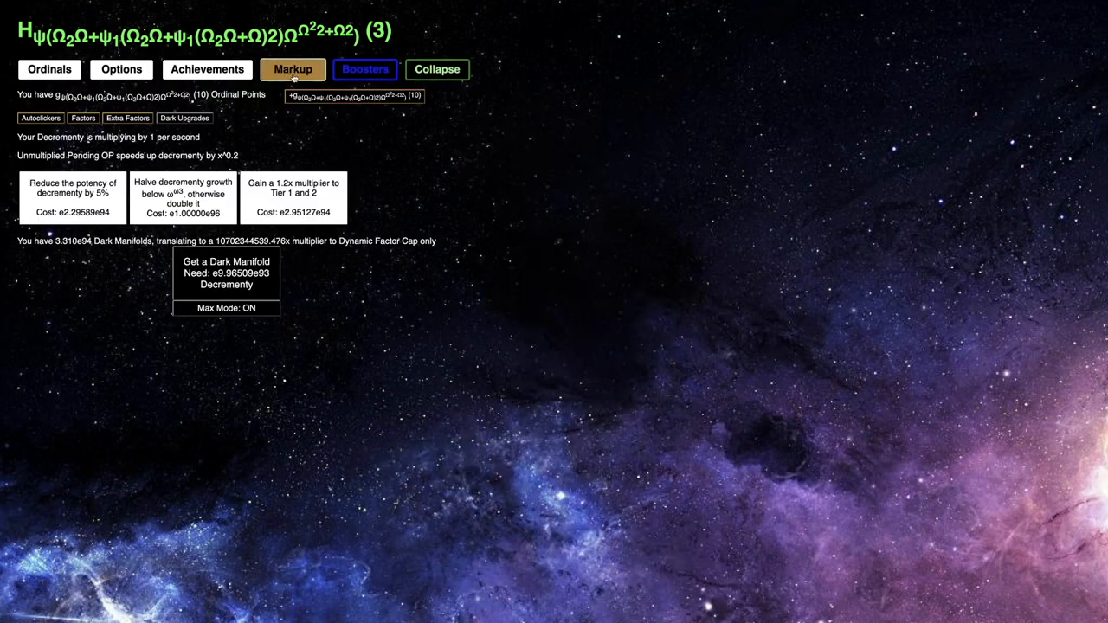
left_click(365, 69)
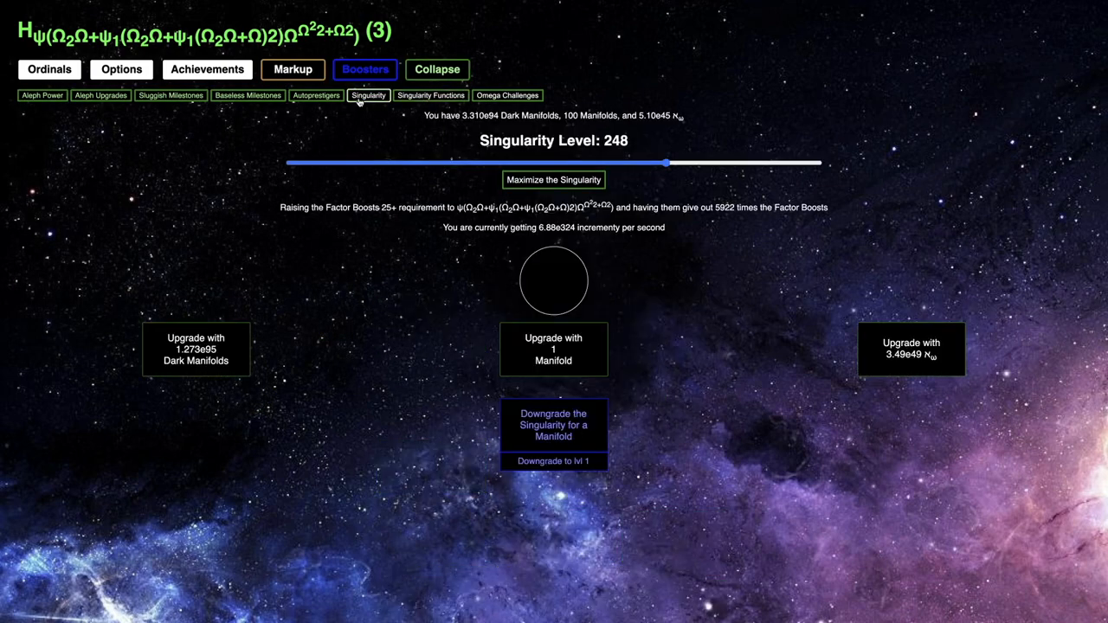
Maximize the Singularity, lower it to about level 253, and upgrade with a Manifold
left_click(554, 180)
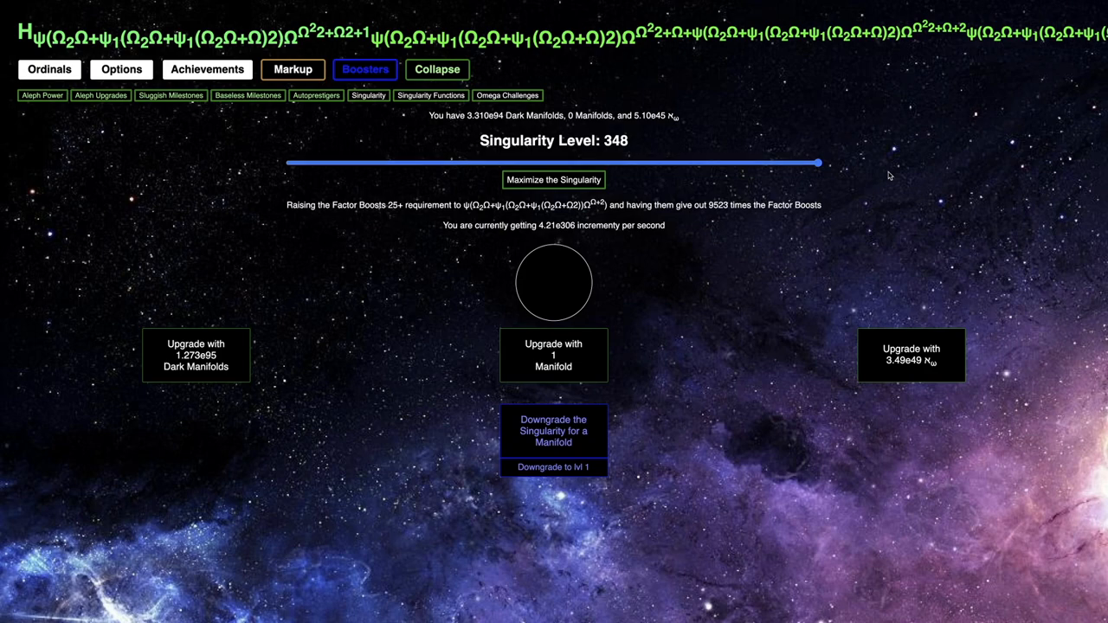
mouse_move(880, 179)
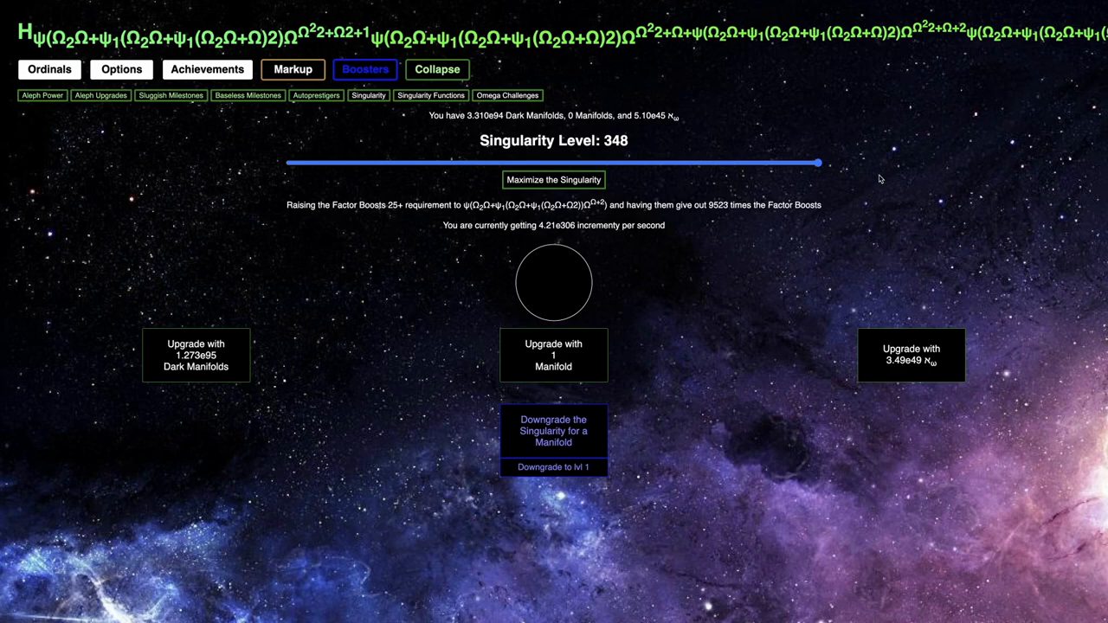
left_click_drag(817, 162, 703, 163)
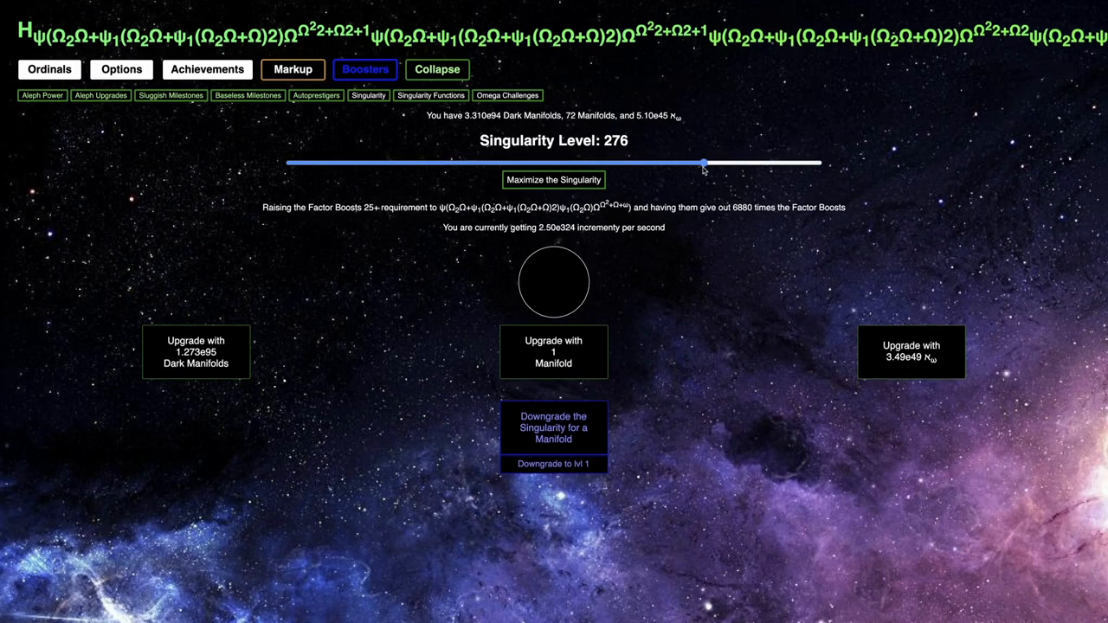
left_click_drag(703, 163, 686, 163)
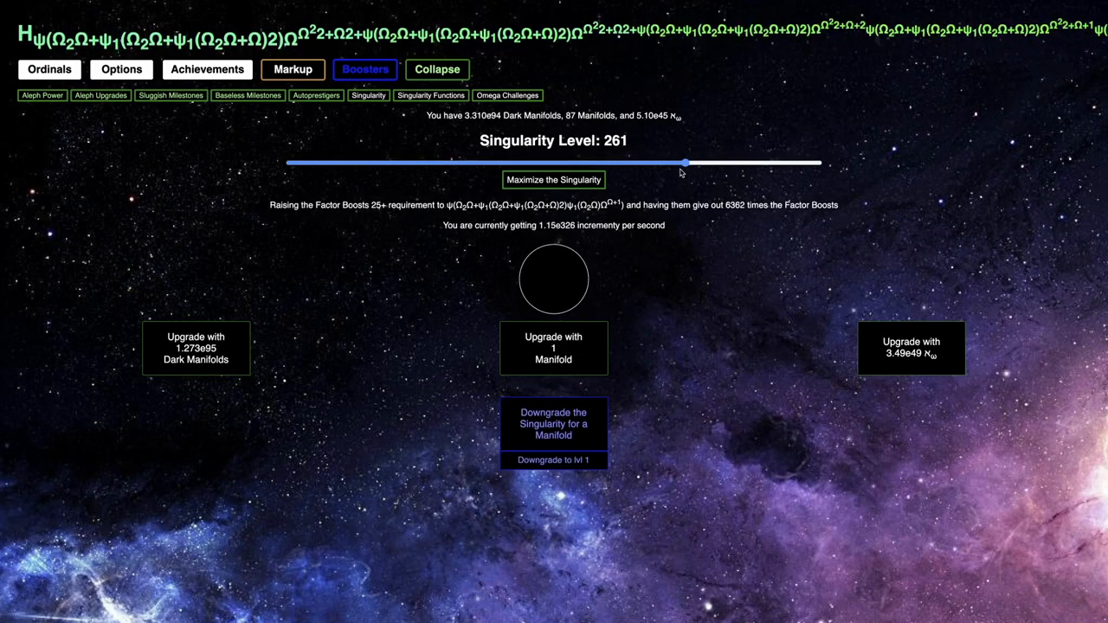
left_click_drag(685, 163, 675, 162)
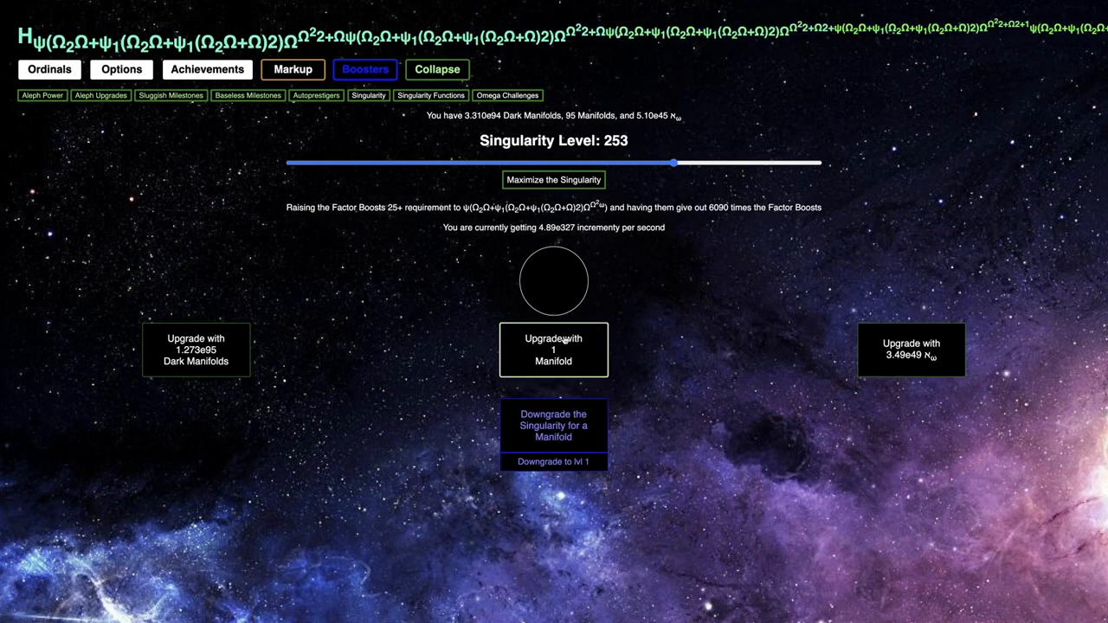
left_click(553, 350)
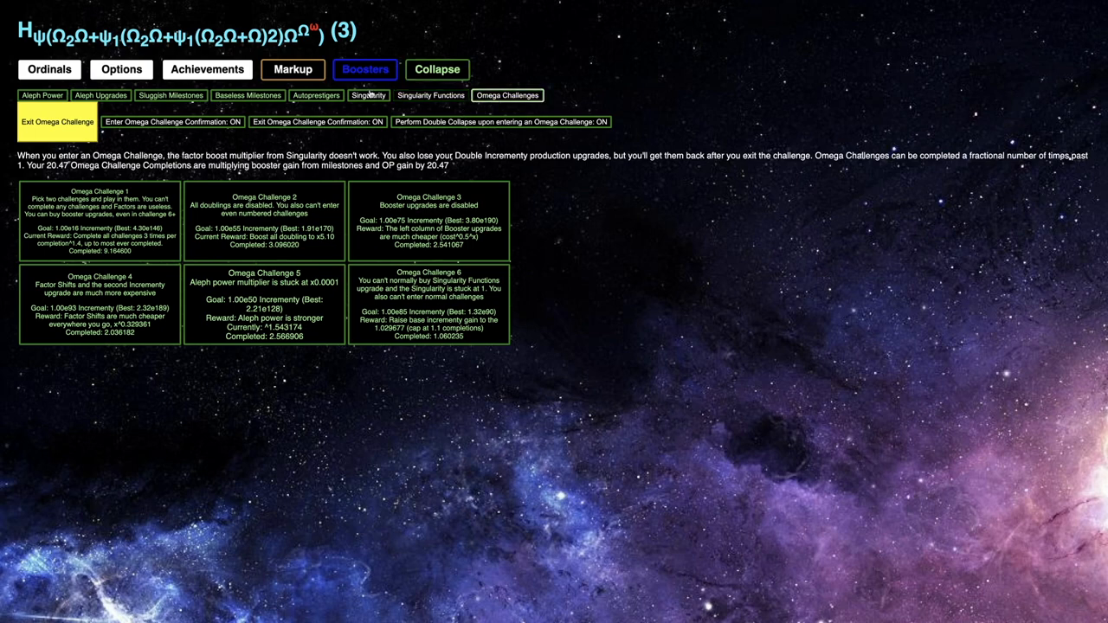
Maximize the Singularity, then drag it down to around level 256
left_click(367, 95)
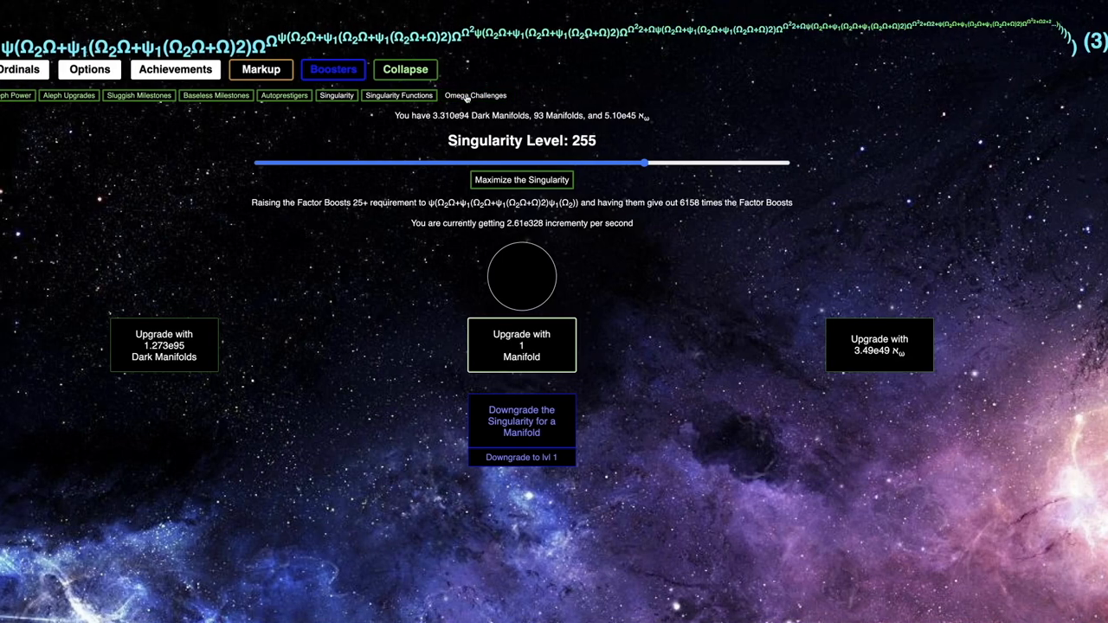
left_click(479, 95)
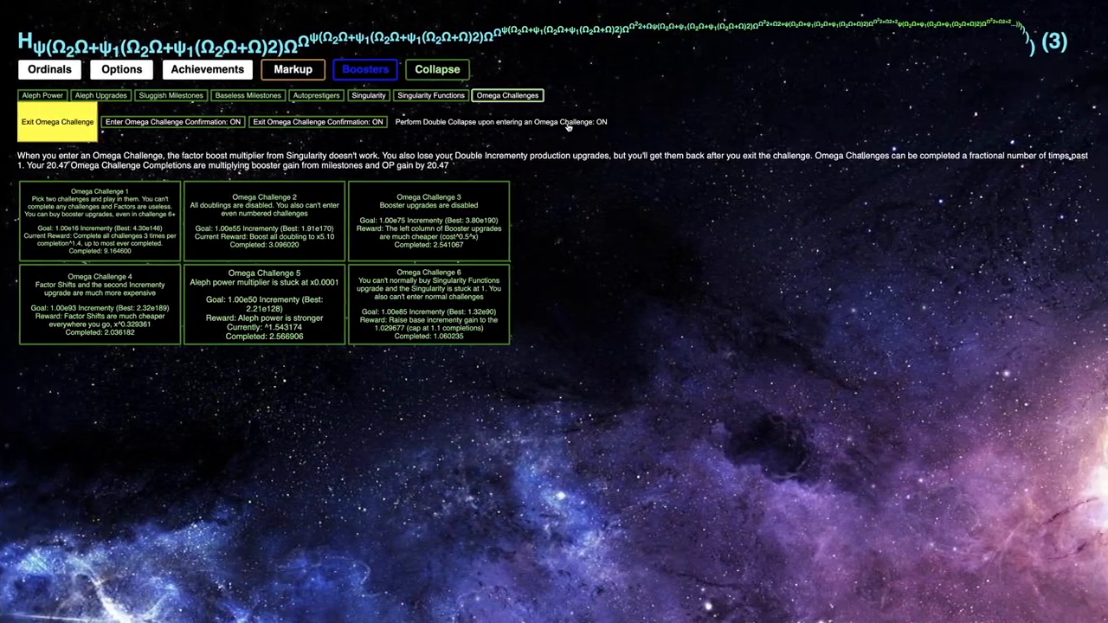
left_click(368, 95)
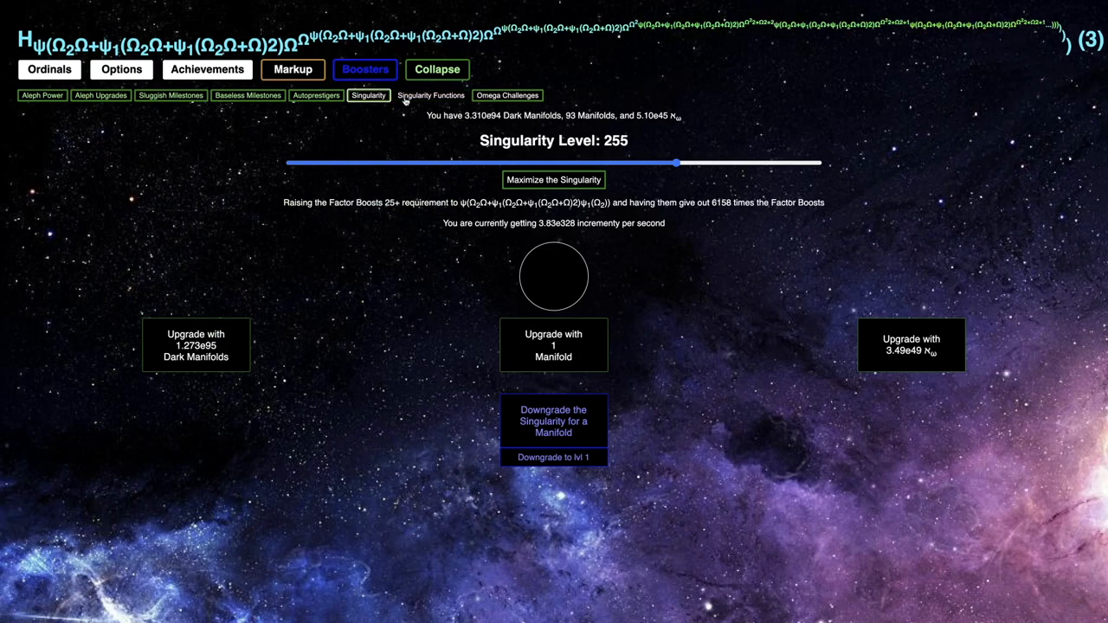
left_click(430, 95)
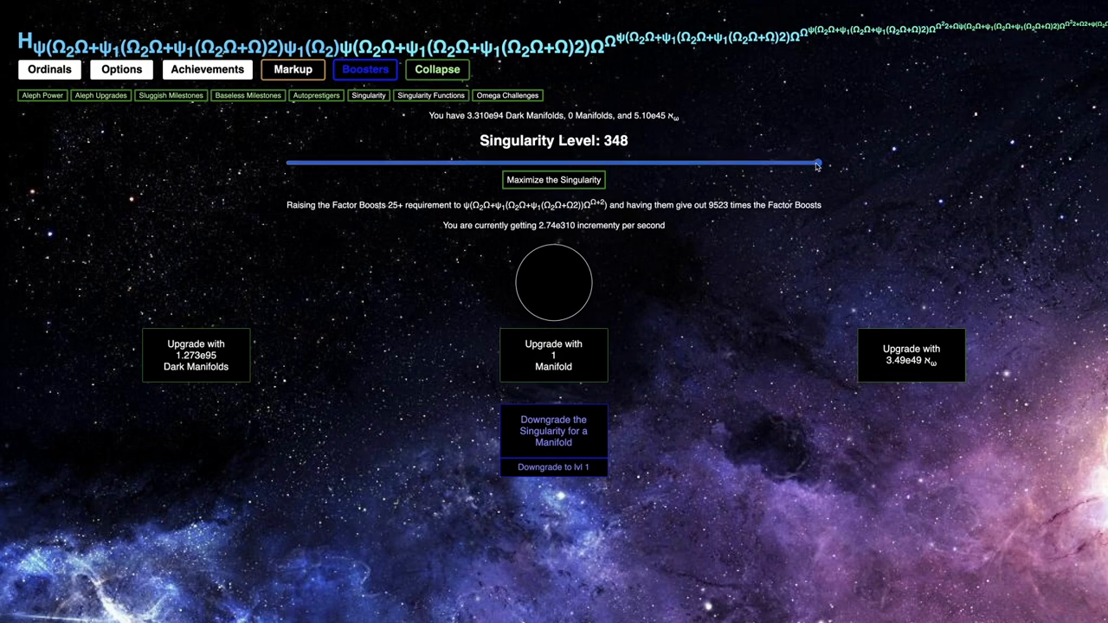
left_click_drag(816, 163, 685, 163)
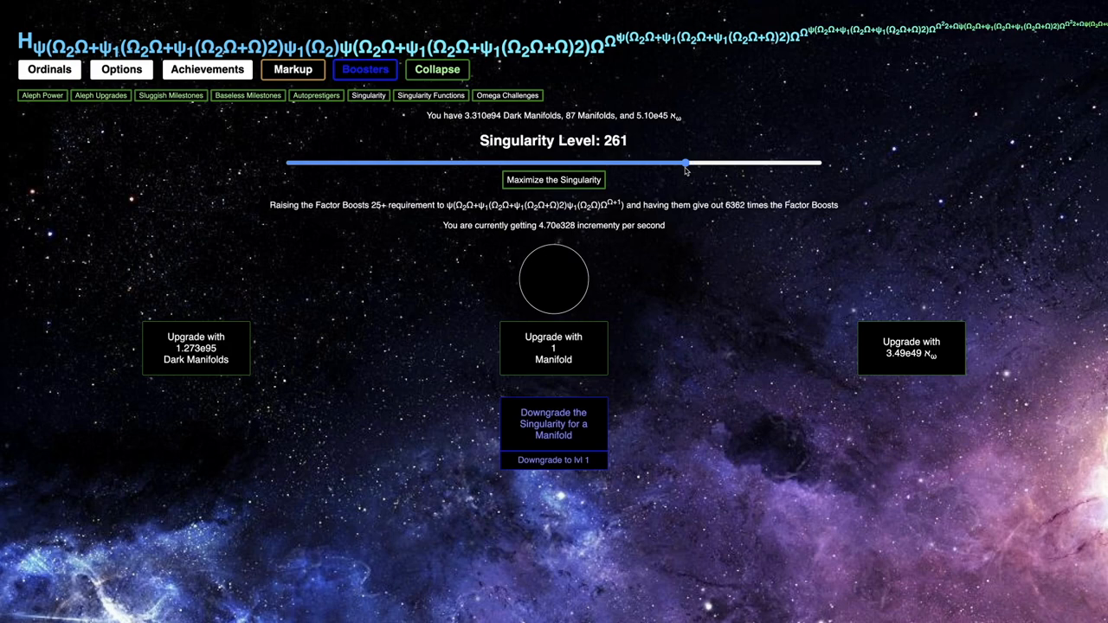
left_click_drag(686, 163, 676, 163)
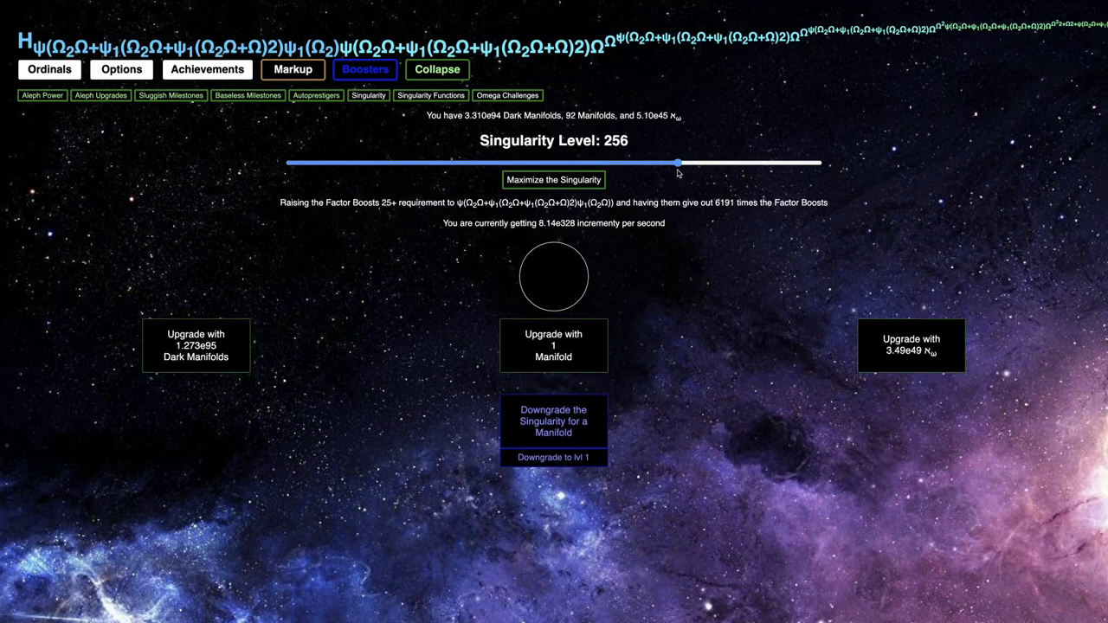
Max the Singularity at level 357 and check the Ordinals and Omega Challenges pages
left_click(365, 70)
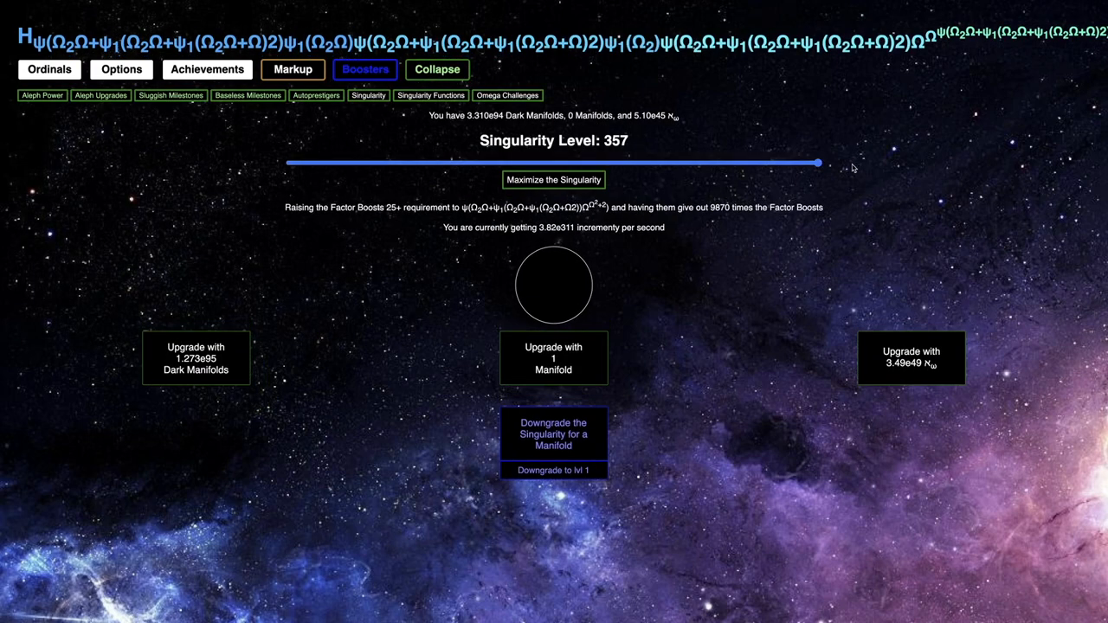
mouse_move(437, 70)
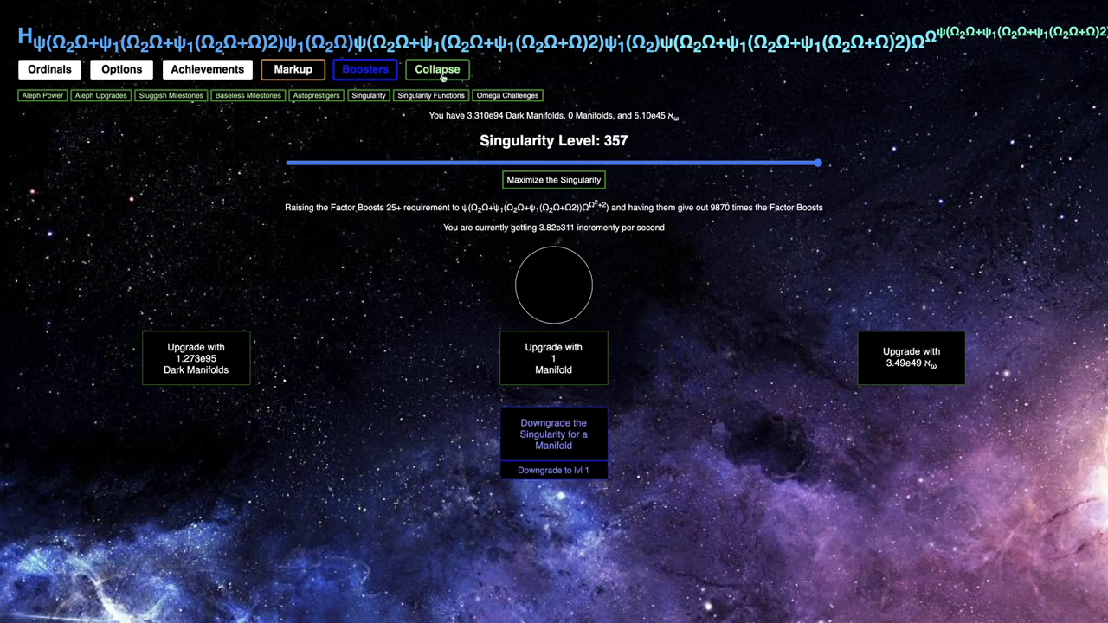
left_click(48, 69)
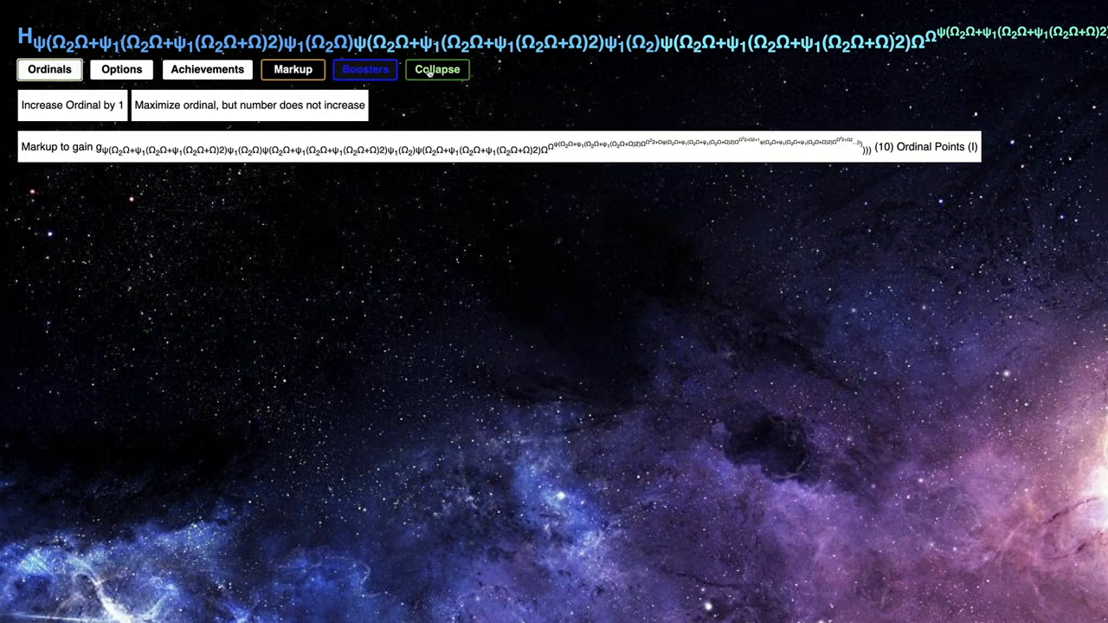
left_click(364, 69)
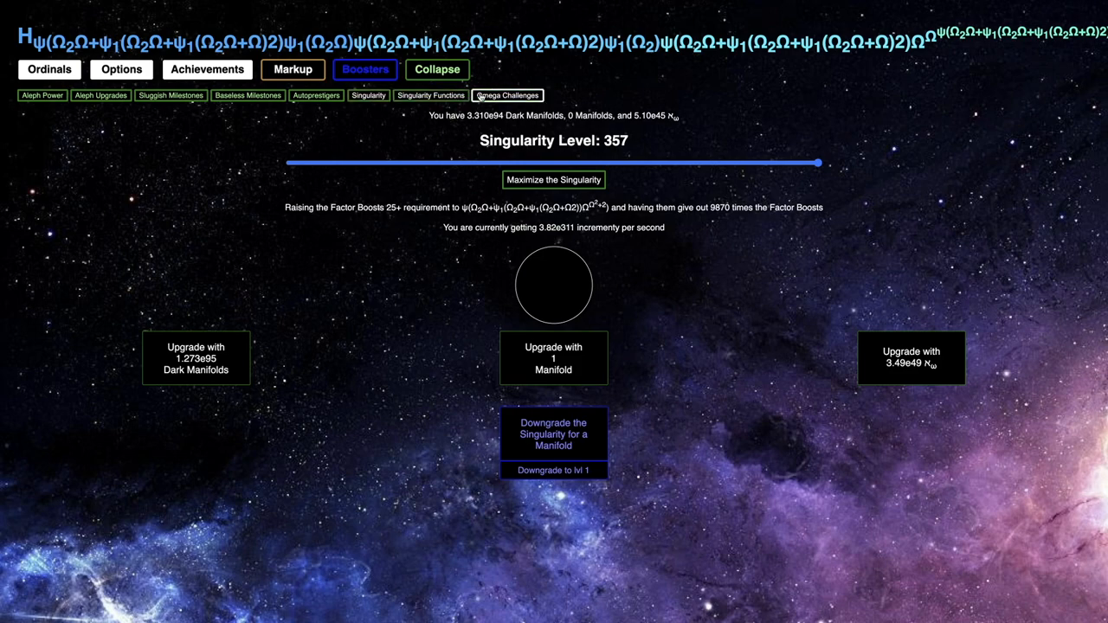
left_click(507, 96)
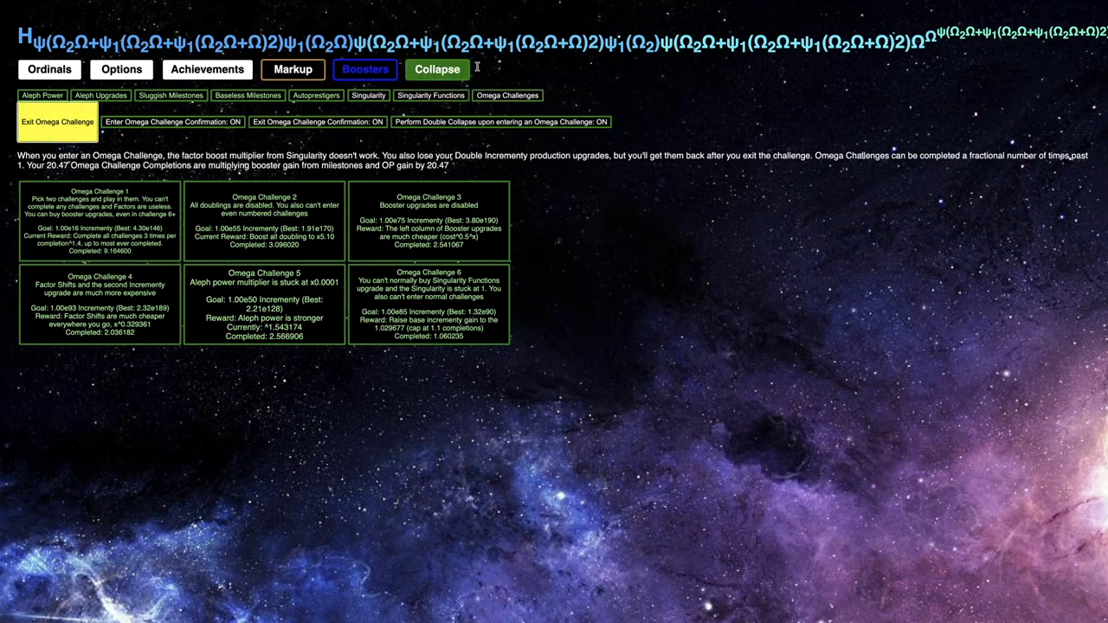
left_click(367, 95)
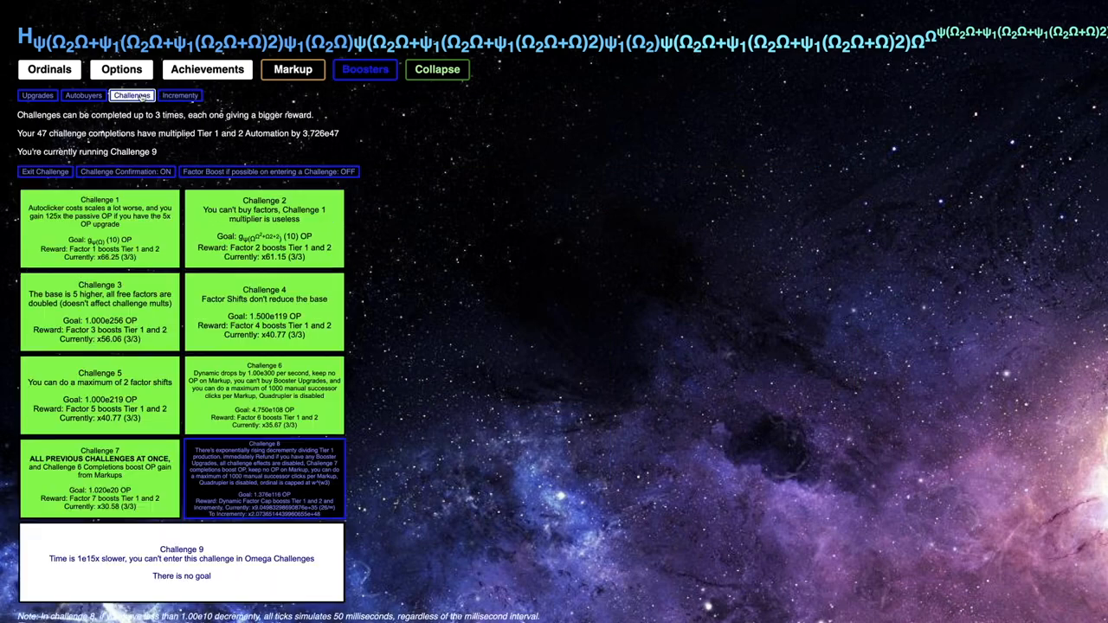
Exit Challenge 9, enter Omega Challenge 2, and begin leaving it at 3.361 completions
left_click(51, 170)
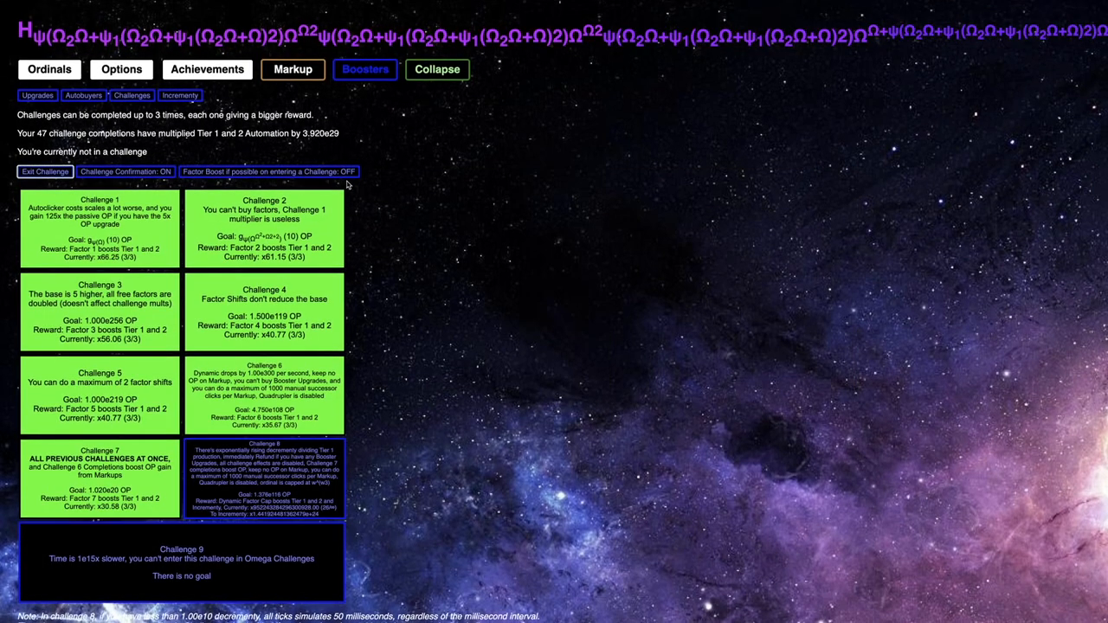
left_click(507, 92)
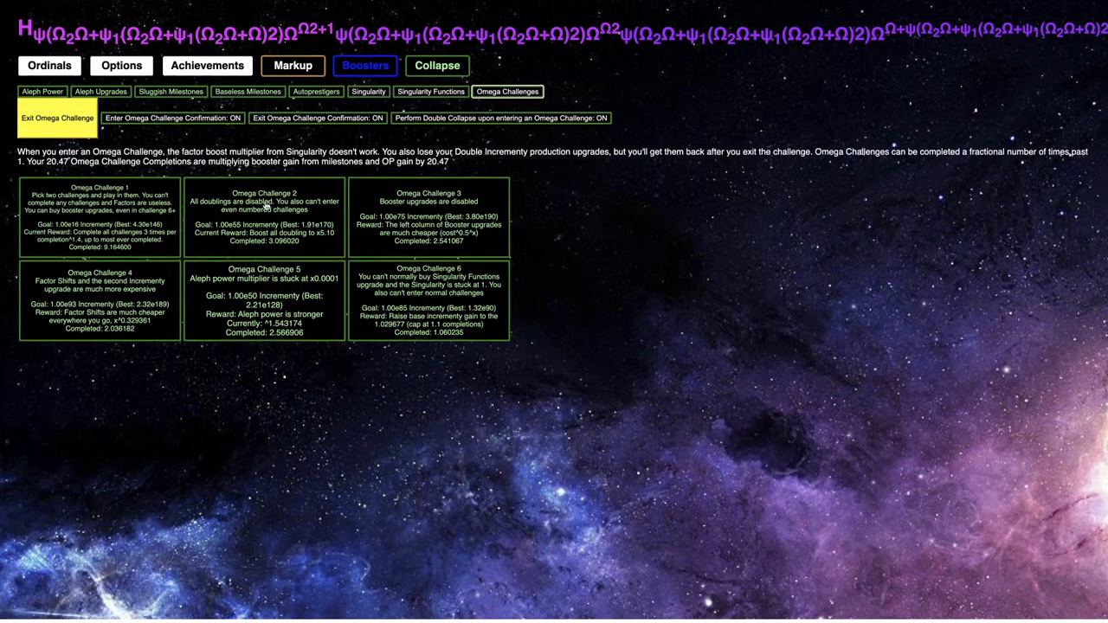
left_click(264, 221)
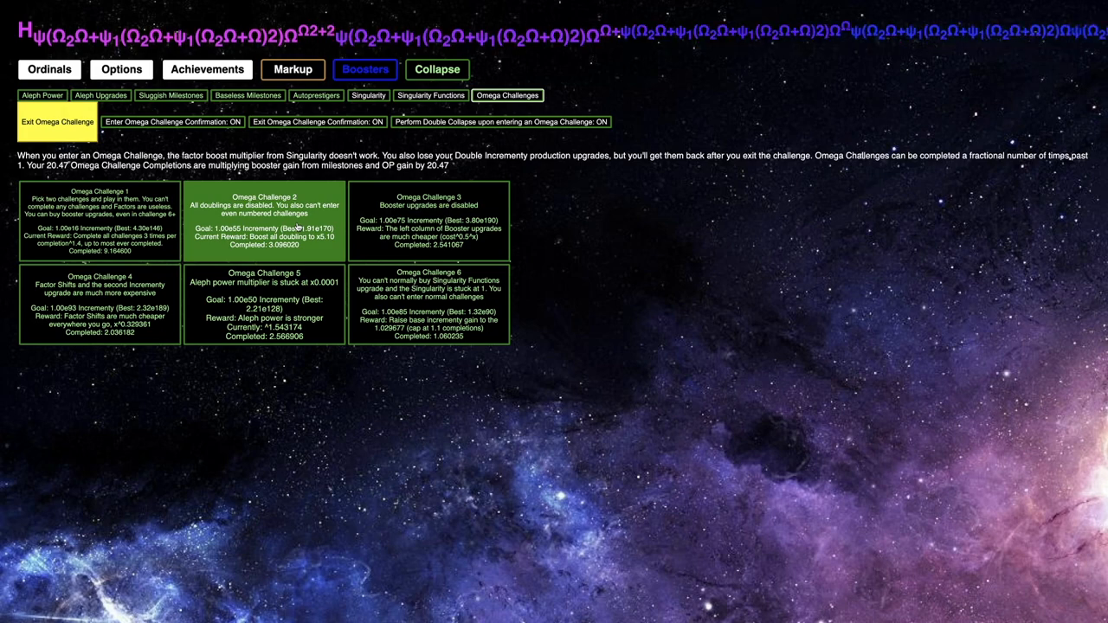
left_click(263, 227)
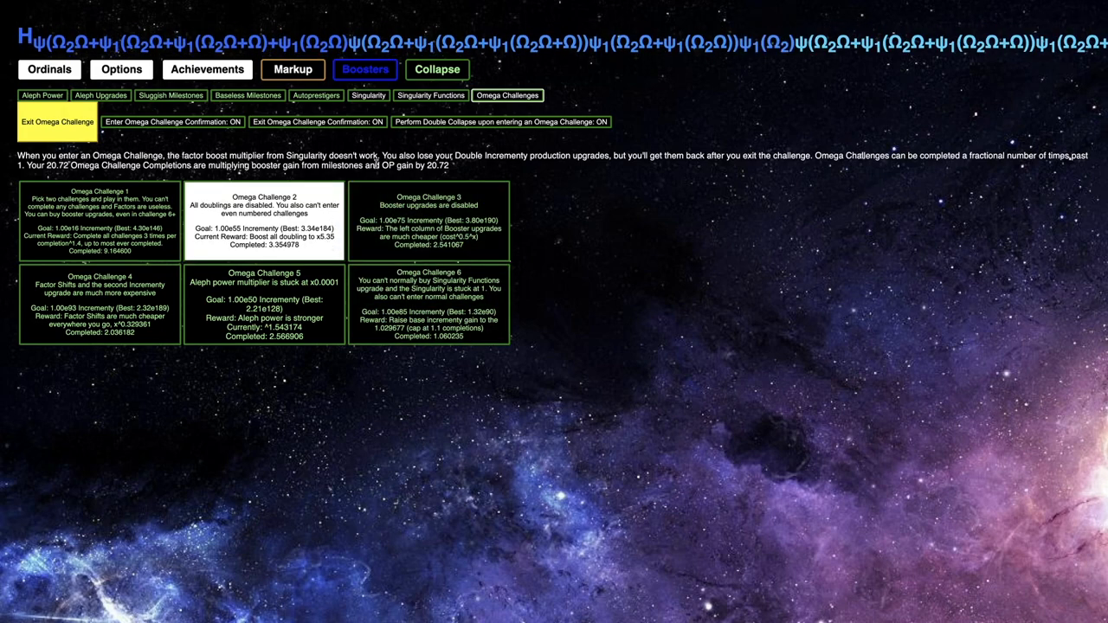
left_click(366, 95)
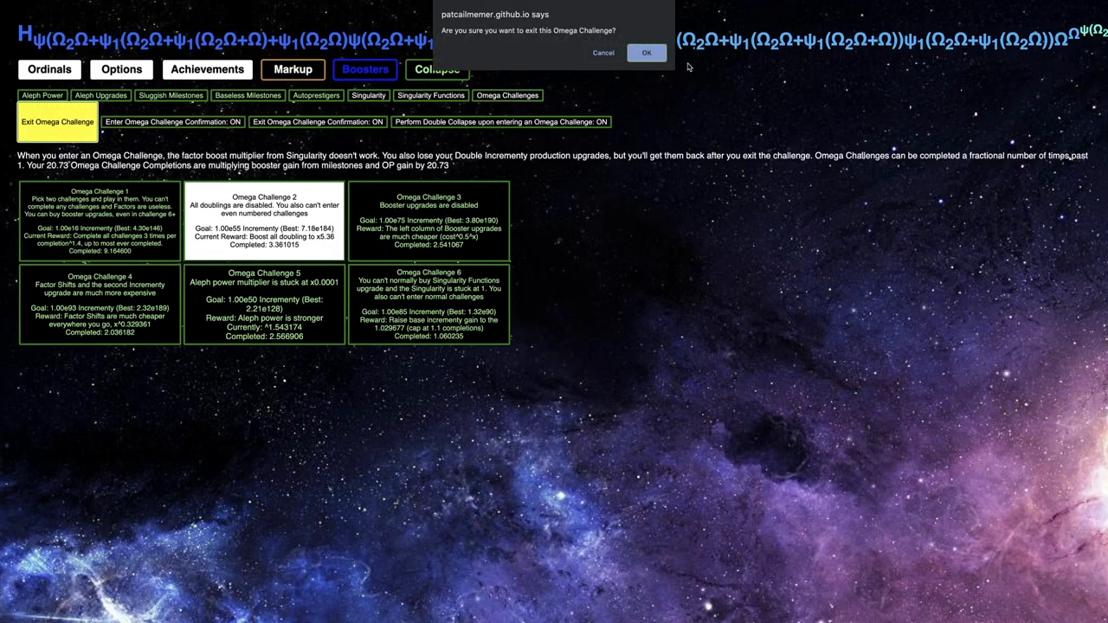
Confirm leaving Omega Challenge 2 and start Omega Challenge 3
left_click(647, 52)
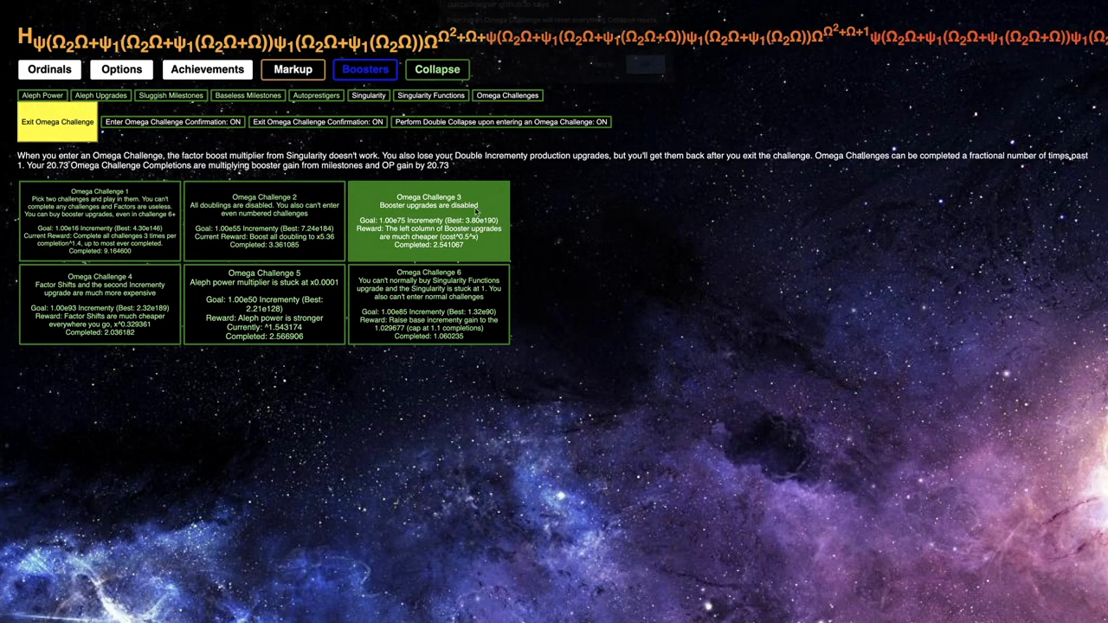
left_click(367, 96)
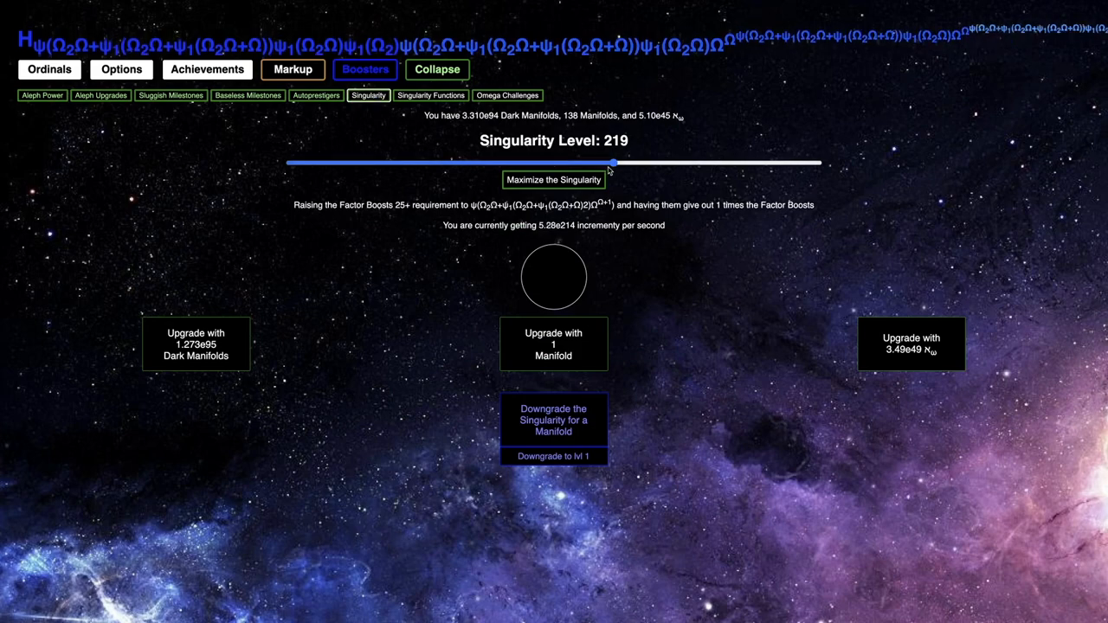
left_click(507, 95)
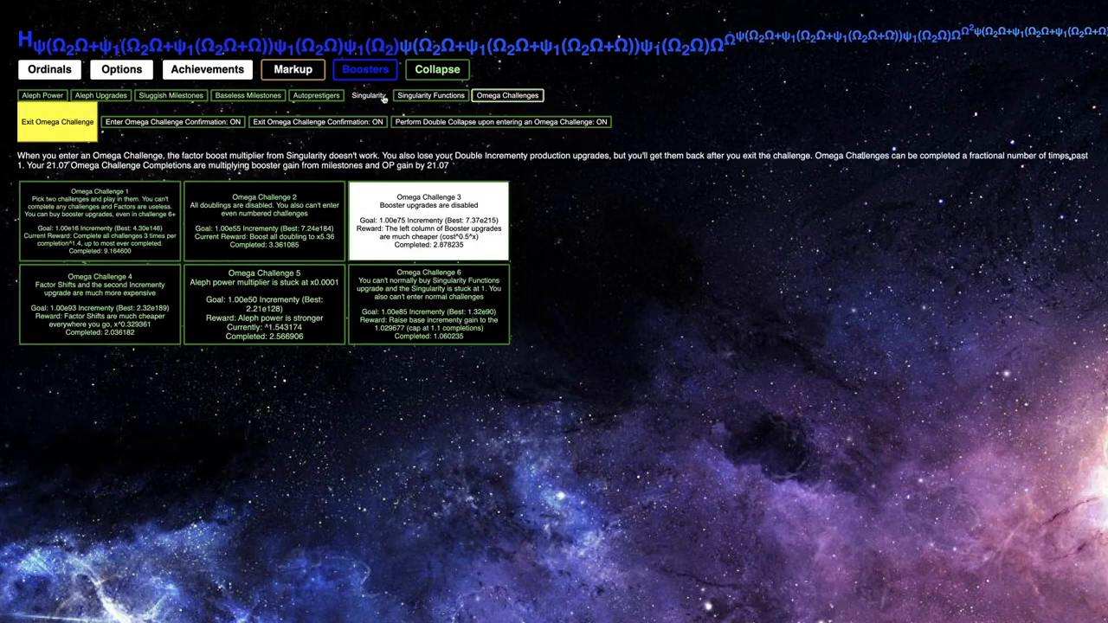
left_click(368, 95)
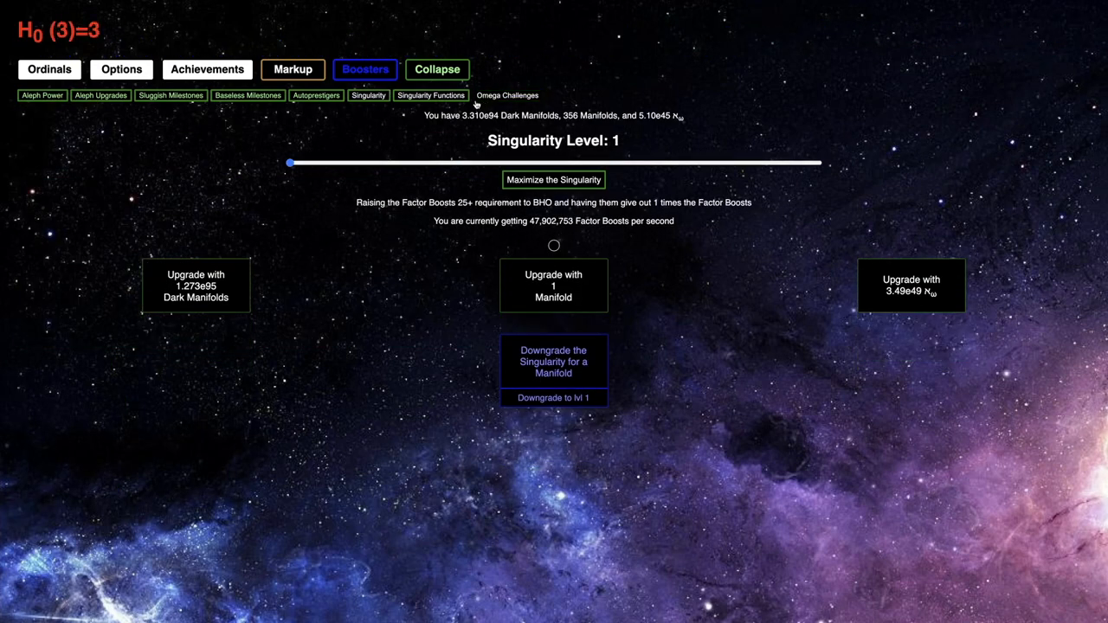
Track Omega Challenge 3 reaching 2.916 completions and view Singularity level 180
left_click(507, 95)
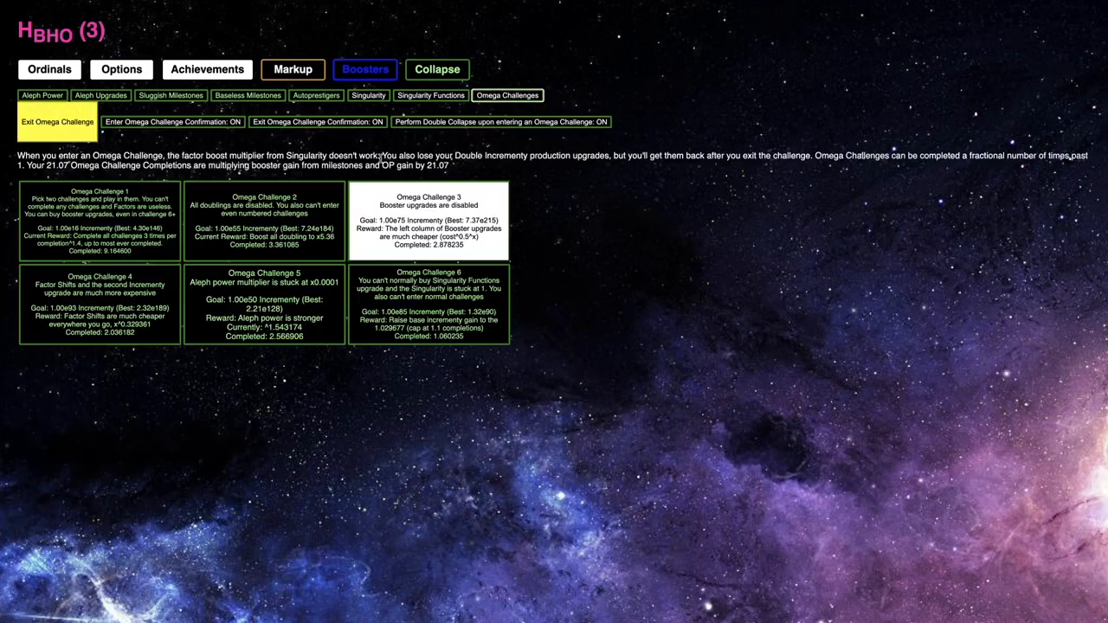
left_click(366, 95)
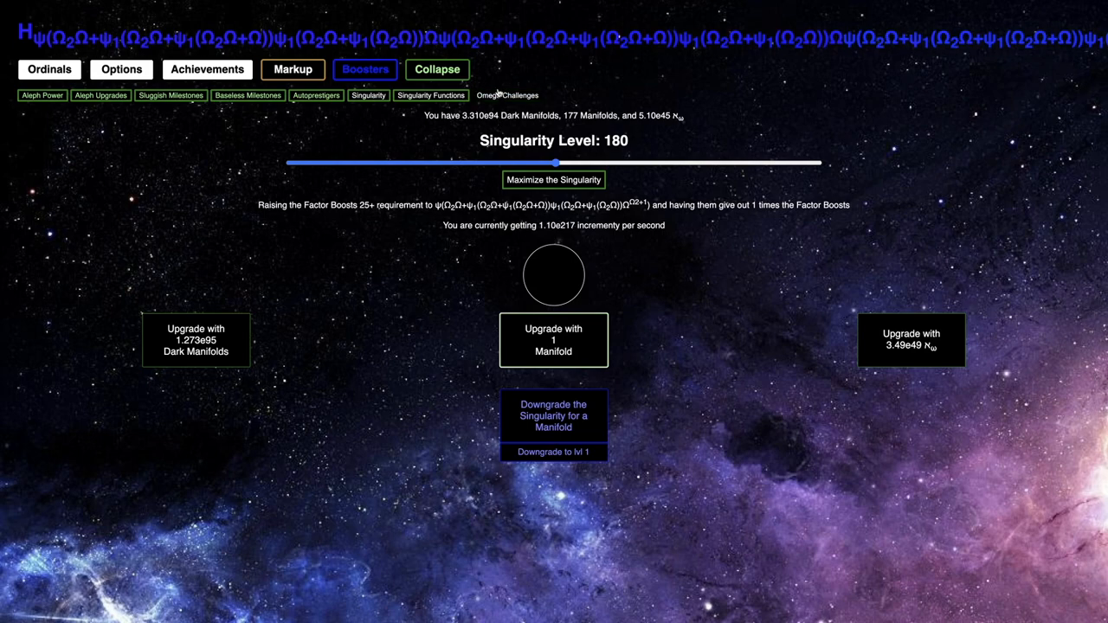
left_click(508, 96)
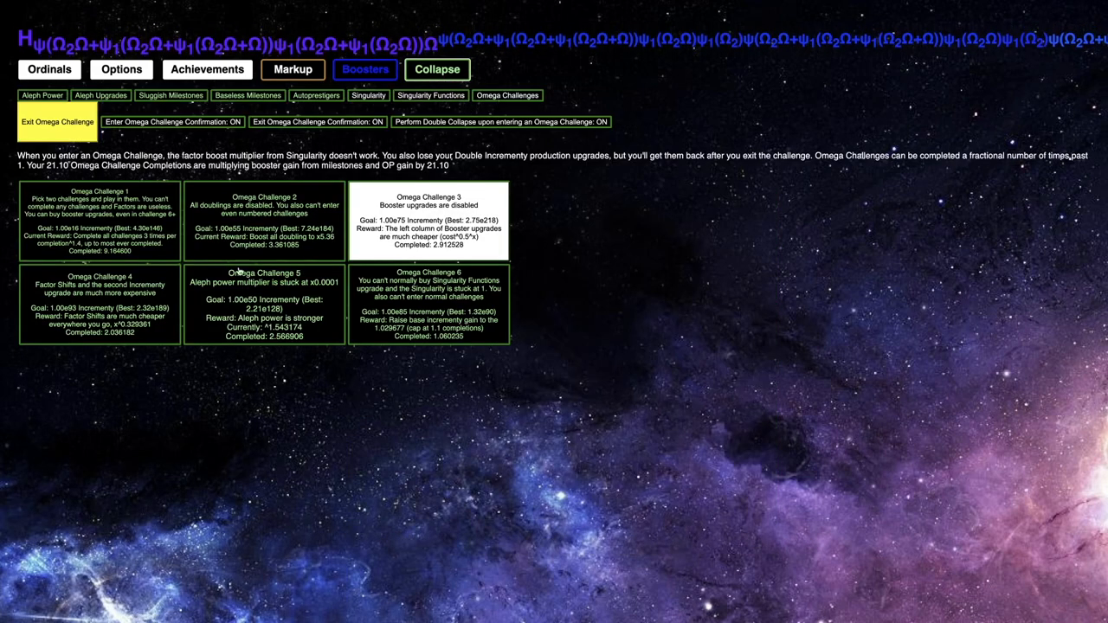
left_click(105, 229)
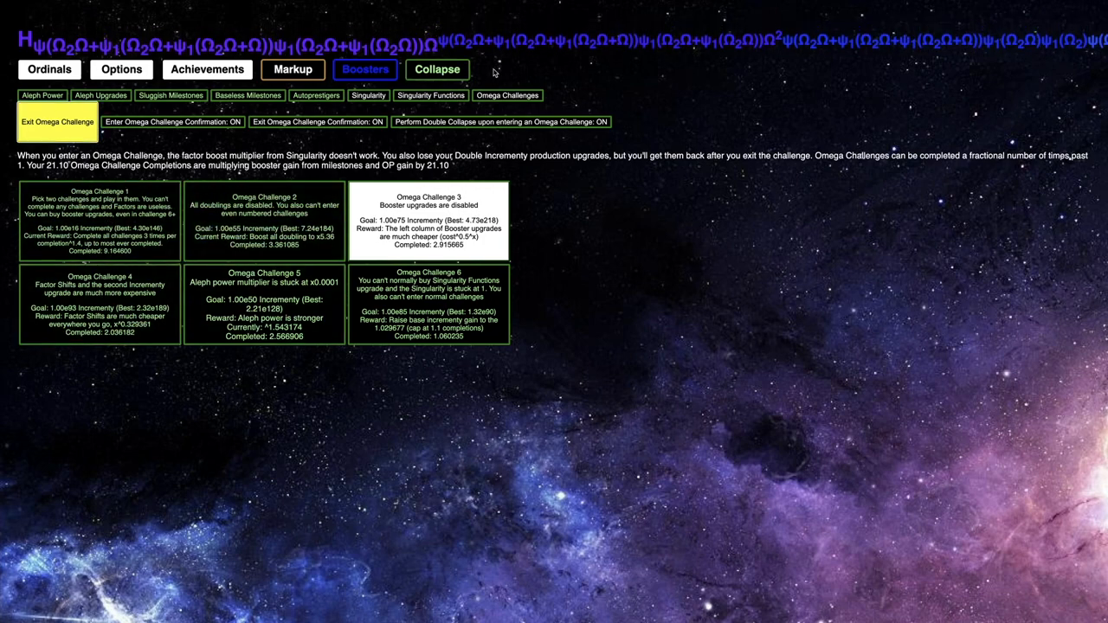
left_click(100, 297)
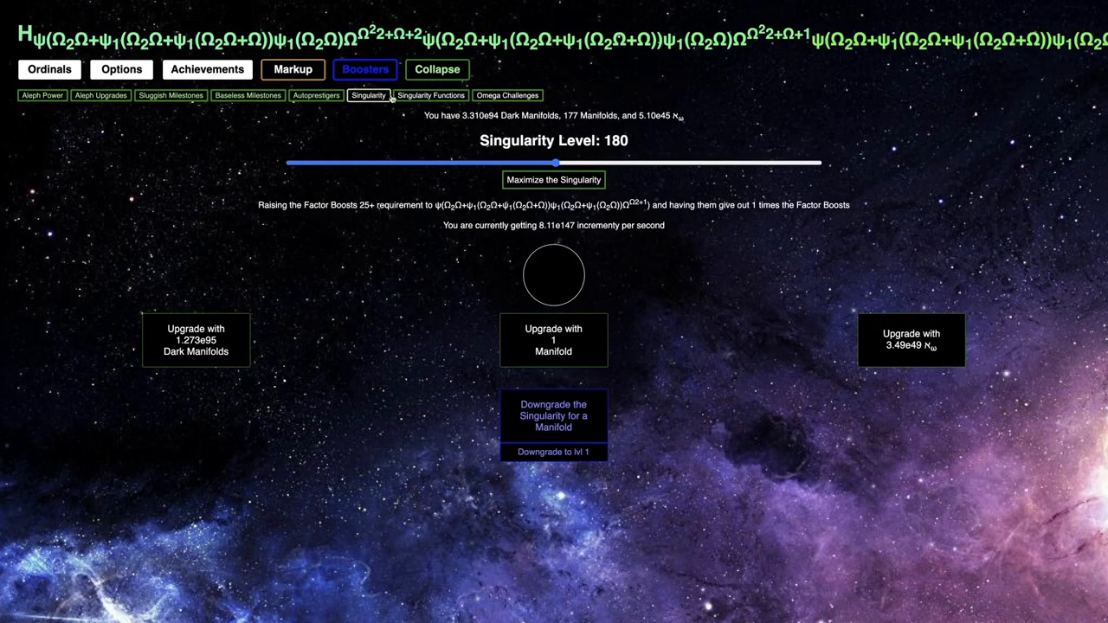
Exit Omega Challenge 2 at 3.44 completions, bringing total Omega completions to 22.56
left_click(507, 95)
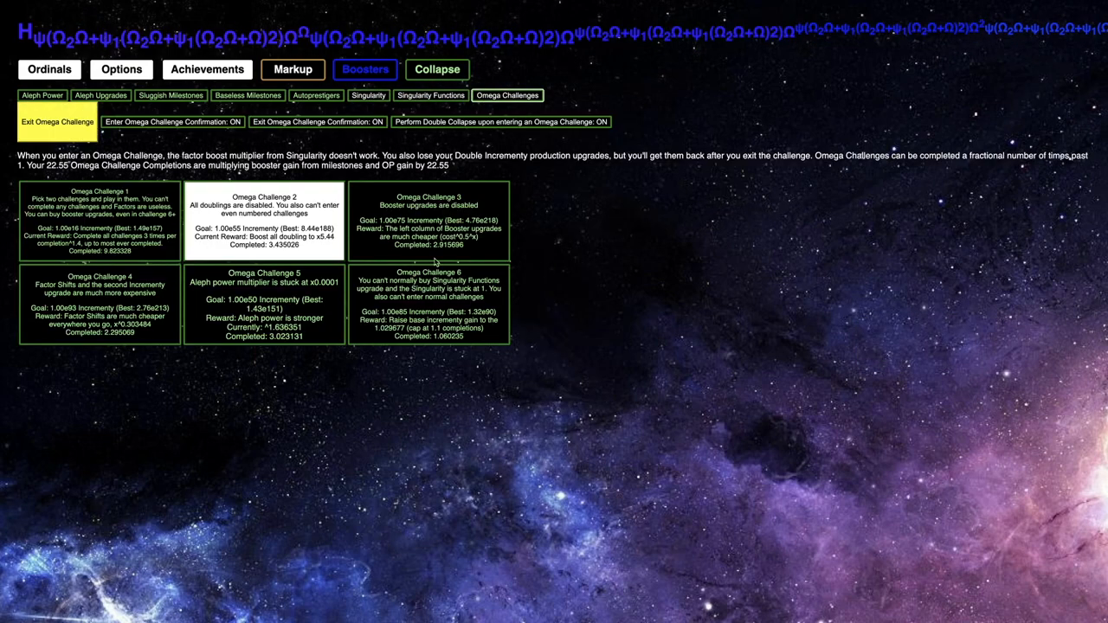
left_click(432, 220)
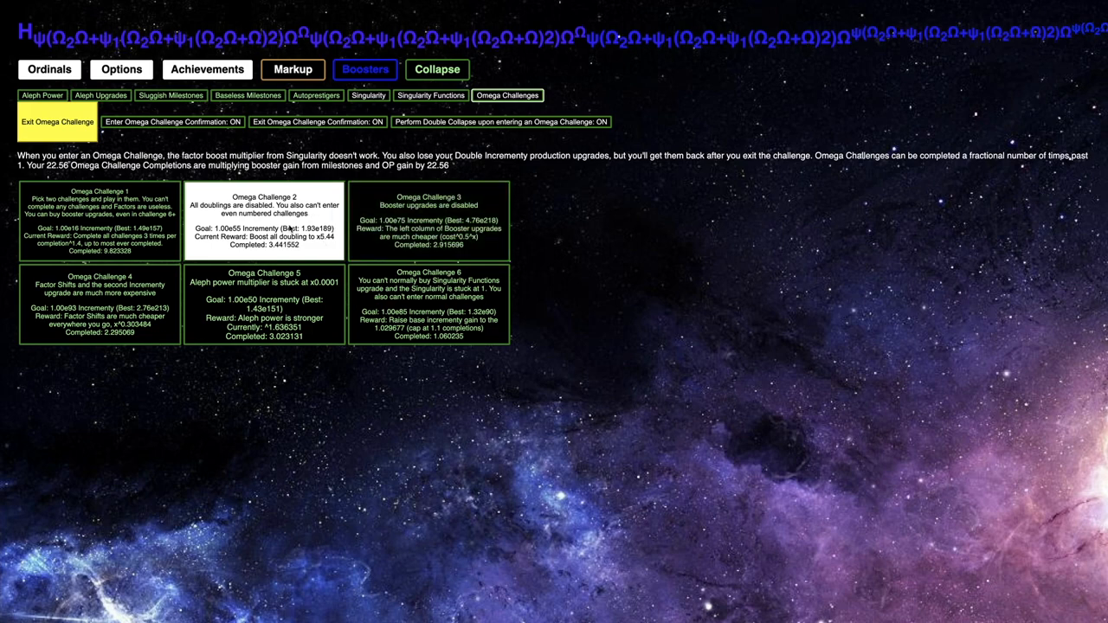
left_click(58, 120)
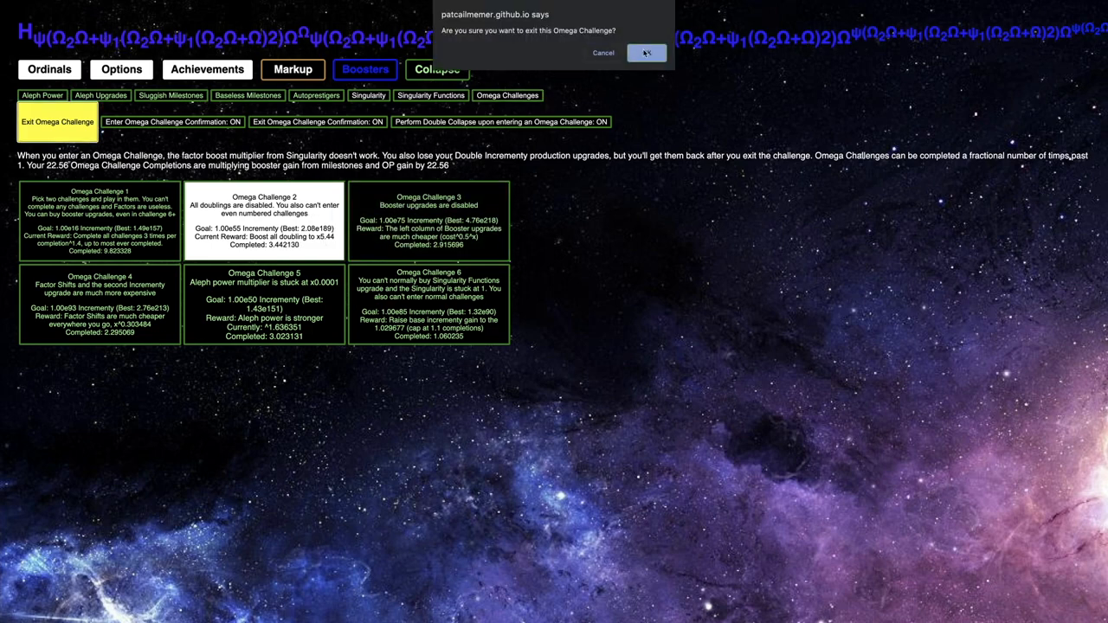
left_click(648, 52)
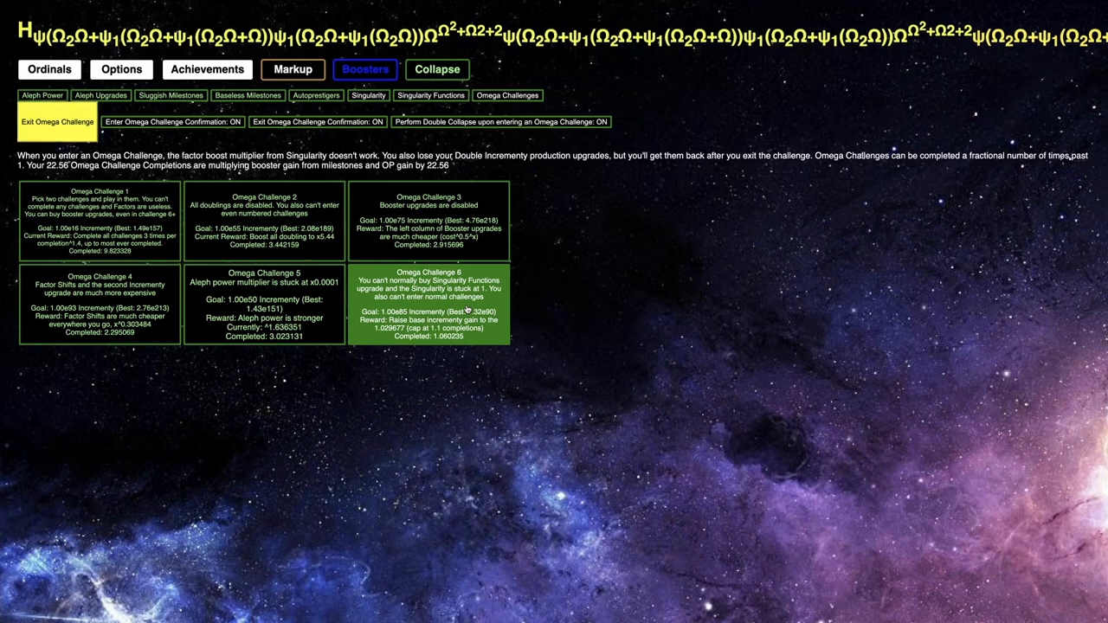
Enter Omega Challenge 6, check the Singularity stuck at level 1, and view 74/128 achievements
left_click(437, 70)
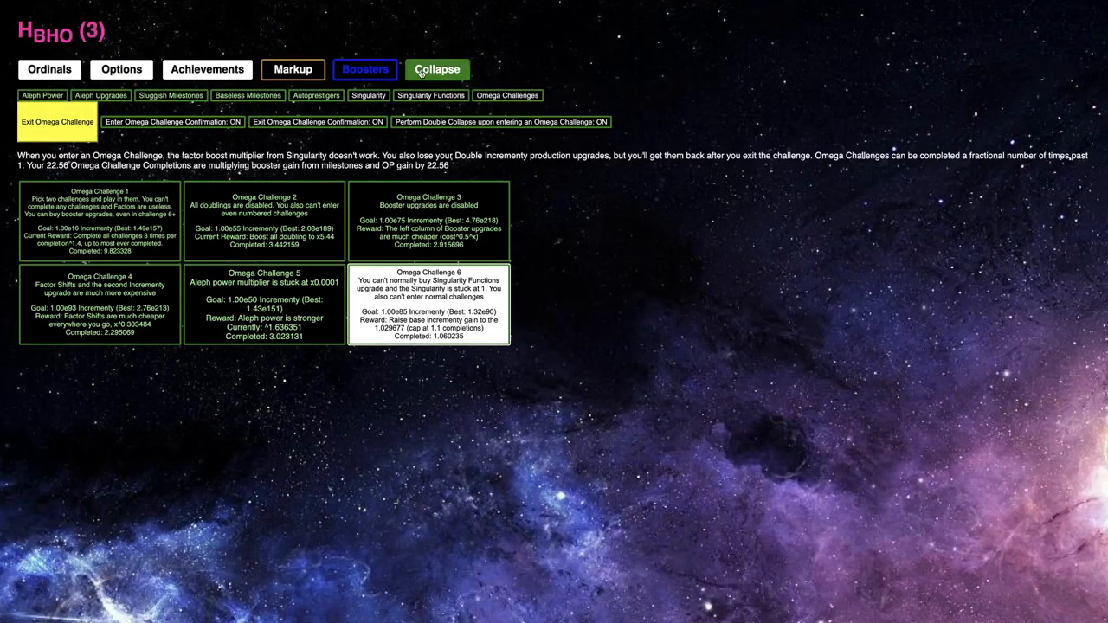
left_click(430, 95)
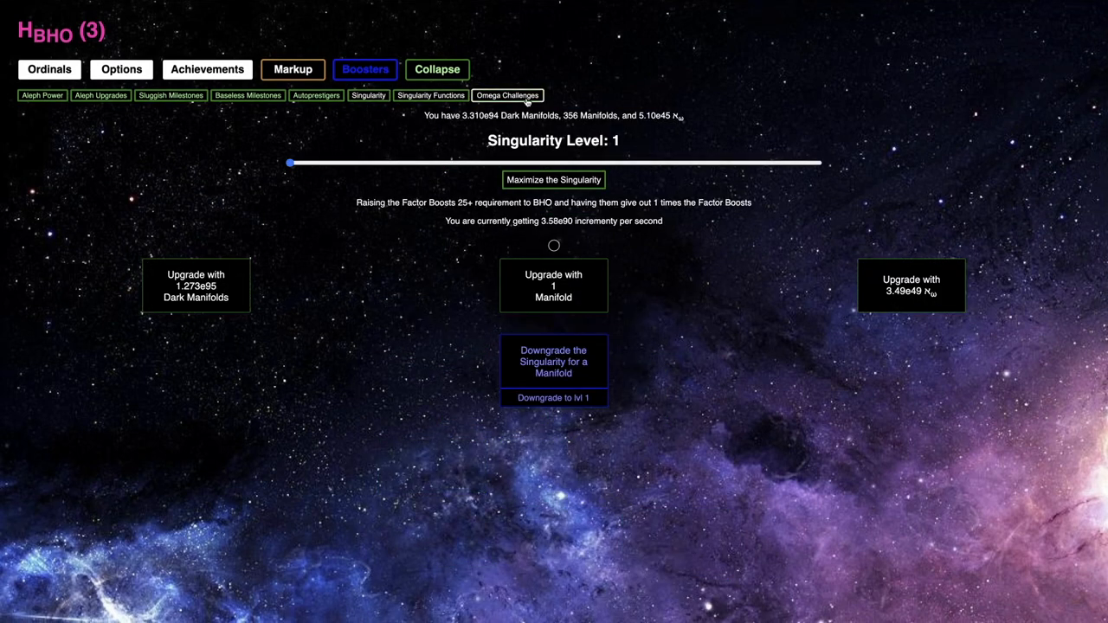
left_click(506, 95)
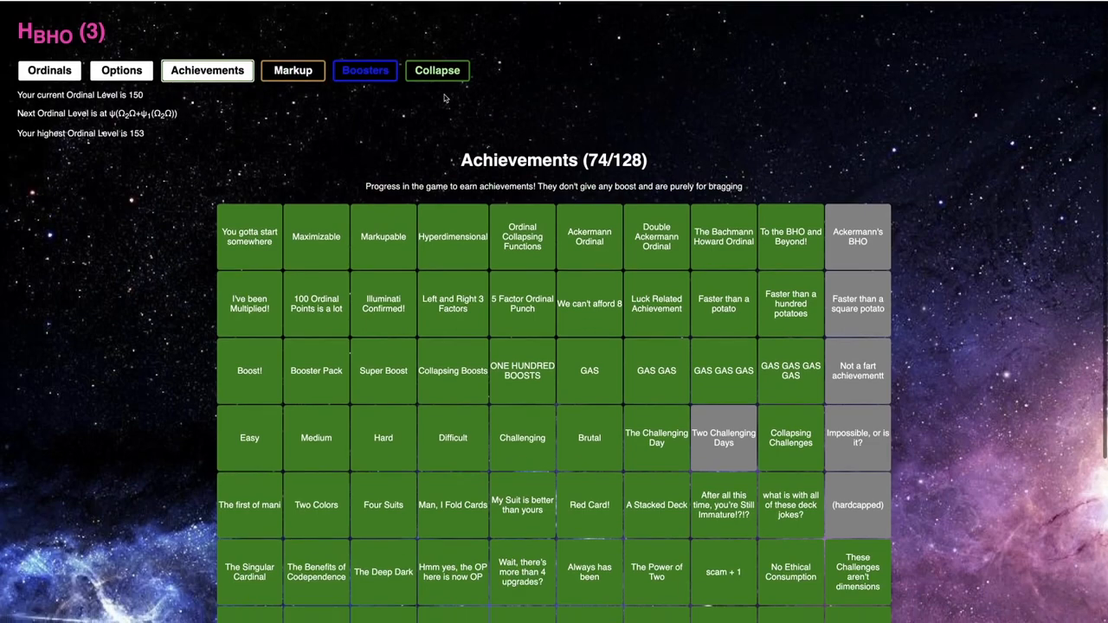
Review Boosters and Autoprestigers, then upgrade the Singularity to level 213 and check Aleph Power
left_click(365, 70)
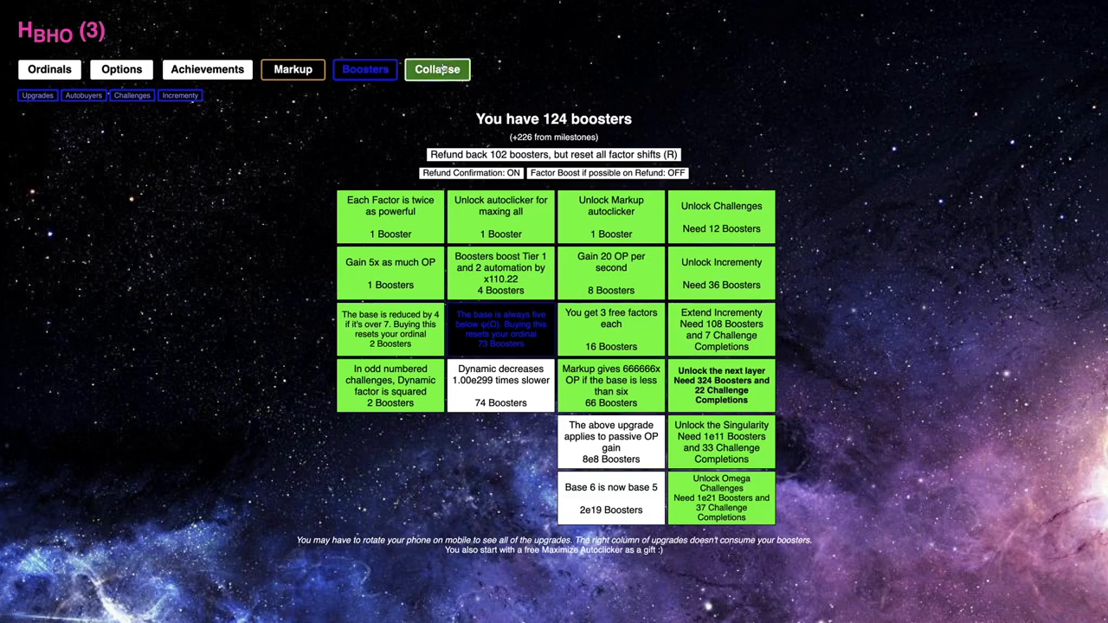
left_click(437, 69)
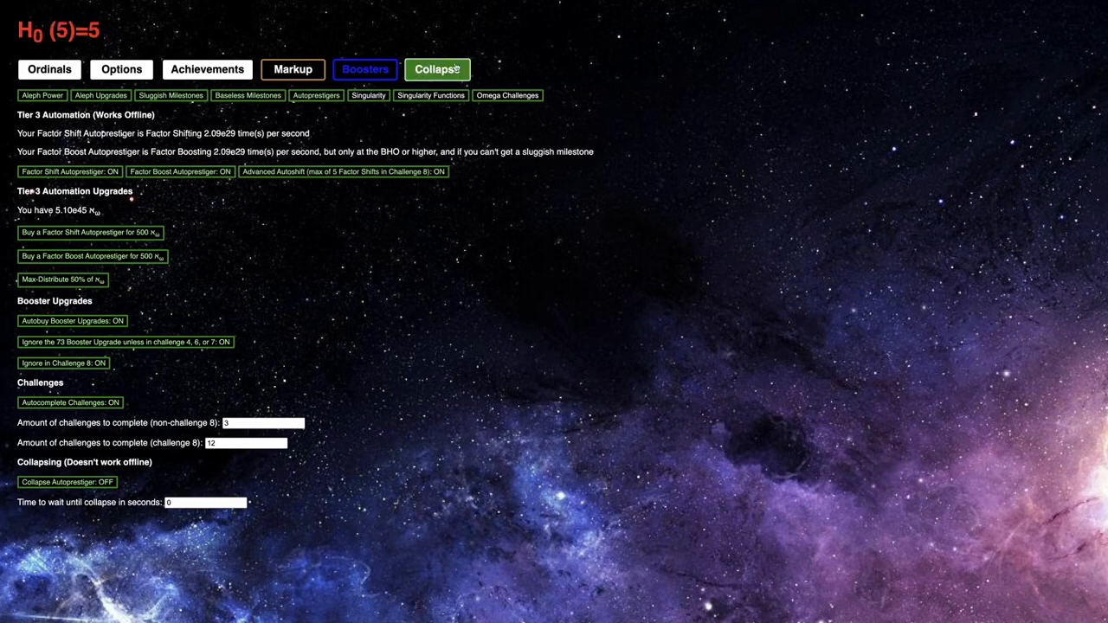
left_click(367, 95)
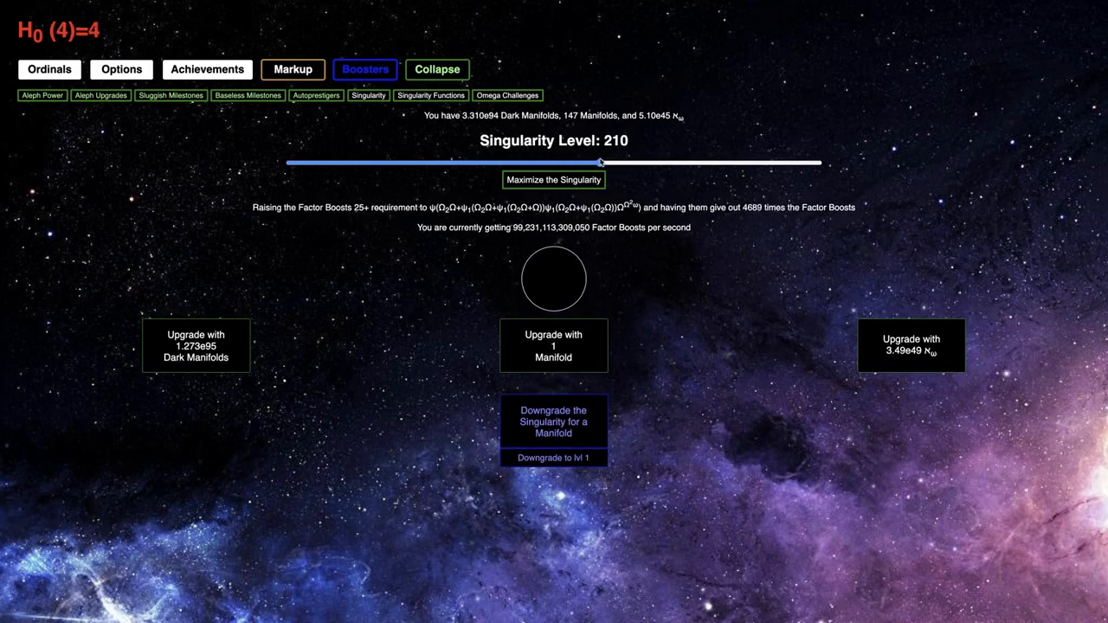
left_click(553, 345)
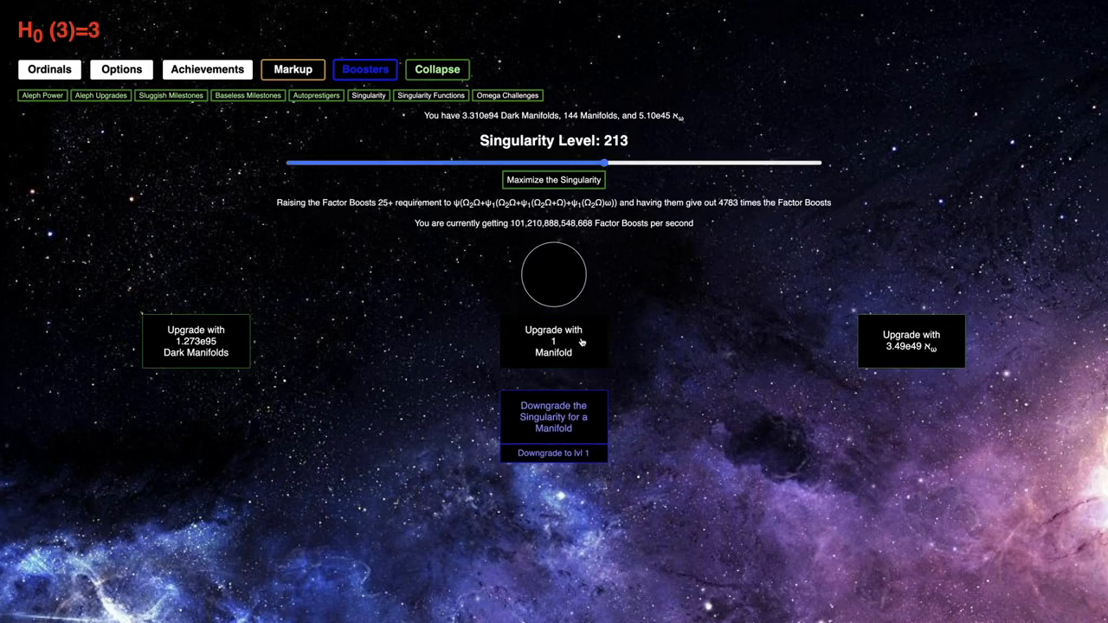
left_click(42, 95)
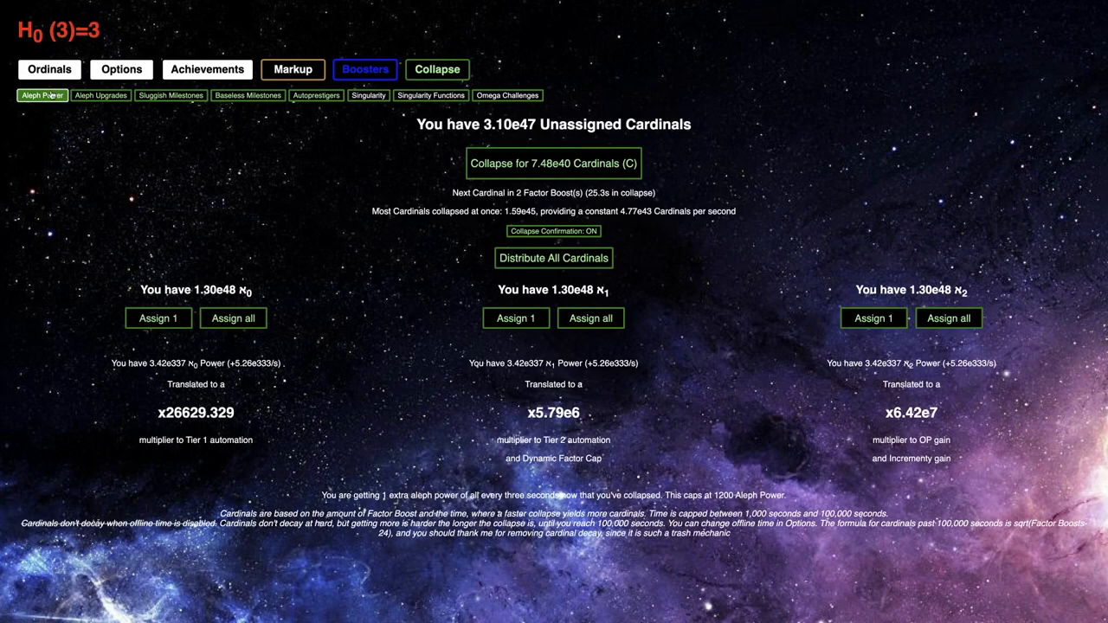
left_click(367, 95)
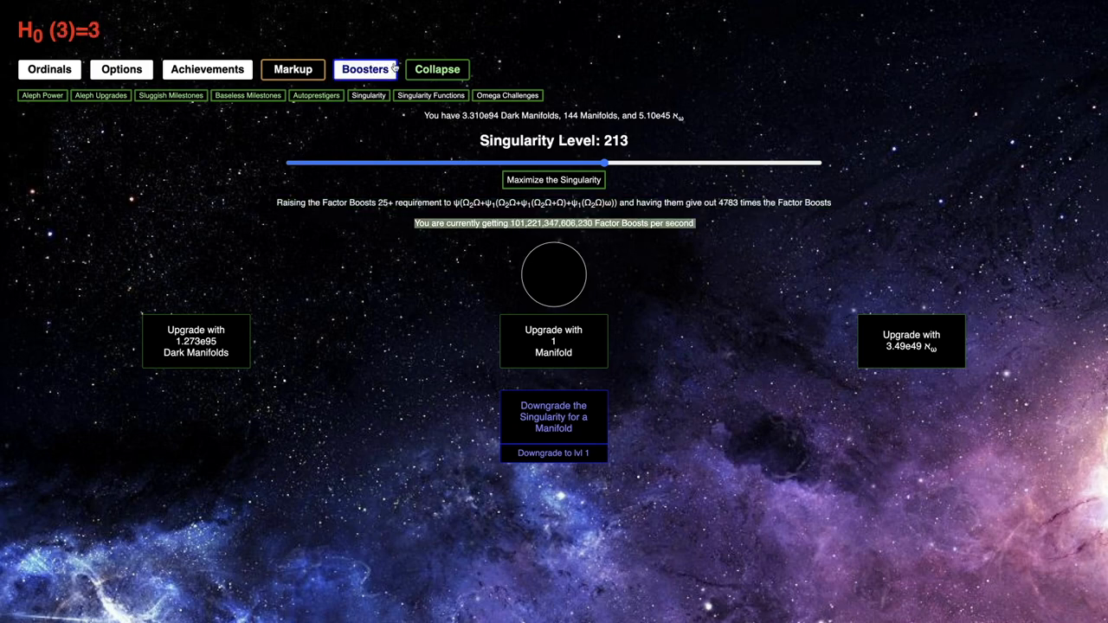
Start a Booster challenge, confirm it, and advance the ordinal
left_click(365, 69)
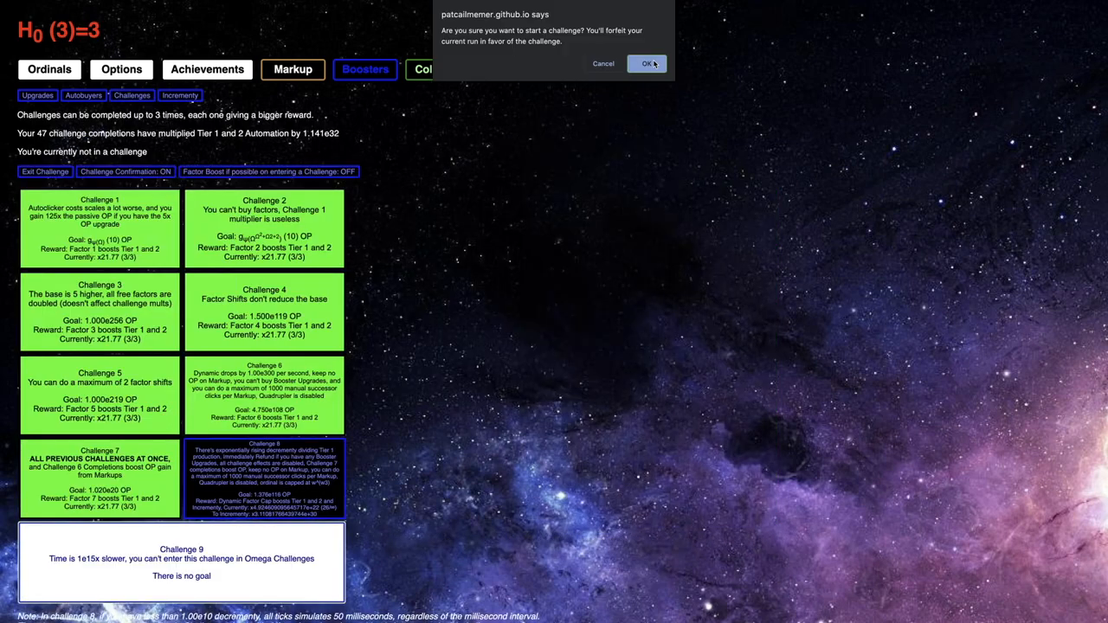
left_click(644, 63)
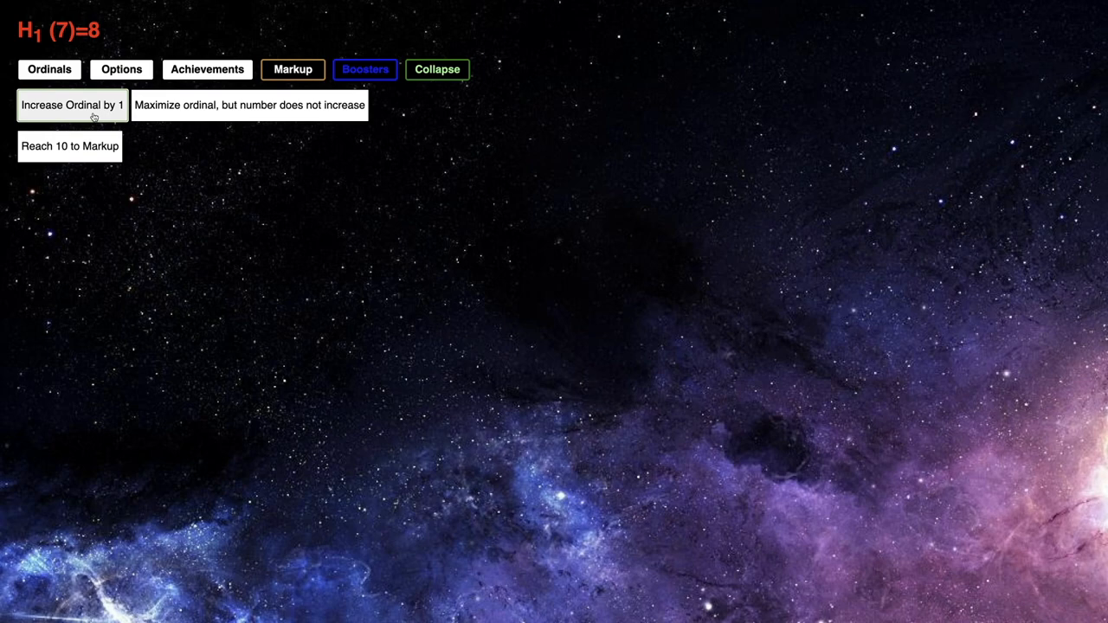
left_click(72, 105)
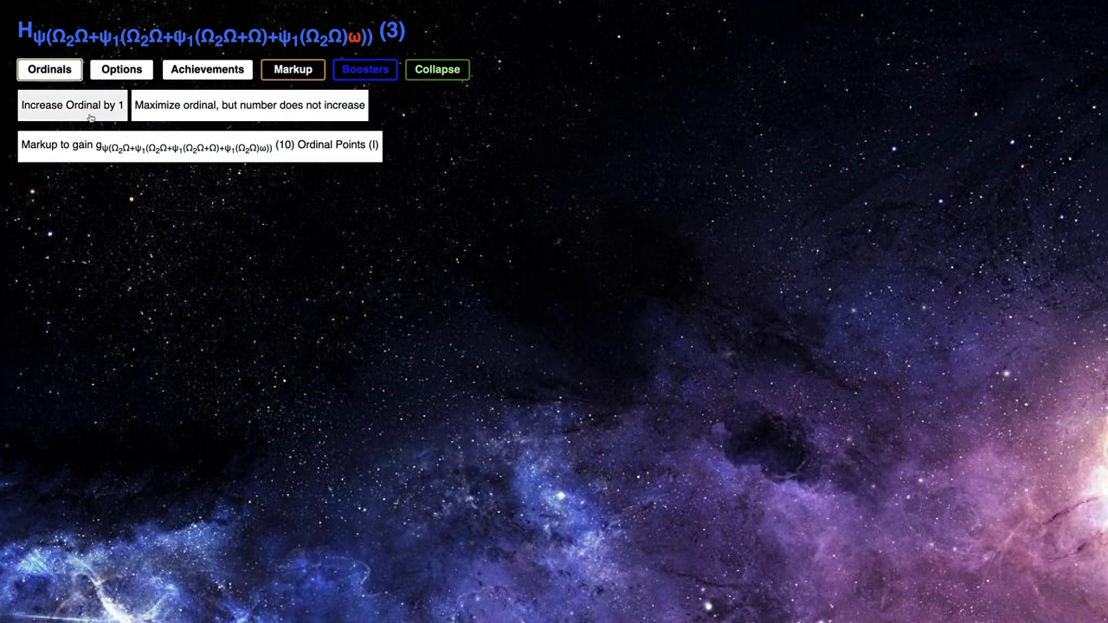
Drag the Singularity slider up to level 450, leaving 117 Manifolds
left_click(364, 69)
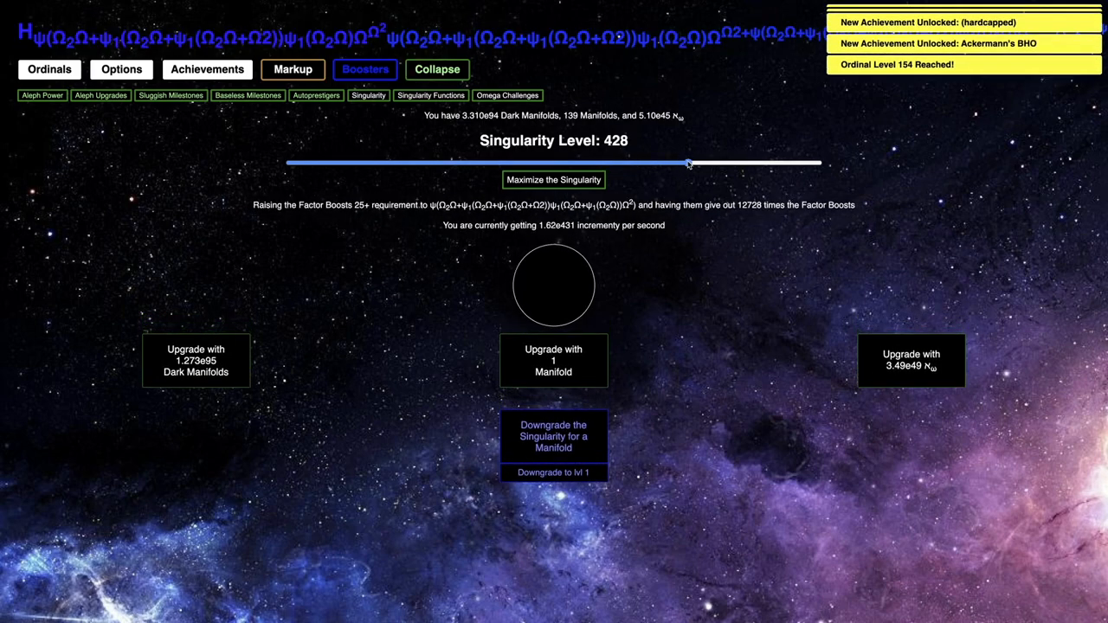
left_click_drag(688, 163, 715, 162)
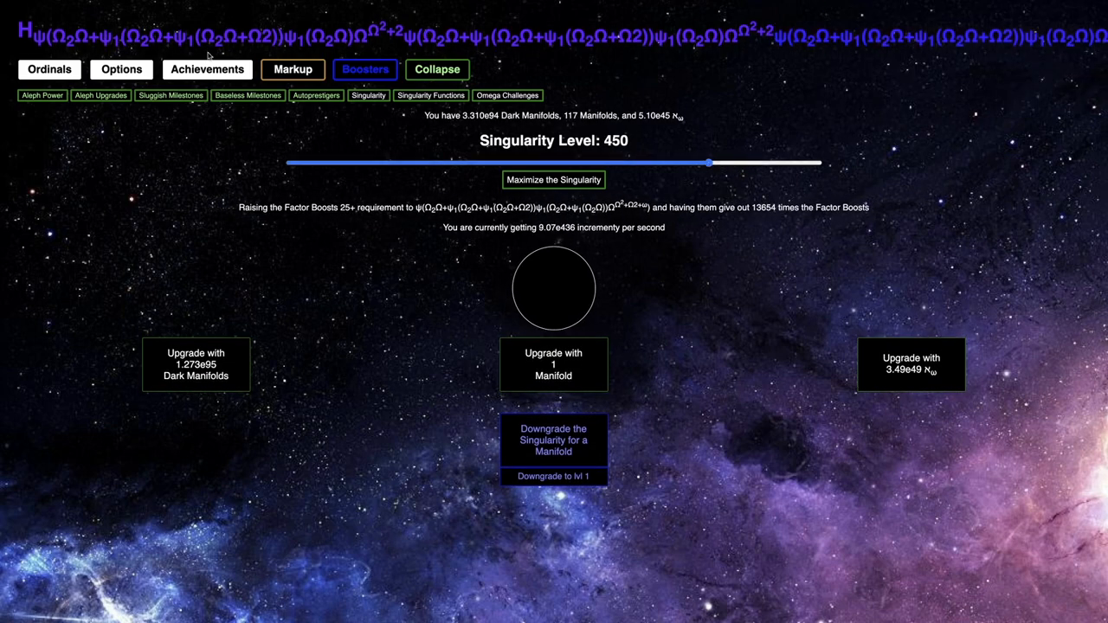
left_click(207, 69)
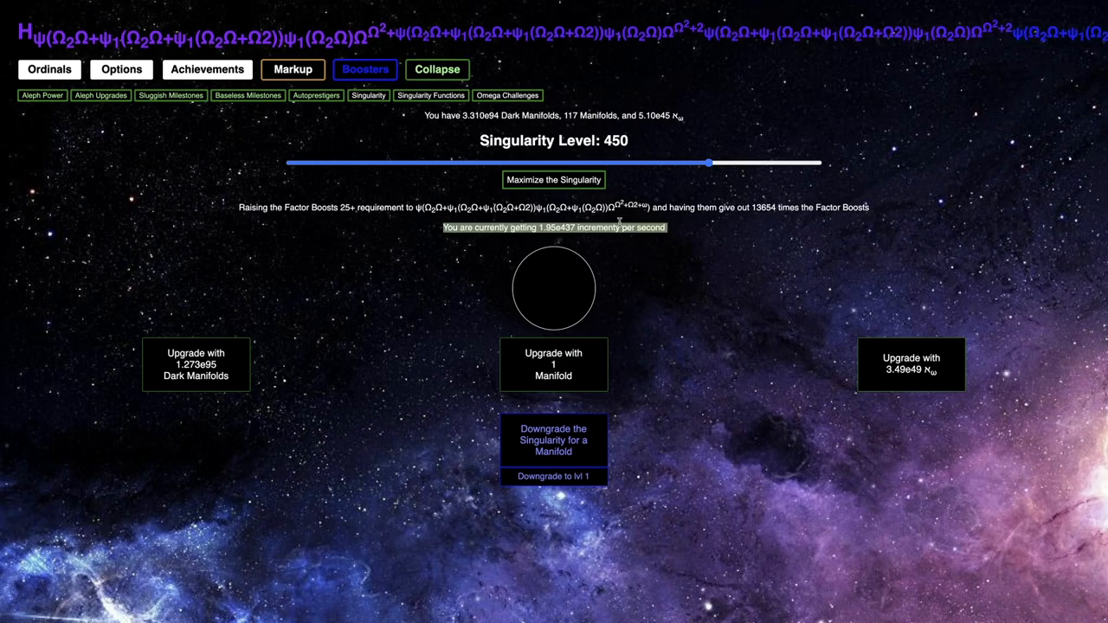
left_click(121, 69)
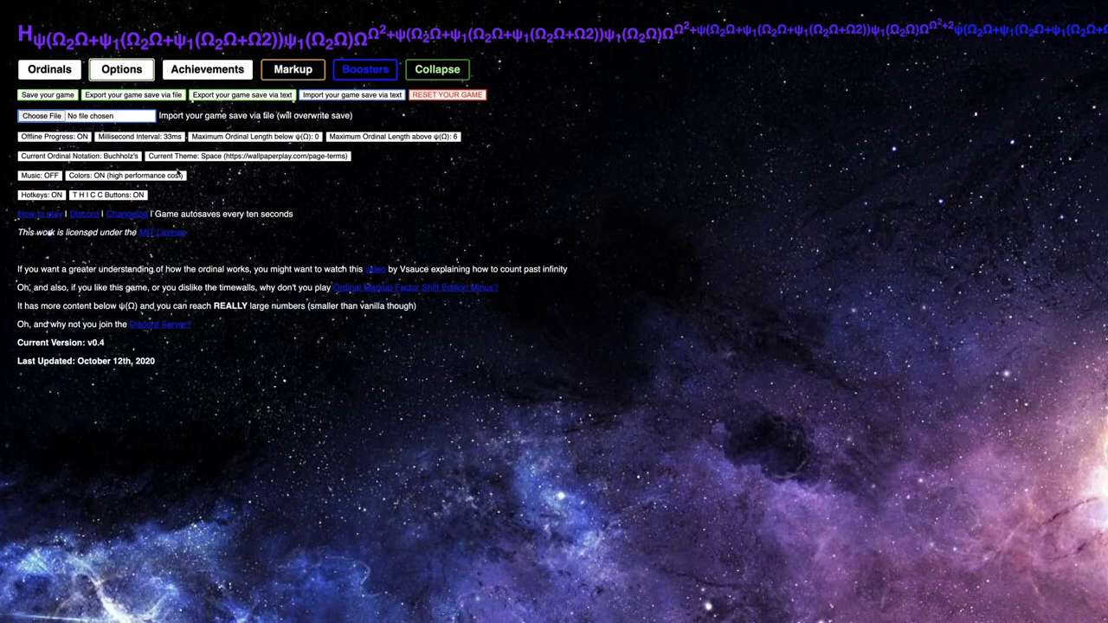
Switch the ordinal colour option to Flashing and return to the Singularity screen
left_click(116, 174)
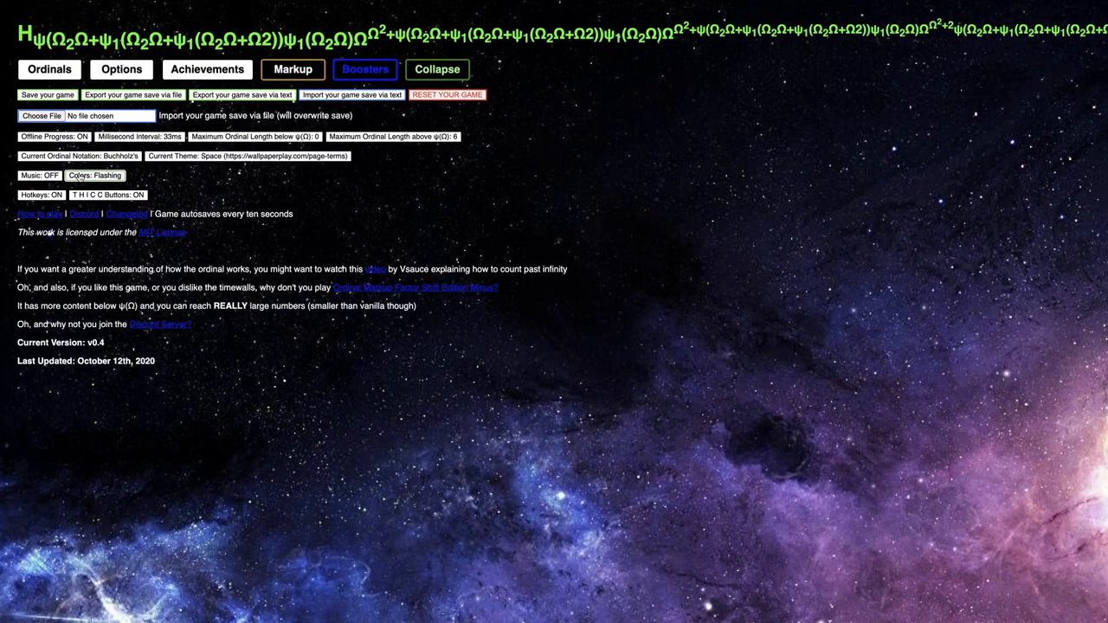
left_click(364, 69)
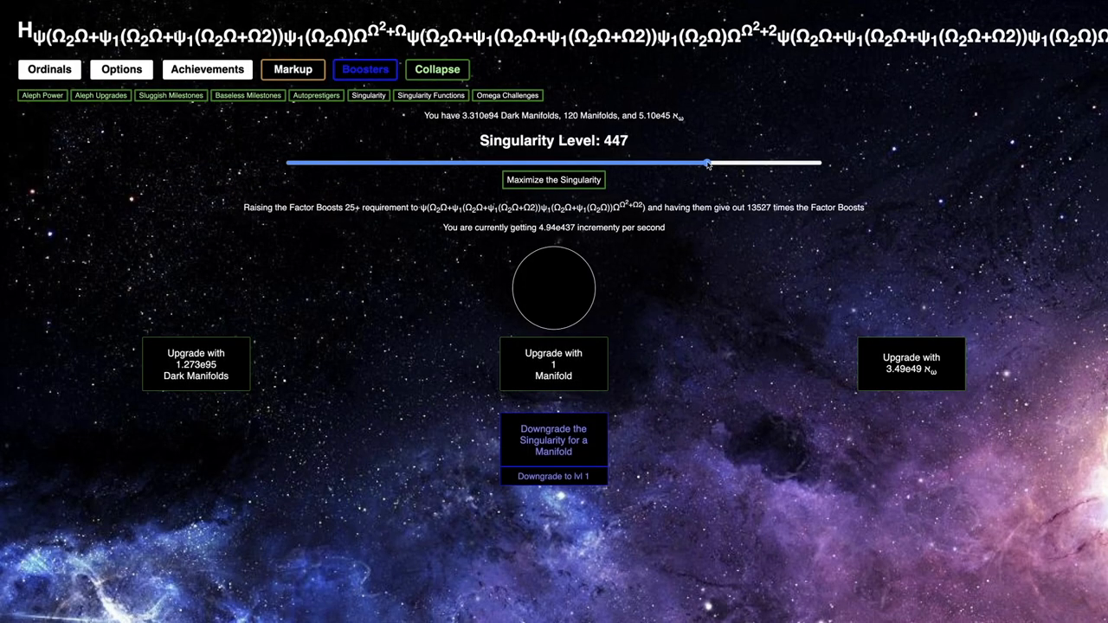
Lower the Singularity level from about 421 to 403 and view the Booster challenges list
left_click_drag(708, 162, 681, 163)
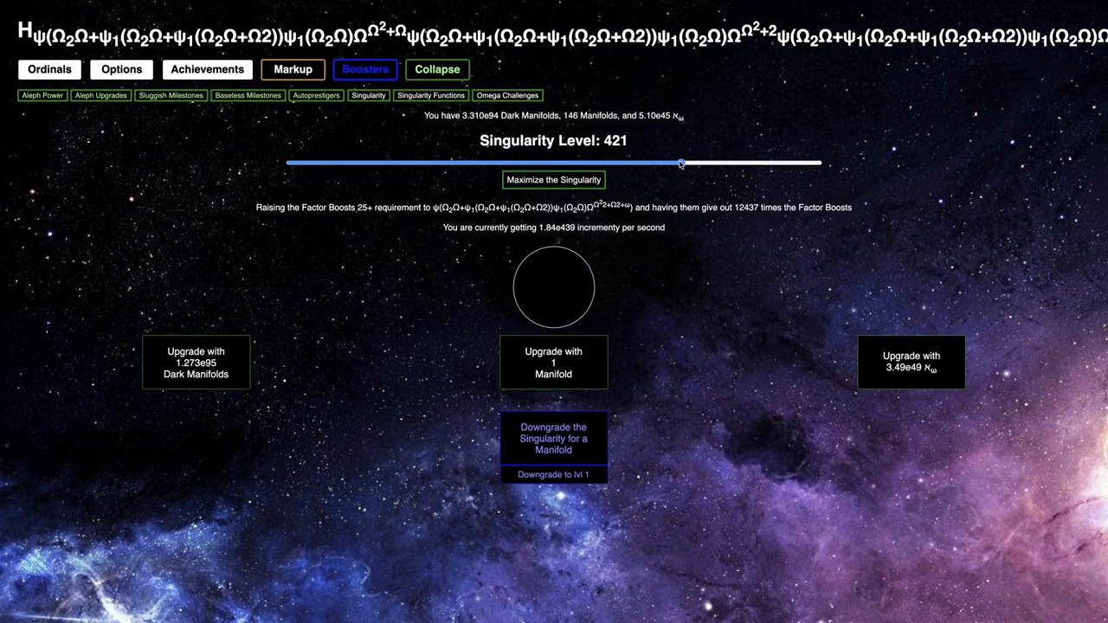
left_click_drag(681, 163, 664, 163)
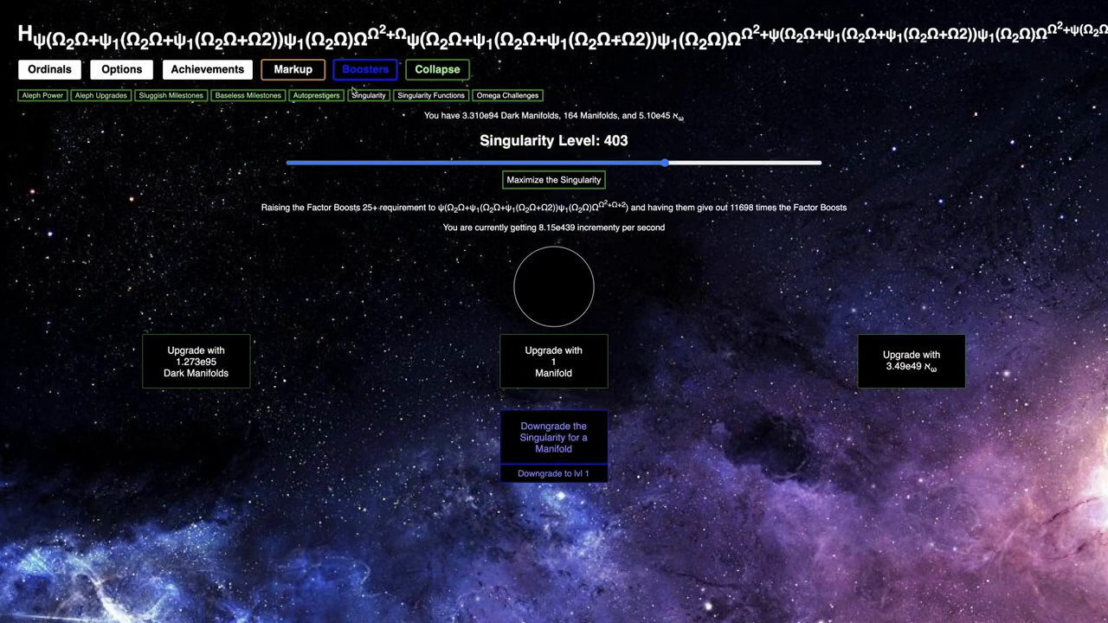
left_click(180, 95)
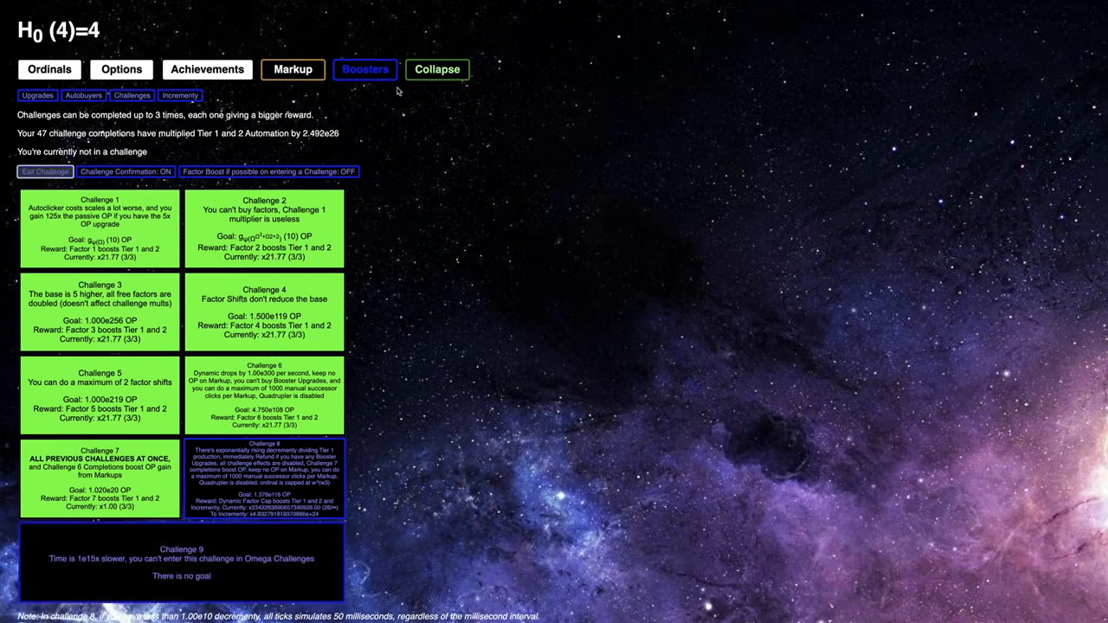
Enter Omega Challenge 2 from the Omega Challenges list and confirm
left_click(437, 69)
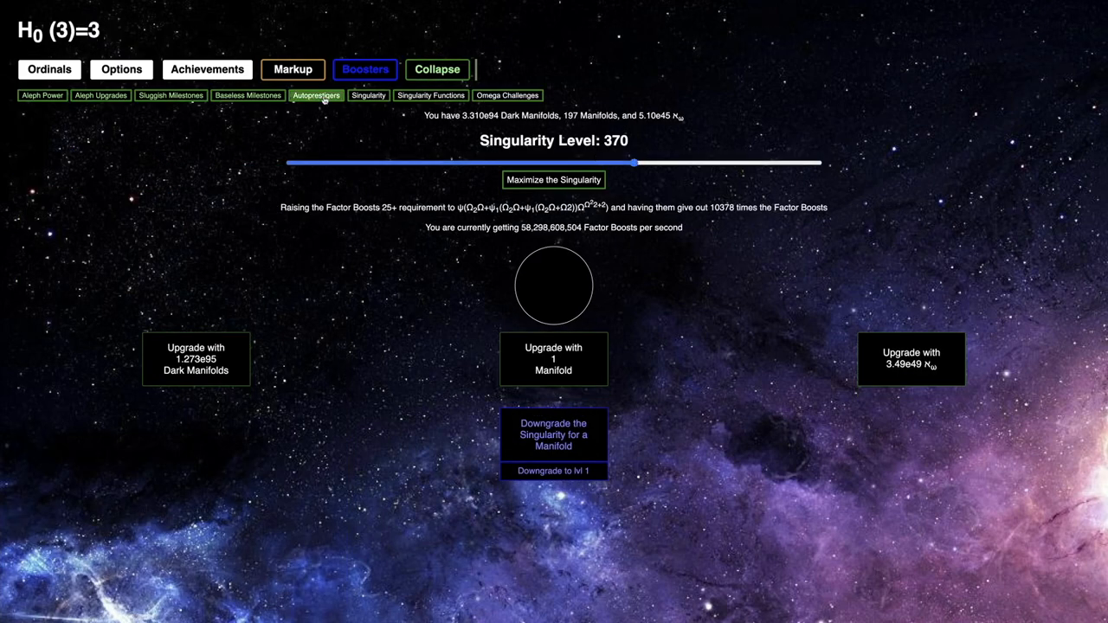
left_click(430, 95)
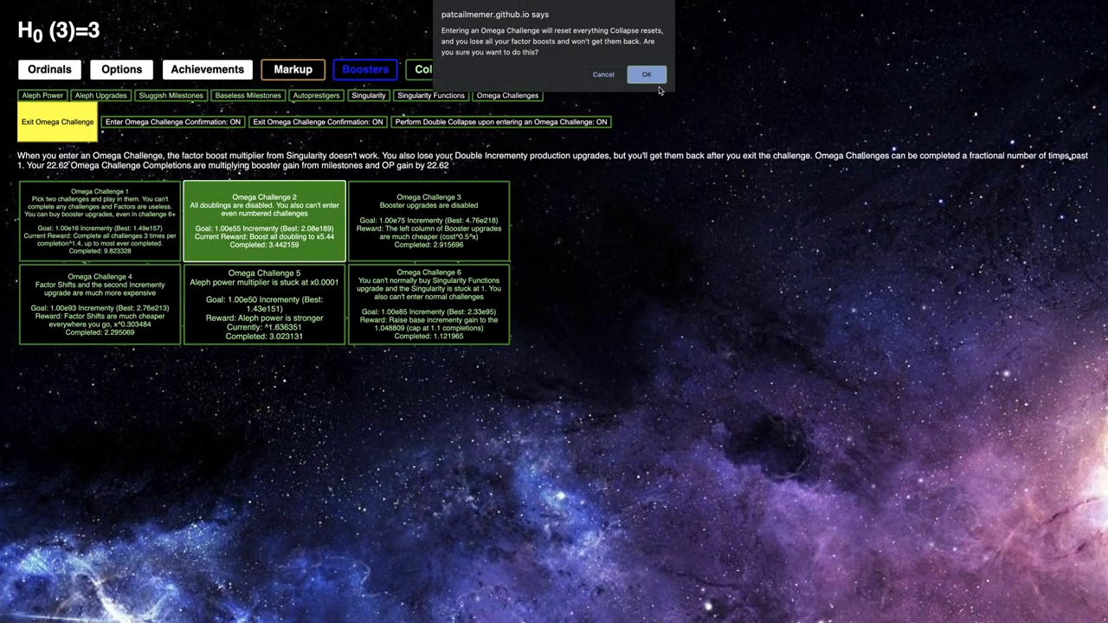
left_click(647, 74)
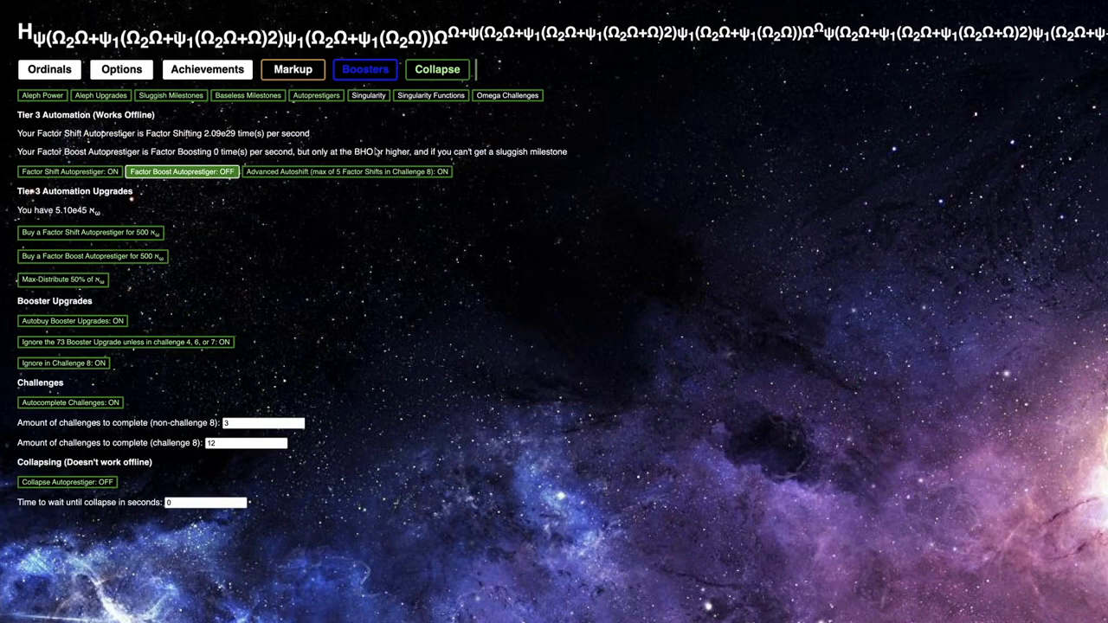
left_click(181, 171)
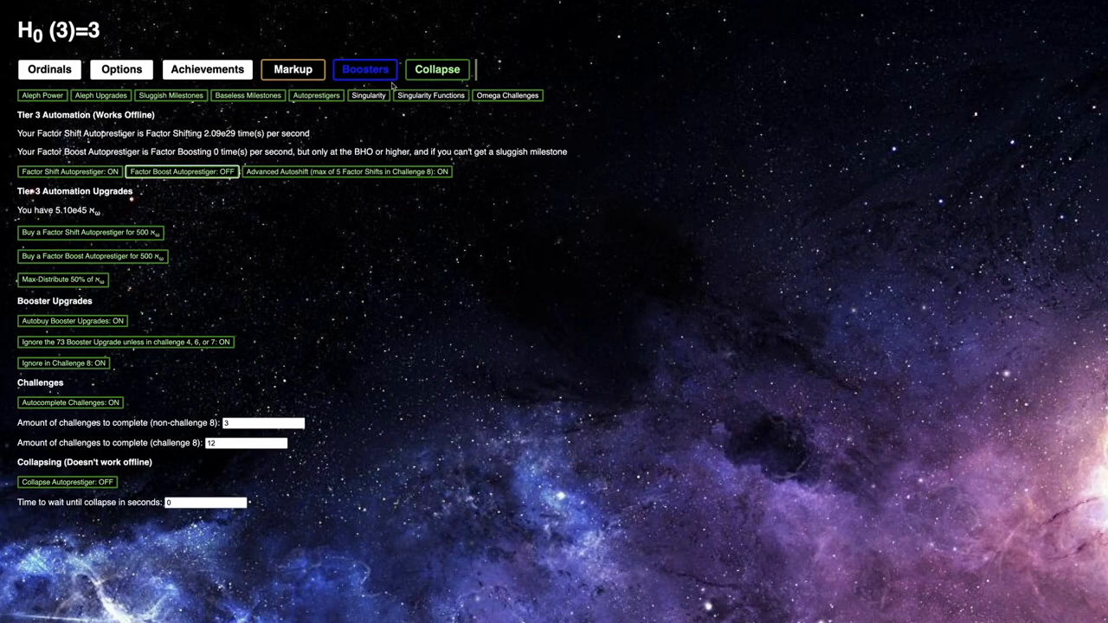
Raise the Singularity level to 356, then view the Omega Challenges list
left_click(367, 96)
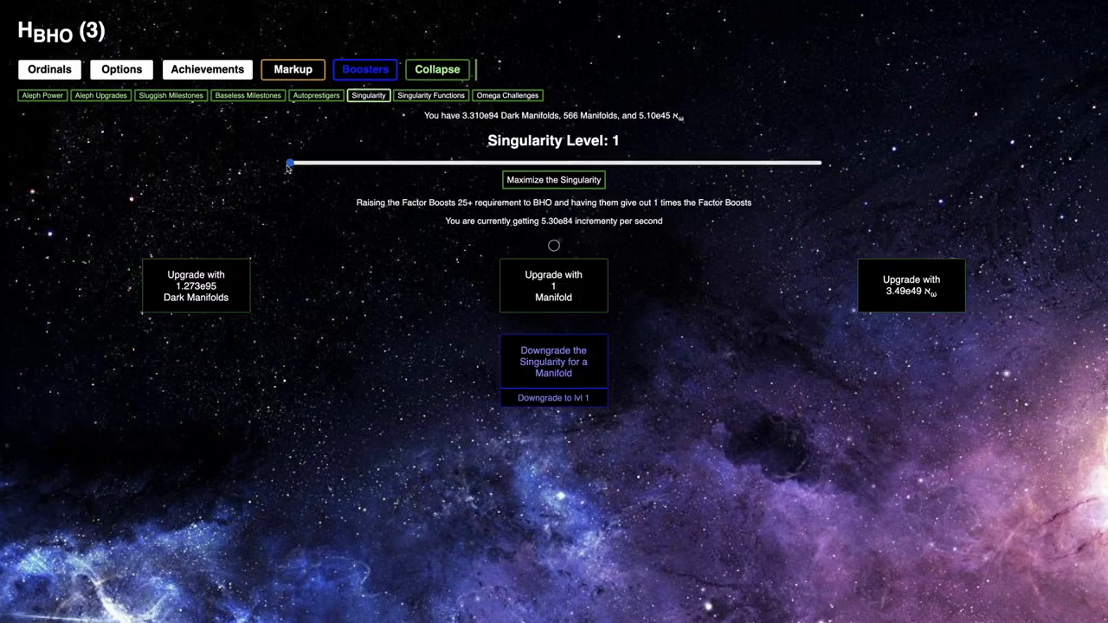
left_click_drag(289, 163, 623, 163)
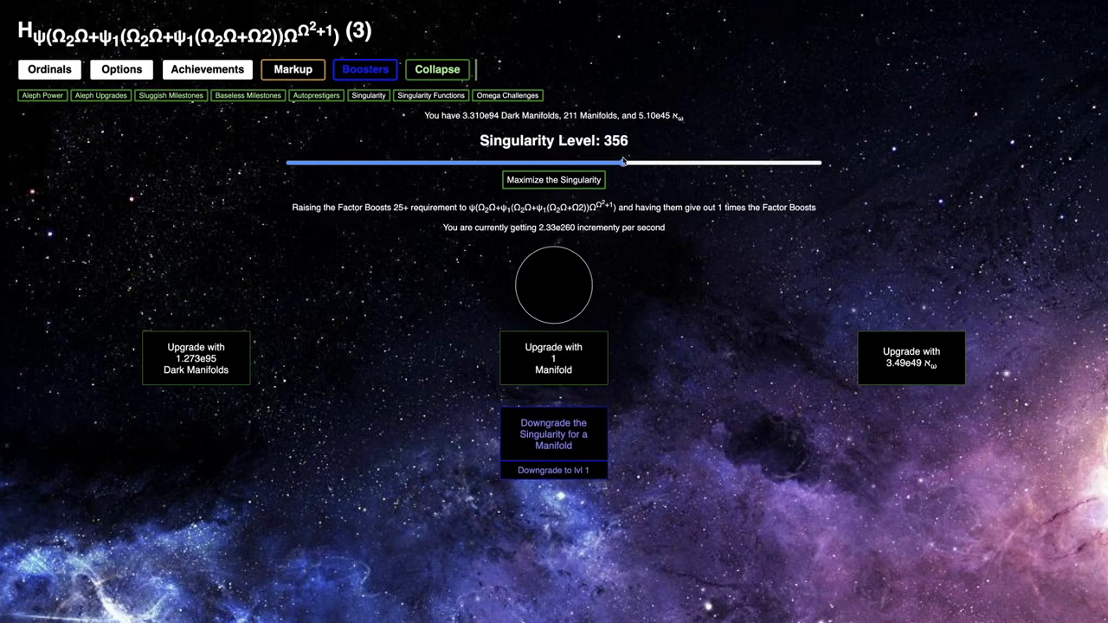
left_click(506, 96)
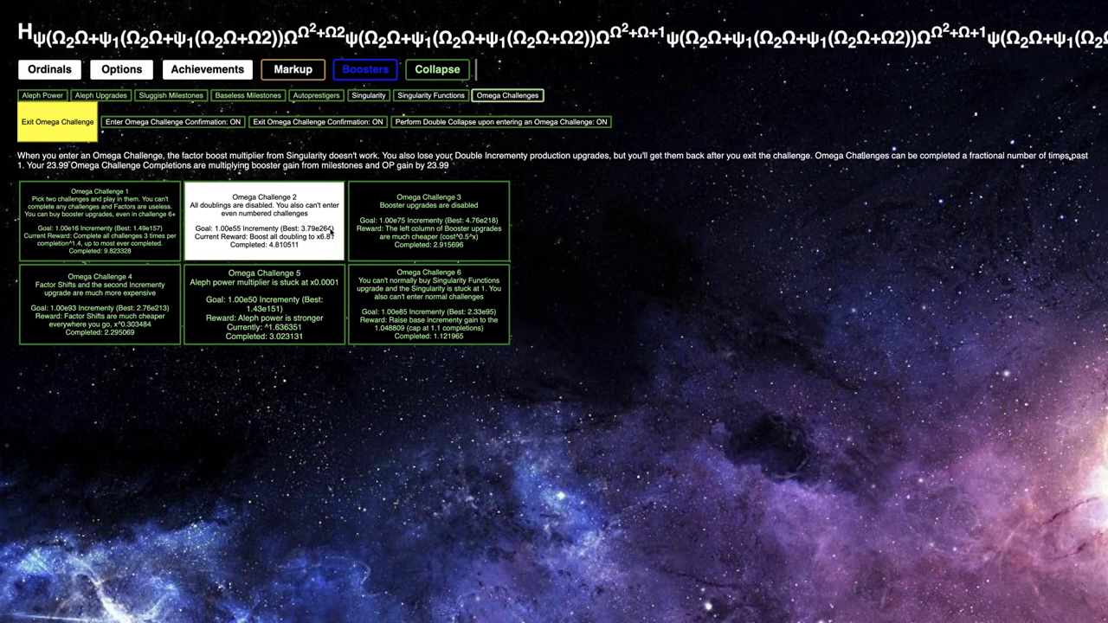
Leave Omega Challenge 2, enter Omega Challenge 3, and check the two new achievements
left_click(60, 121)
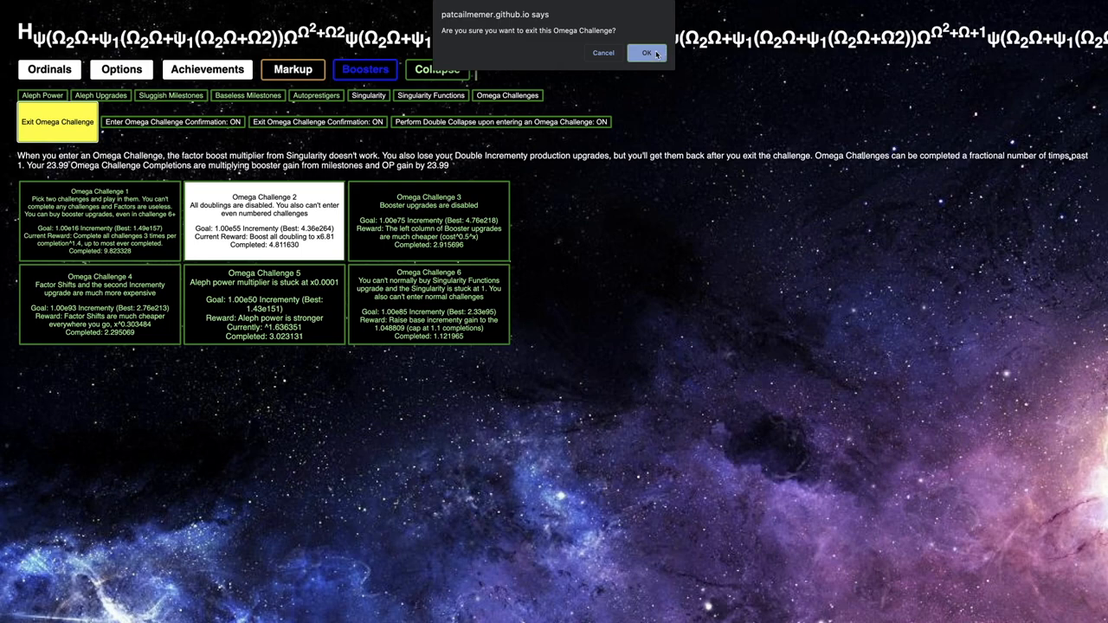
left_click(644, 53)
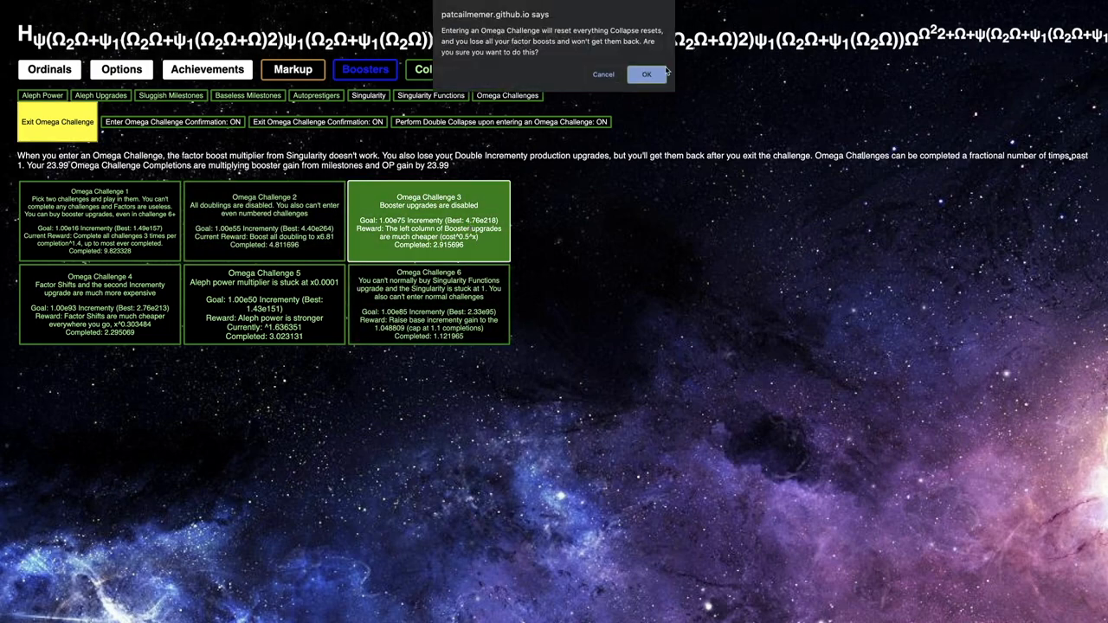
left_click(644, 75)
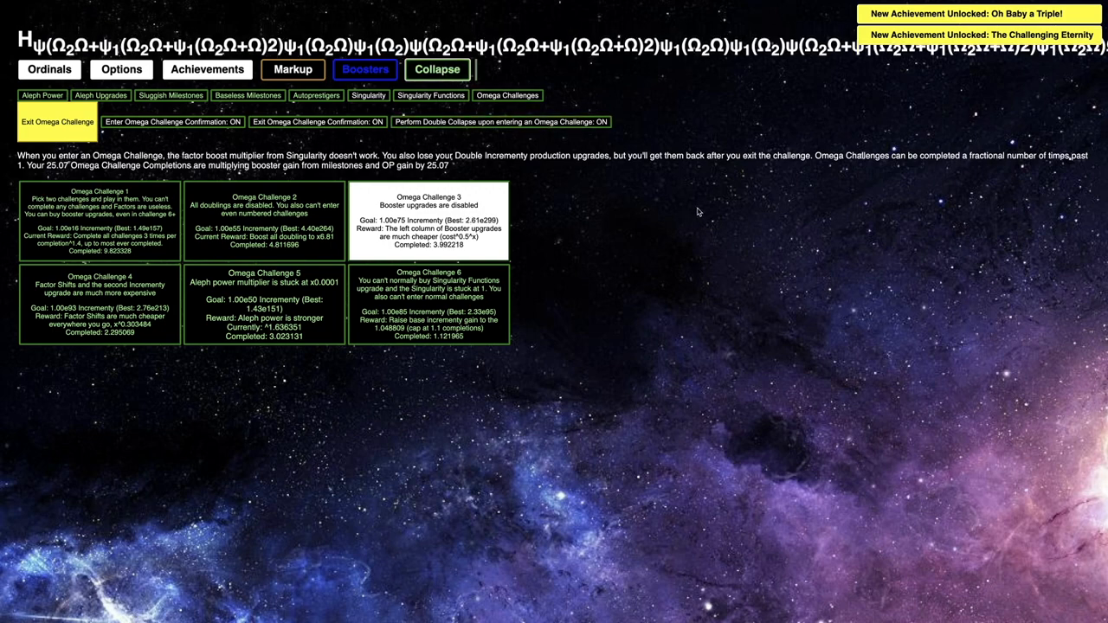
left_click(206, 69)
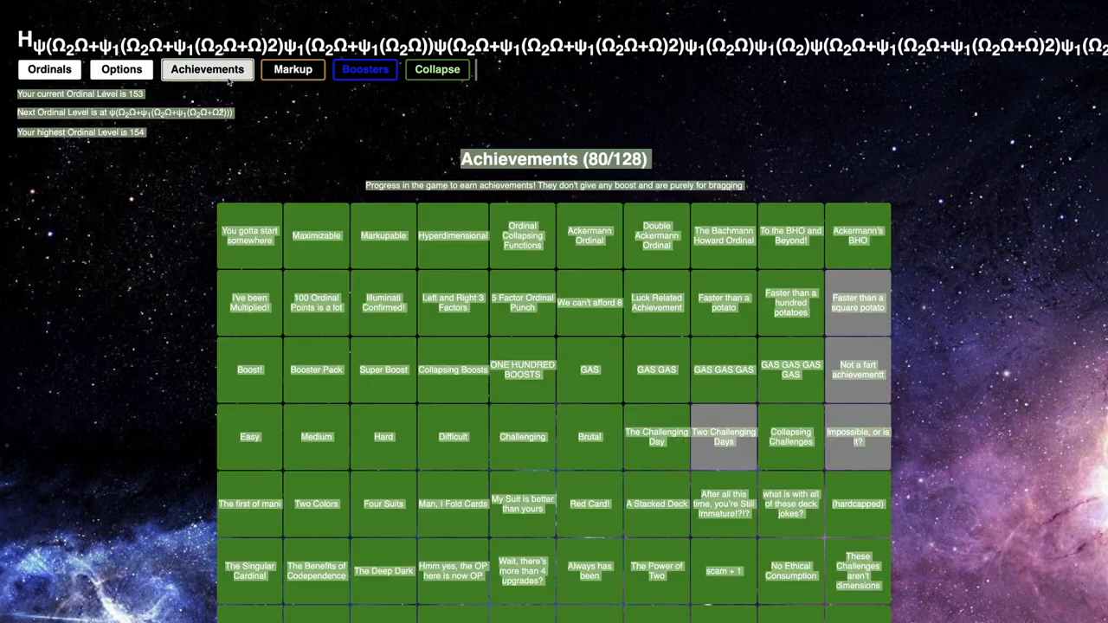
left_click(365, 69)
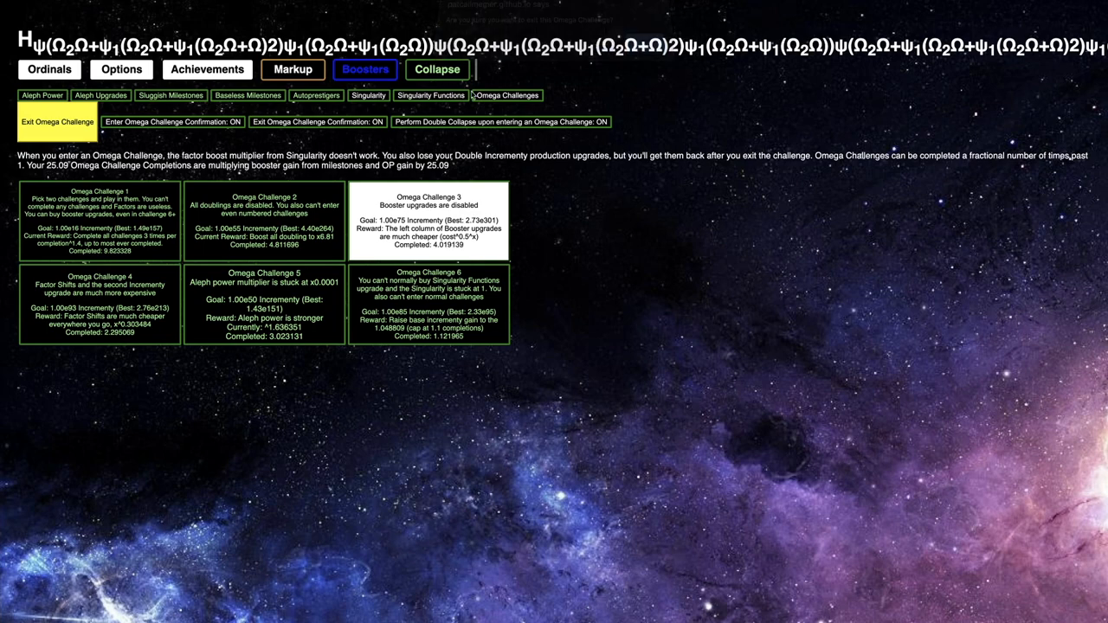
Try Singularity levels 346 and 321, then settle the slider at level 333
left_click(366, 95)
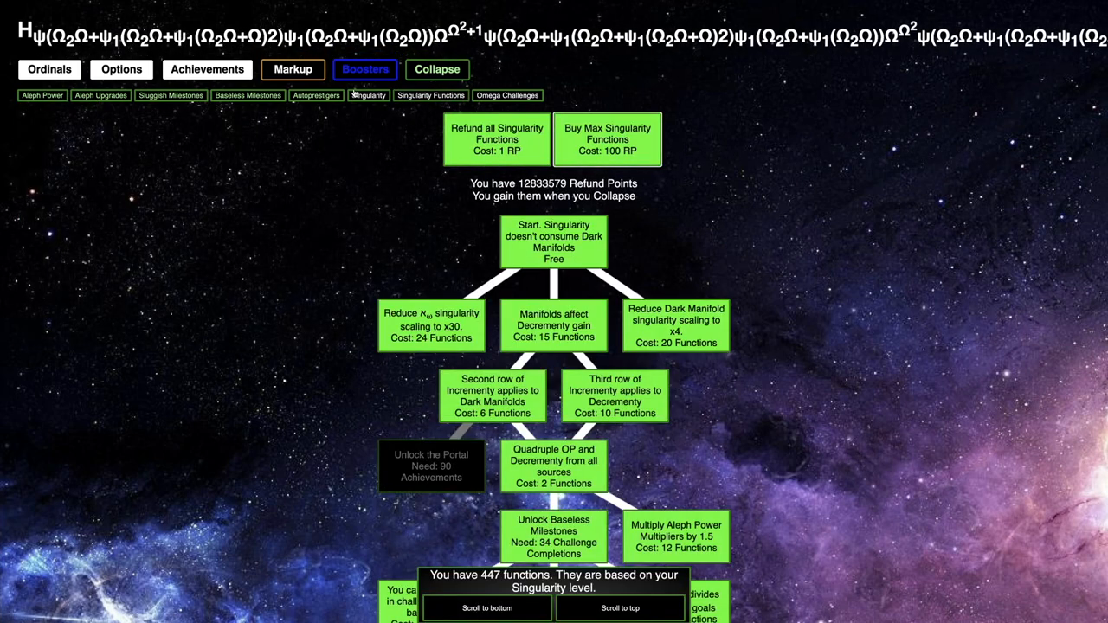
left_click(366, 95)
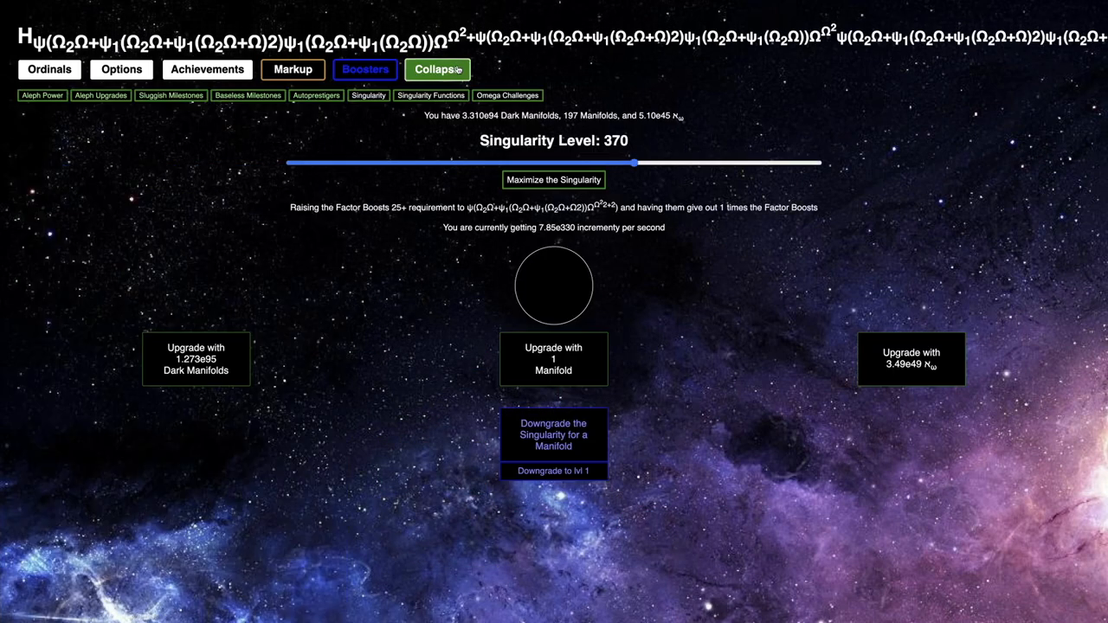
left_click_drag(634, 162, 611, 162)
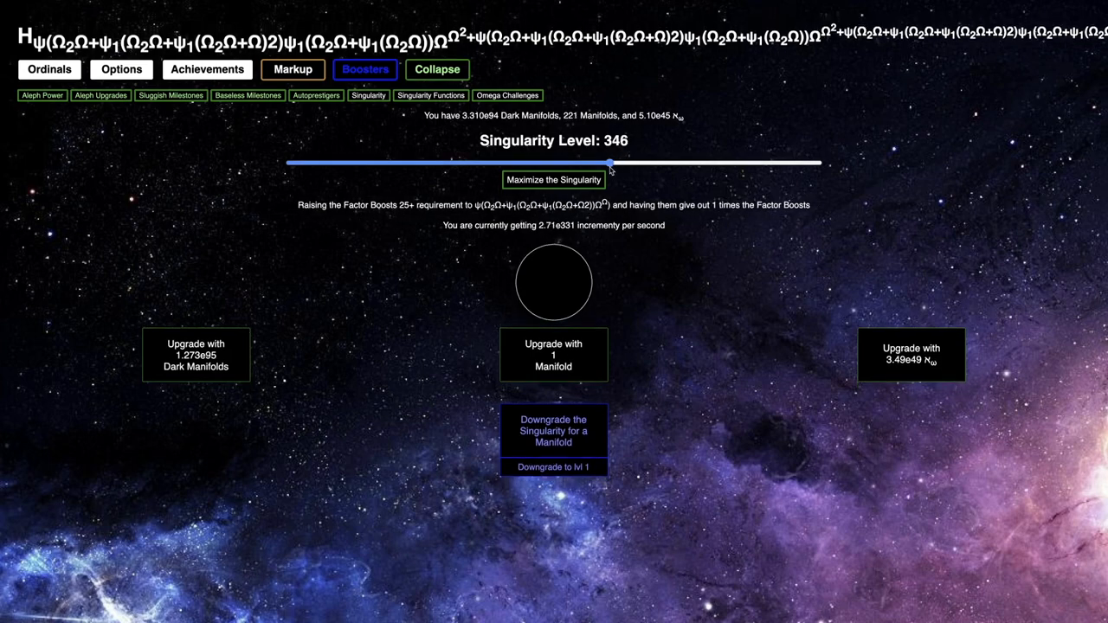
left_click_drag(610, 163, 588, 162)
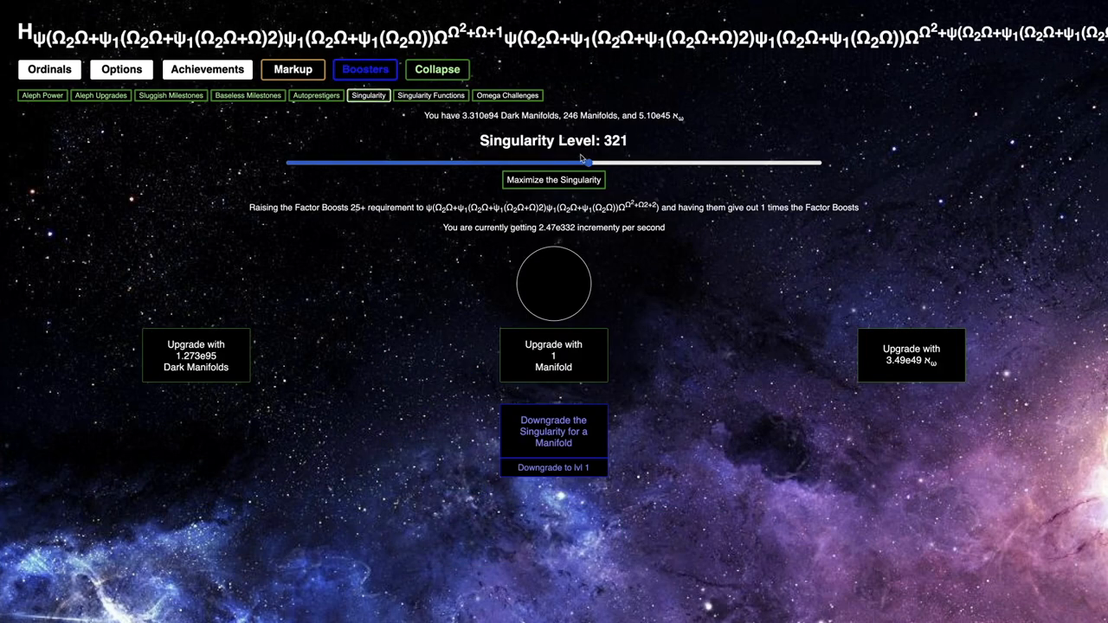
left_click_drag(584, 163, 602, 163)
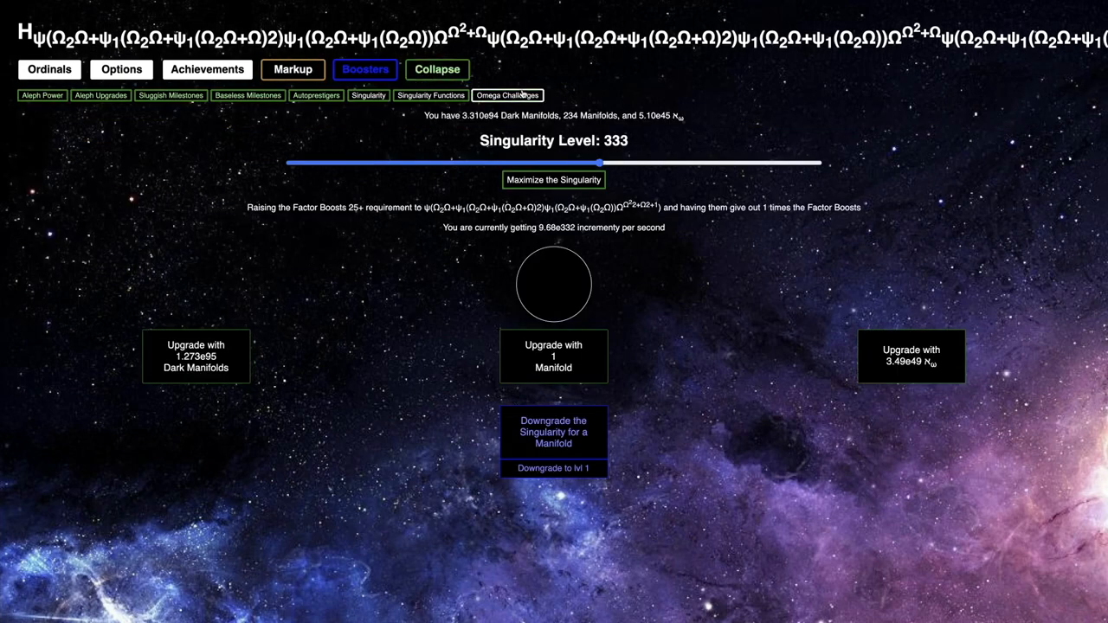
Track Omega Challenge 5 reaching 5.27 completions while visiting Singularity Functions, Ordinals and Singularity
left_click(506, 95)
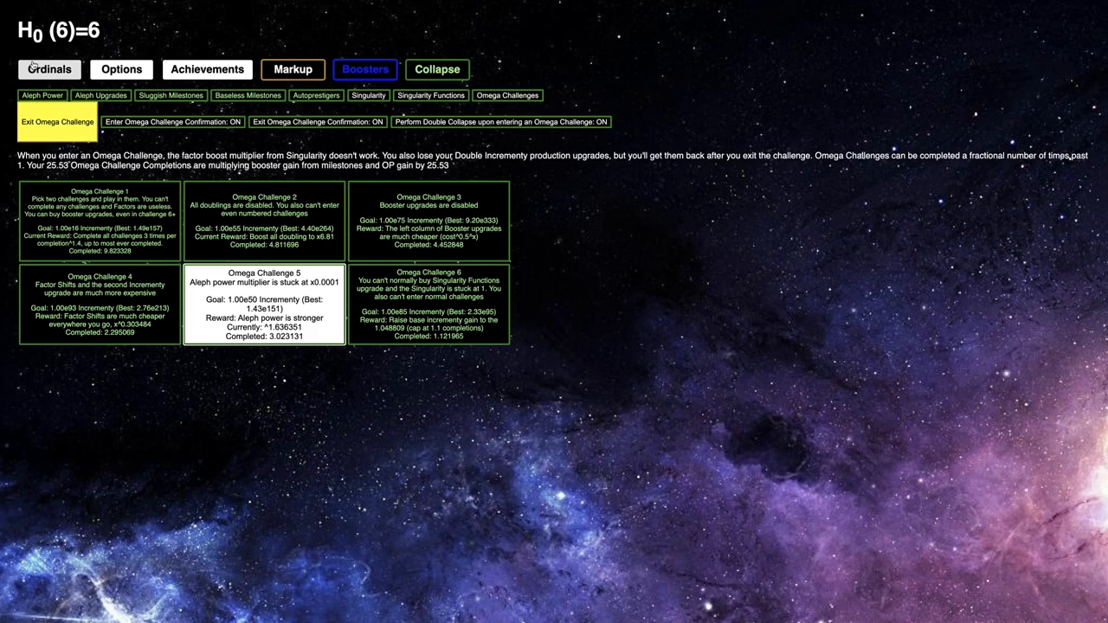
left_click(49, 69)
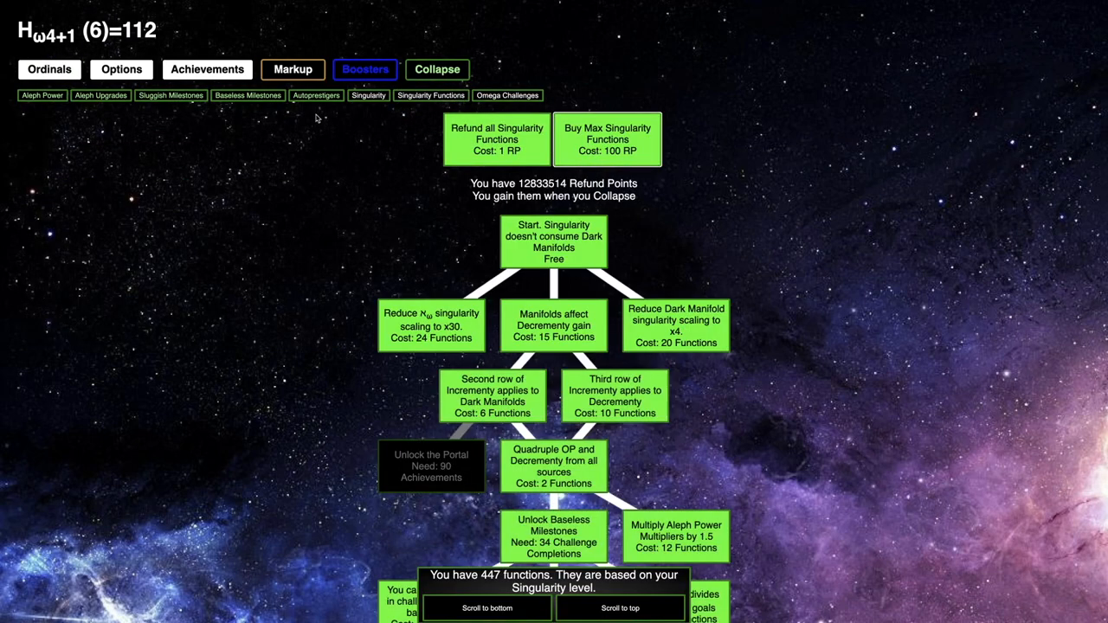
left_click(293, 70)
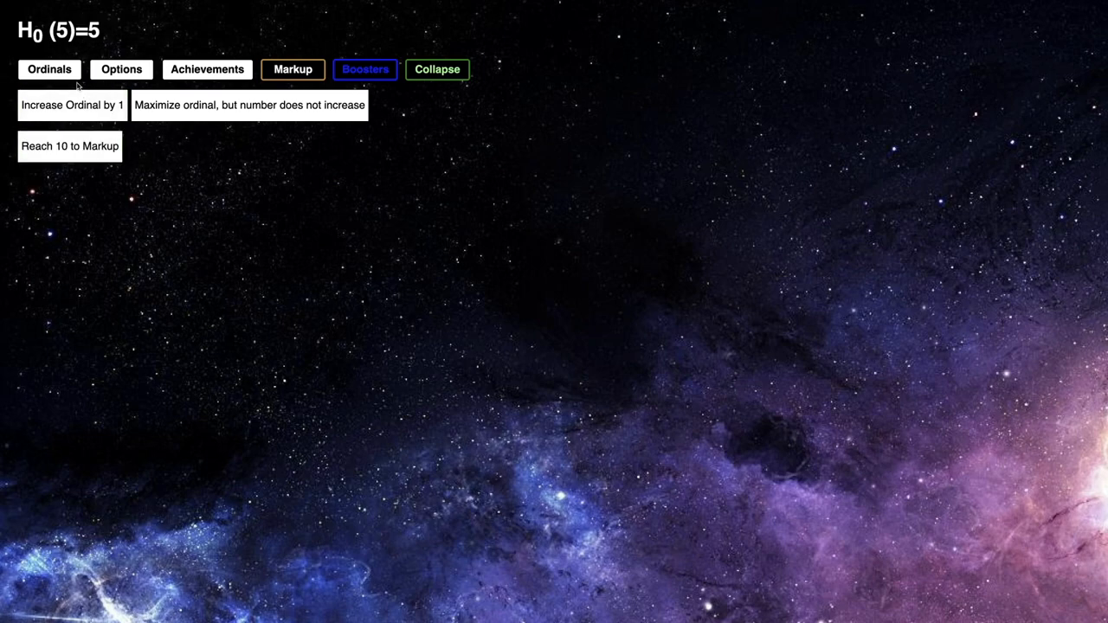
left_click(437, 70)
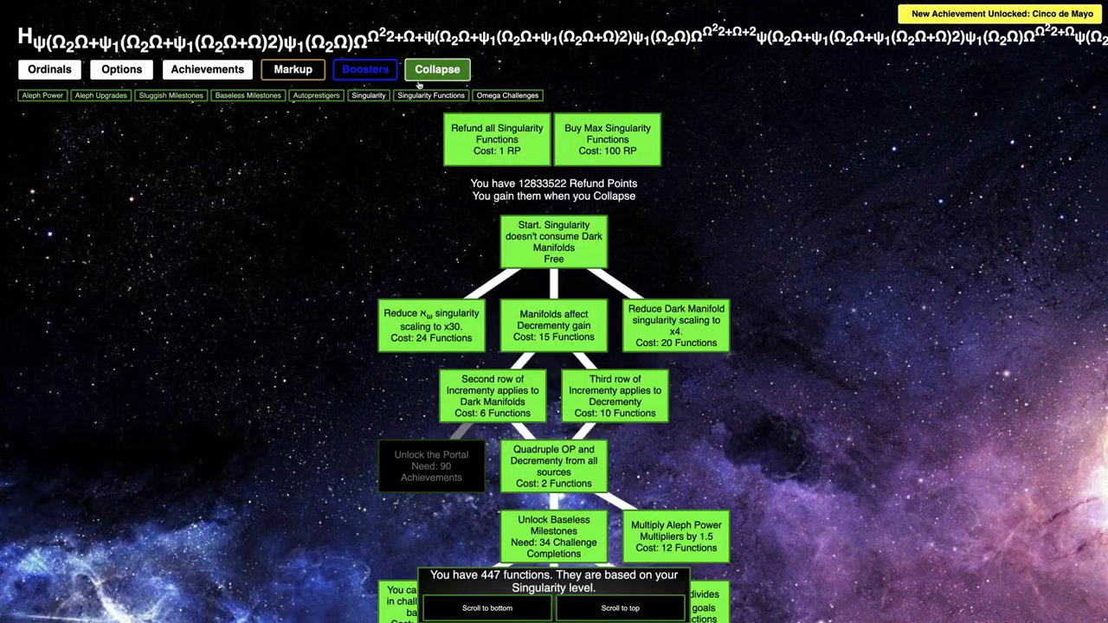
left_click(365, 95)
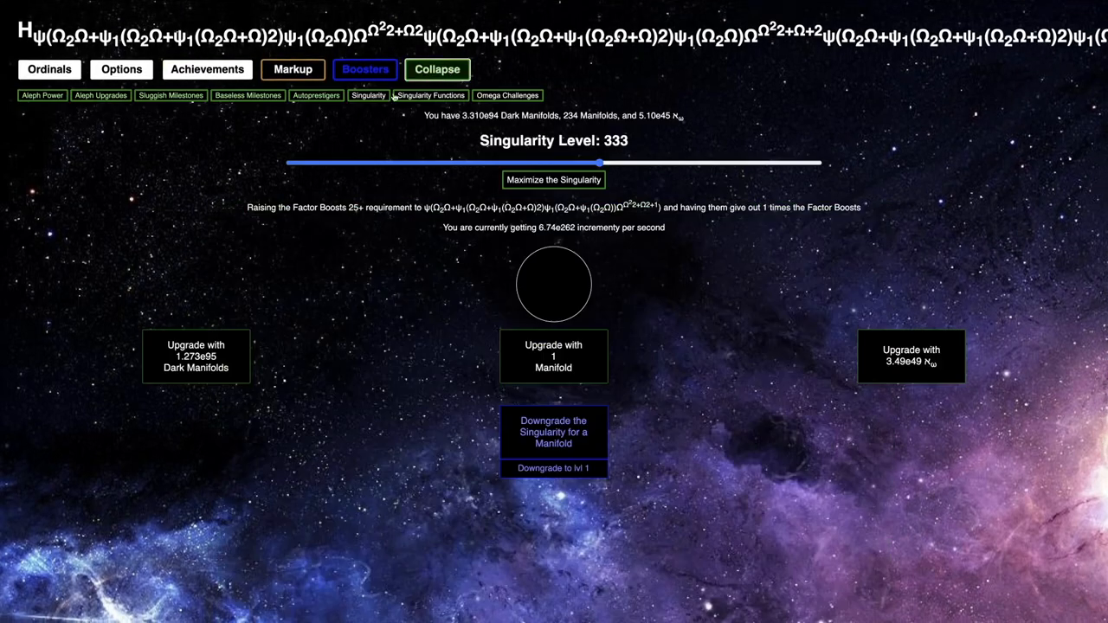
left_click(507, 95)
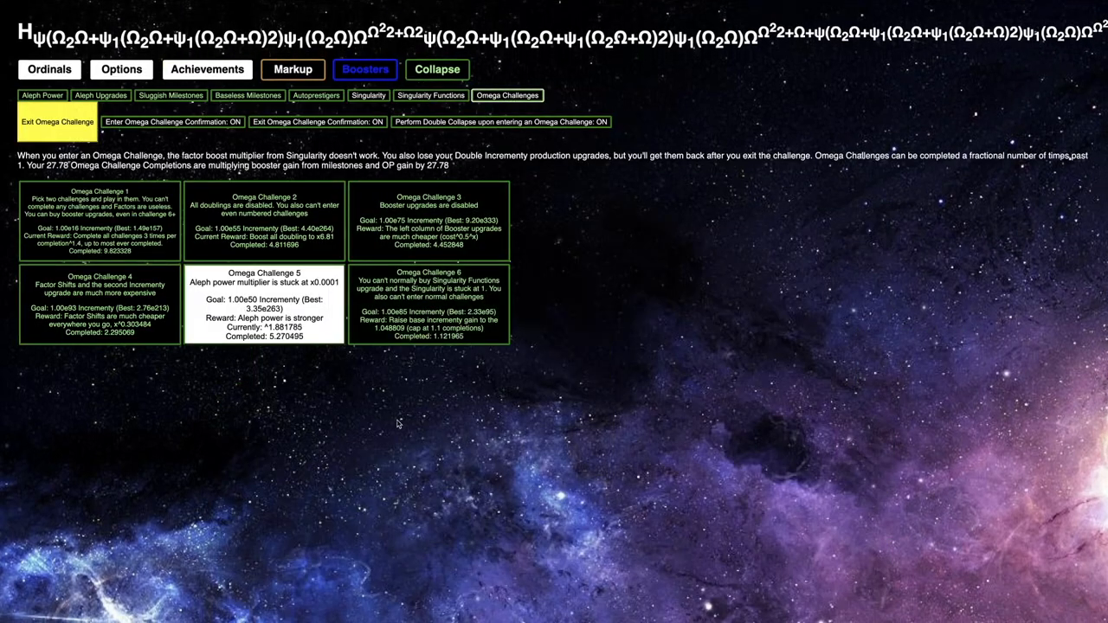
mouse_move(284, 368)
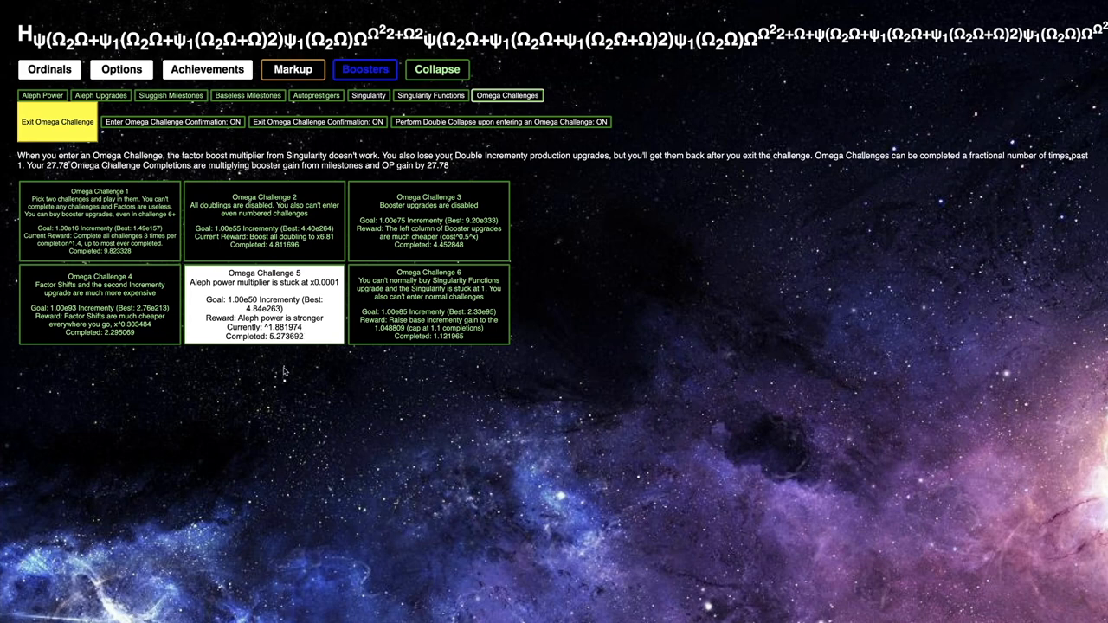
Switch from Omega Challenge 5 to Omega Challenge 4, then select Omega Challenge 1
left_click(57, 121)
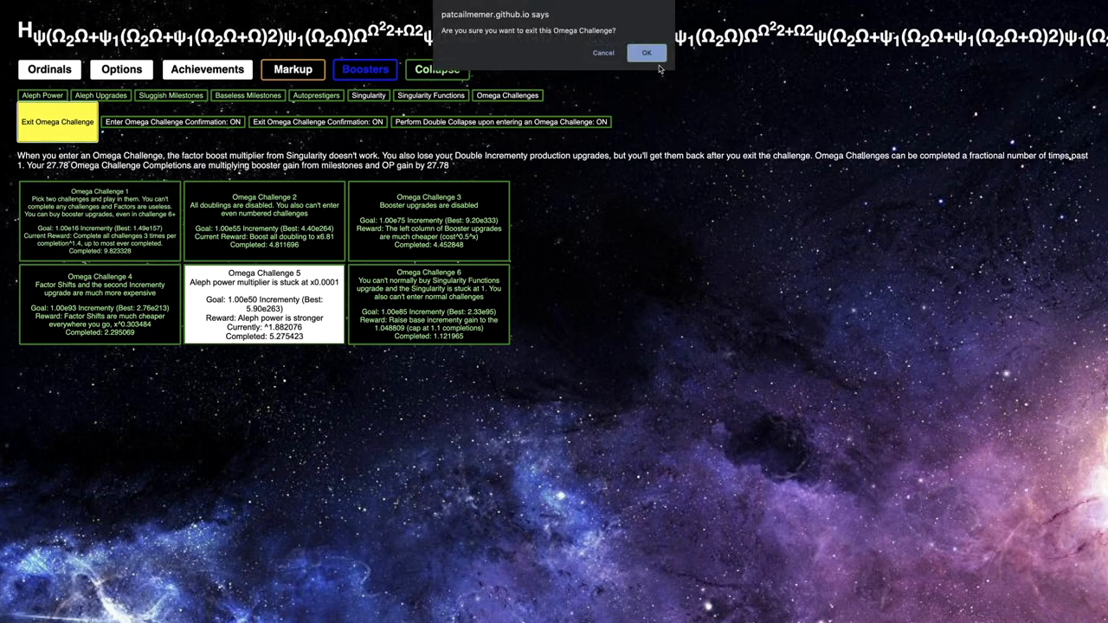
left_click(646, 53)
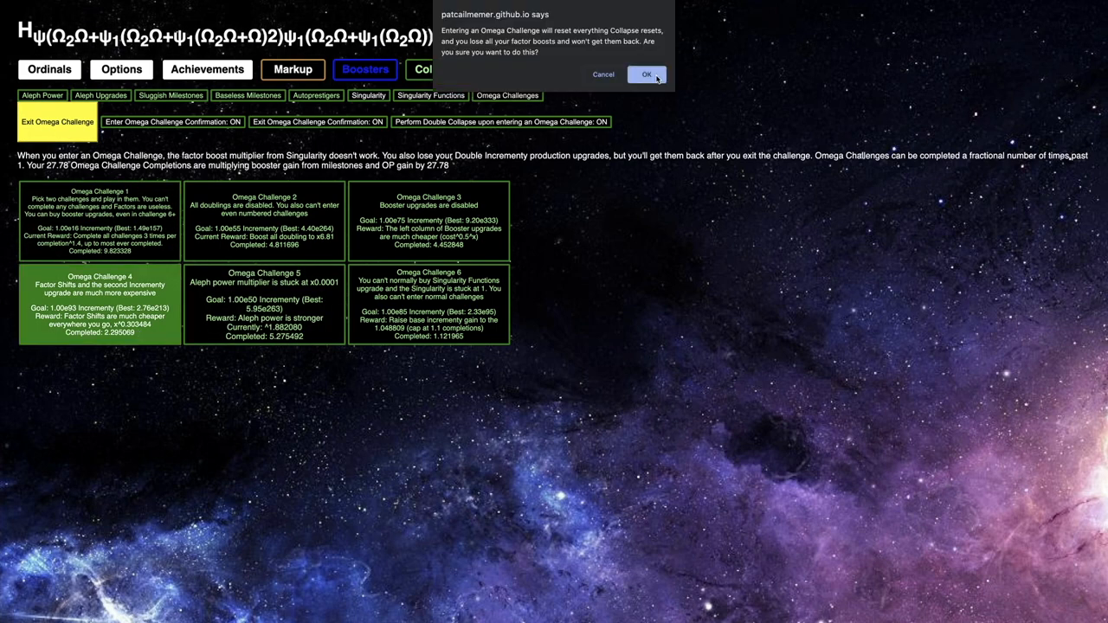
left_click(664, 74)
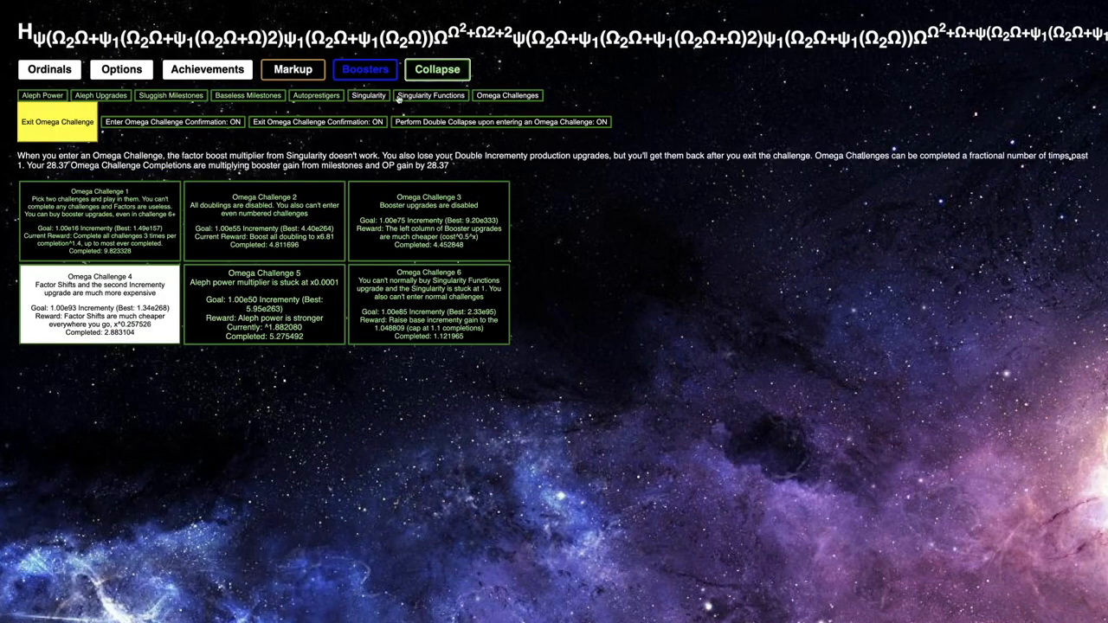
left_click(432, 95)
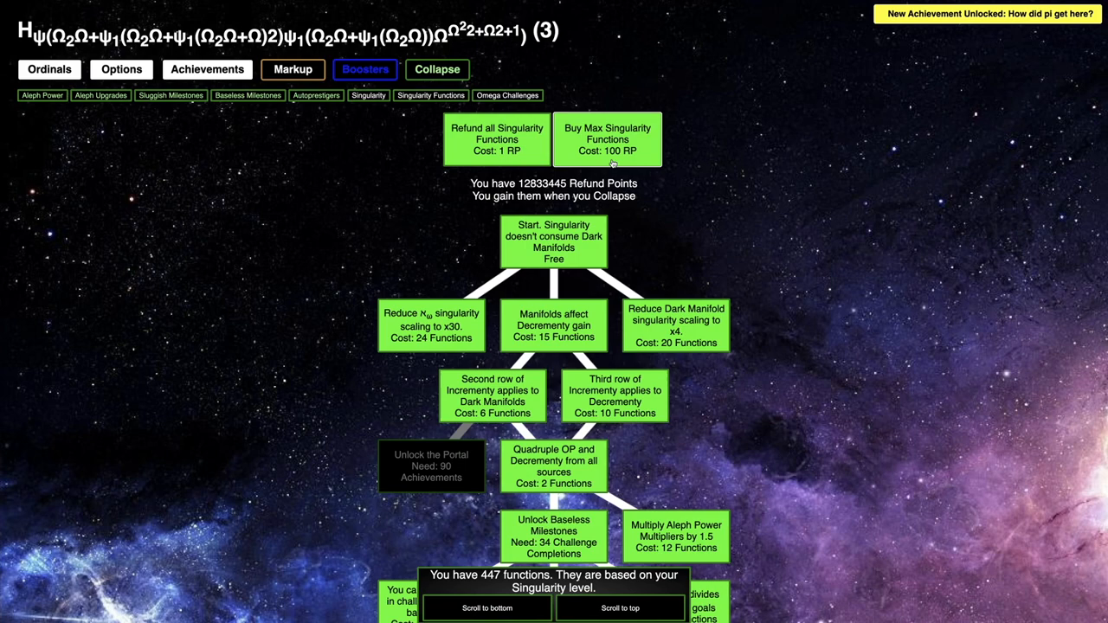
left_click(367, 96)
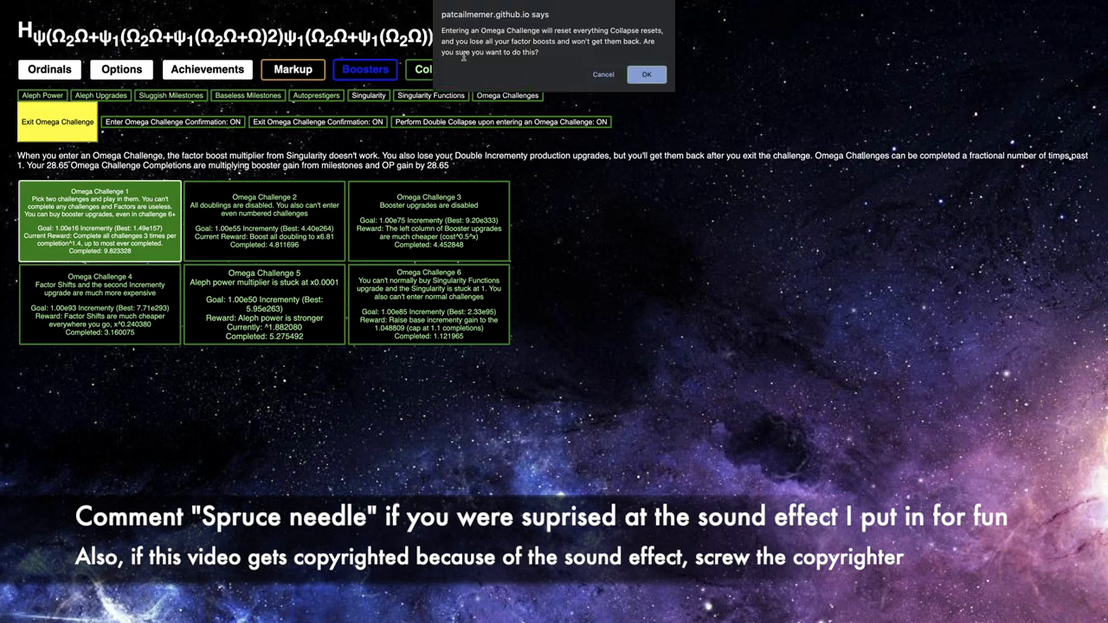
Run Omega Challenge 1 combined with challenge 2 to about 11 completions, then begin exiting
left_click(646, 73)
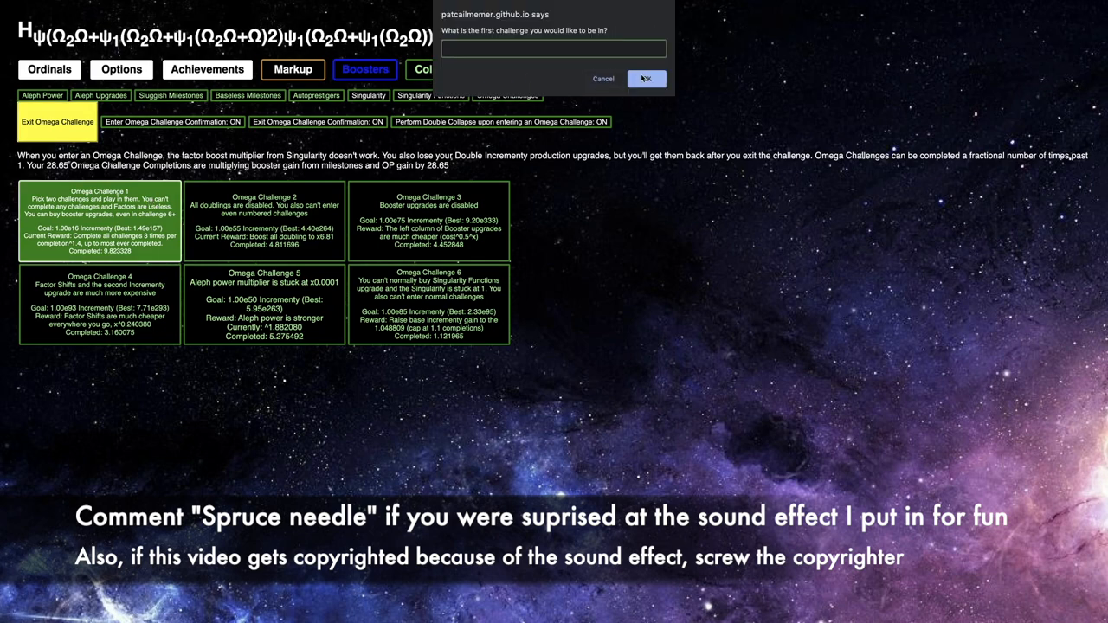
left_click(646, 78)
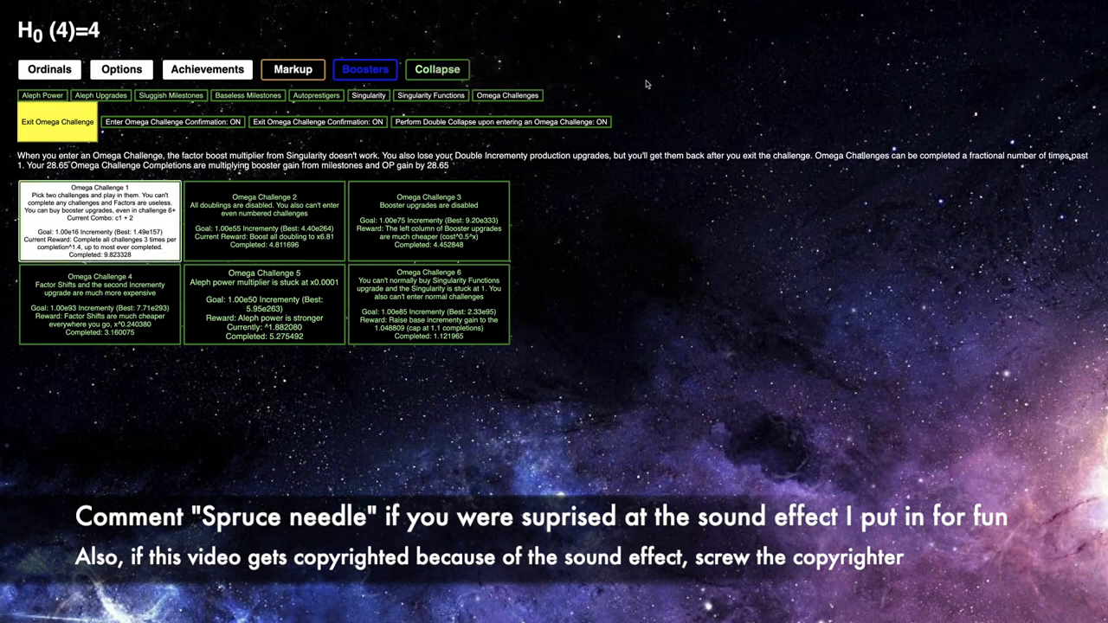
left_click(367, 95)
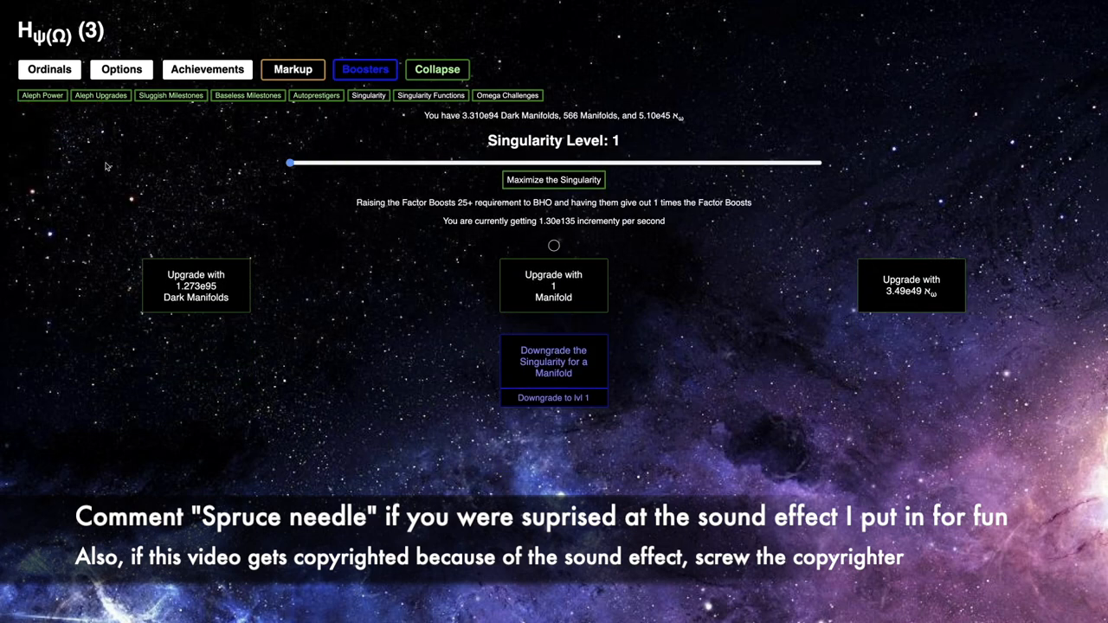
left_click(430, 96)
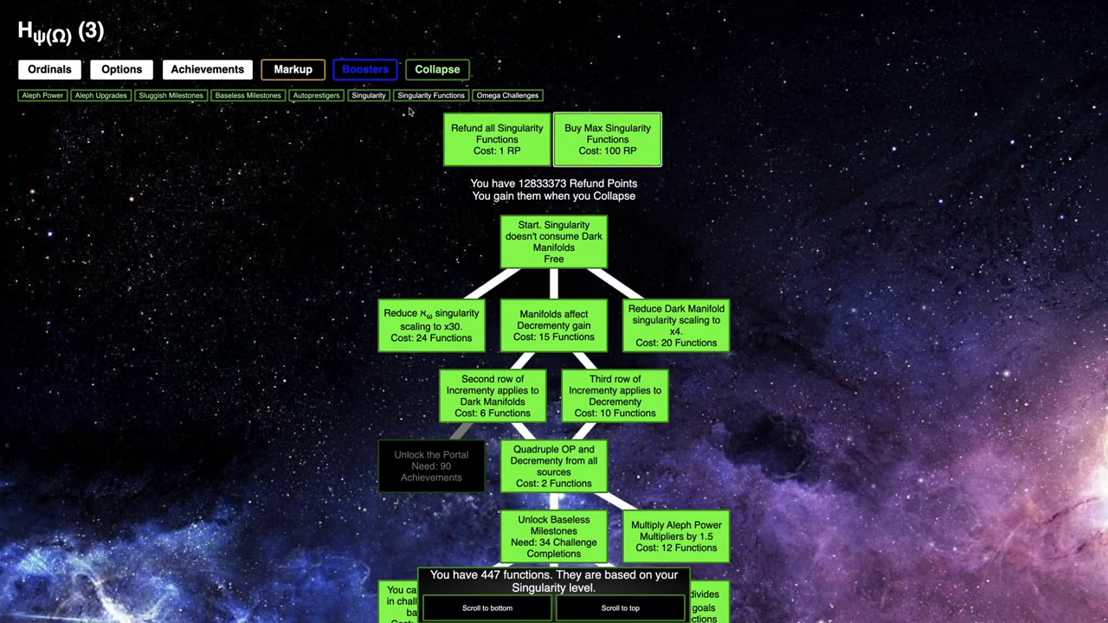
left_click(507, 95)
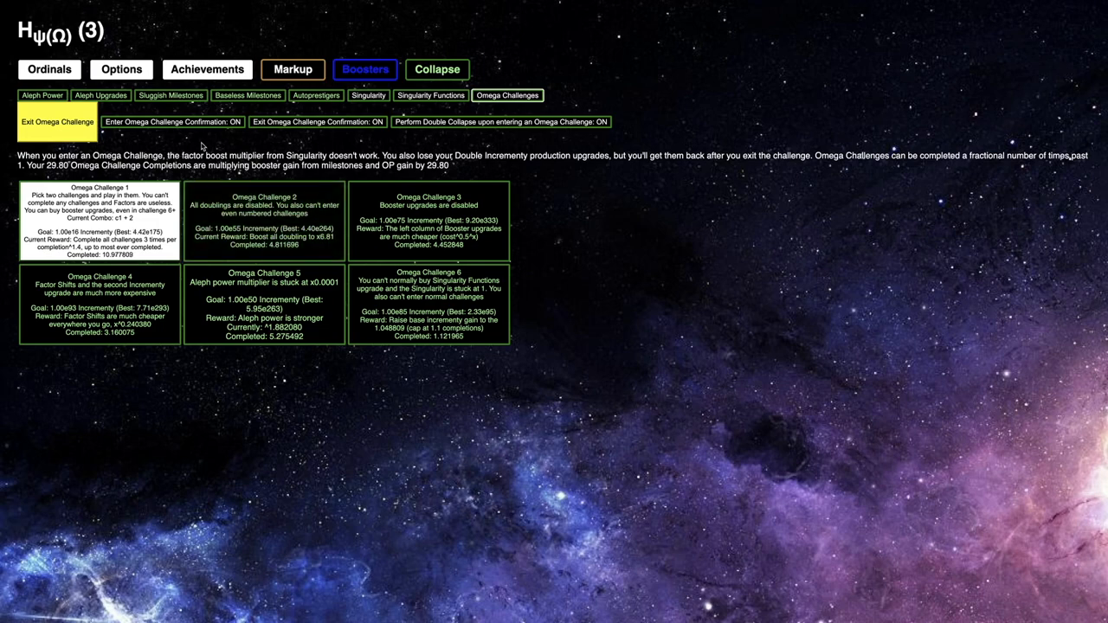
left_click(264, 230)
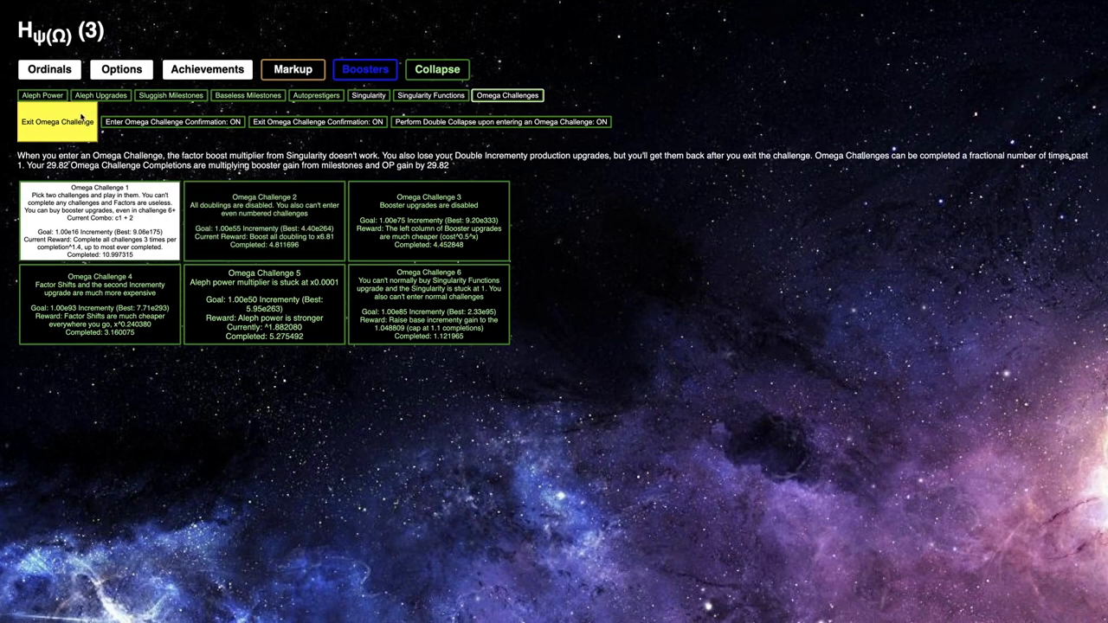
left_click(57, 119)
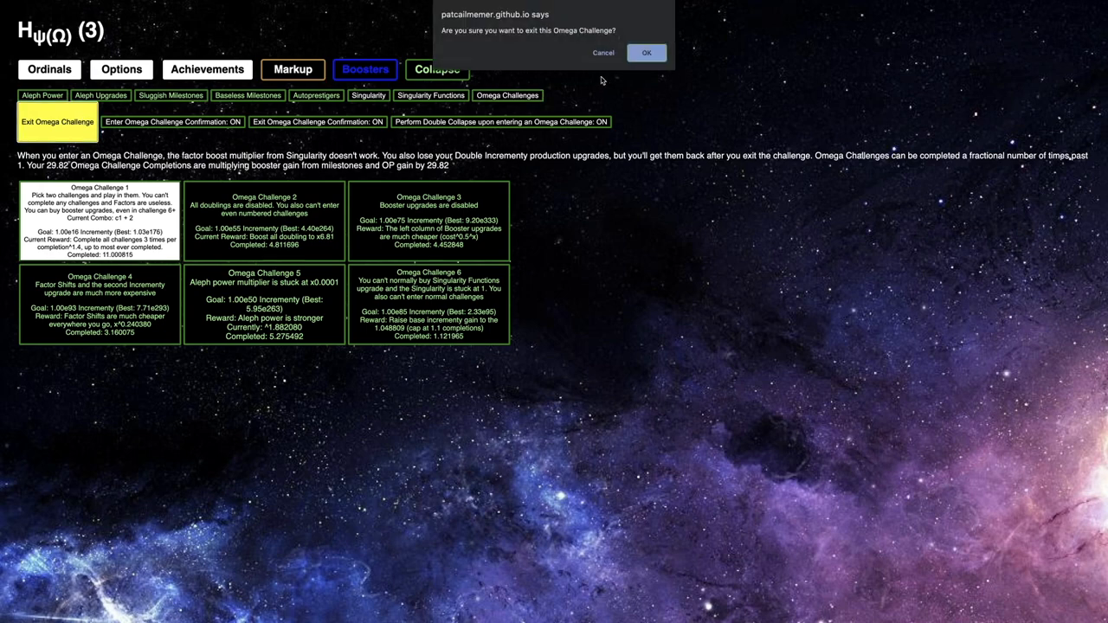
Enter Omega Challenge 2
left_click(647, 53)
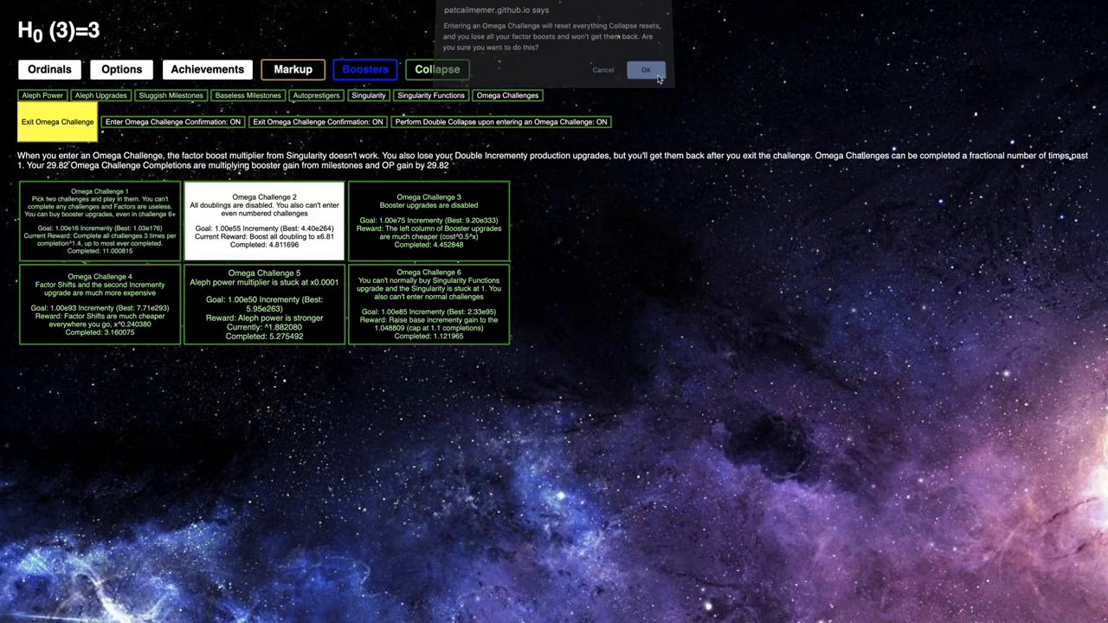
left_click(645, 70)
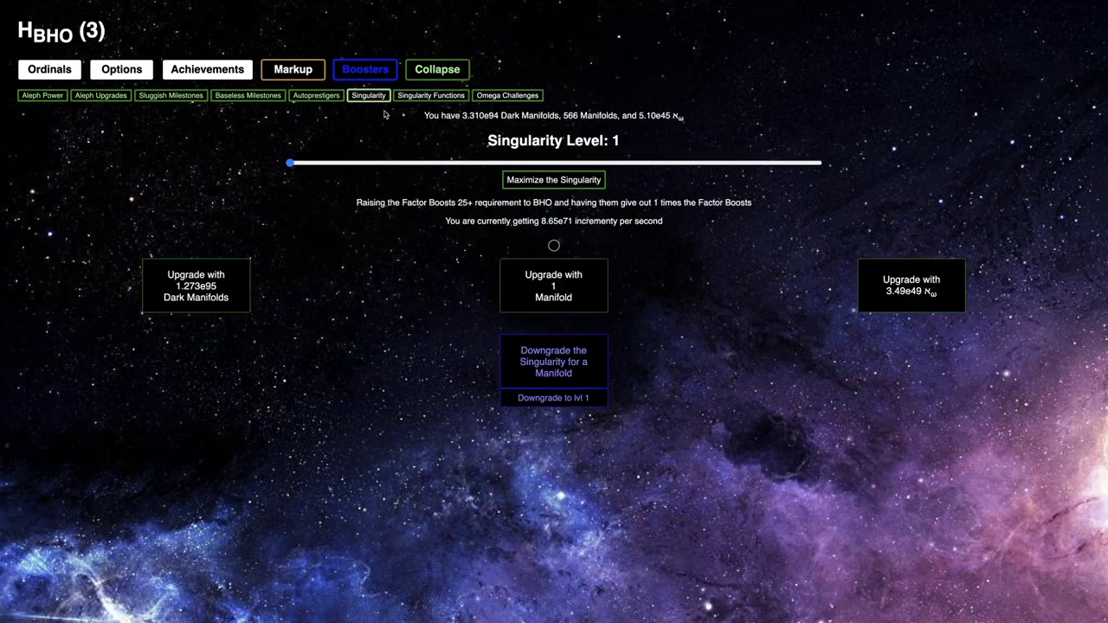
left_click(430, 95)
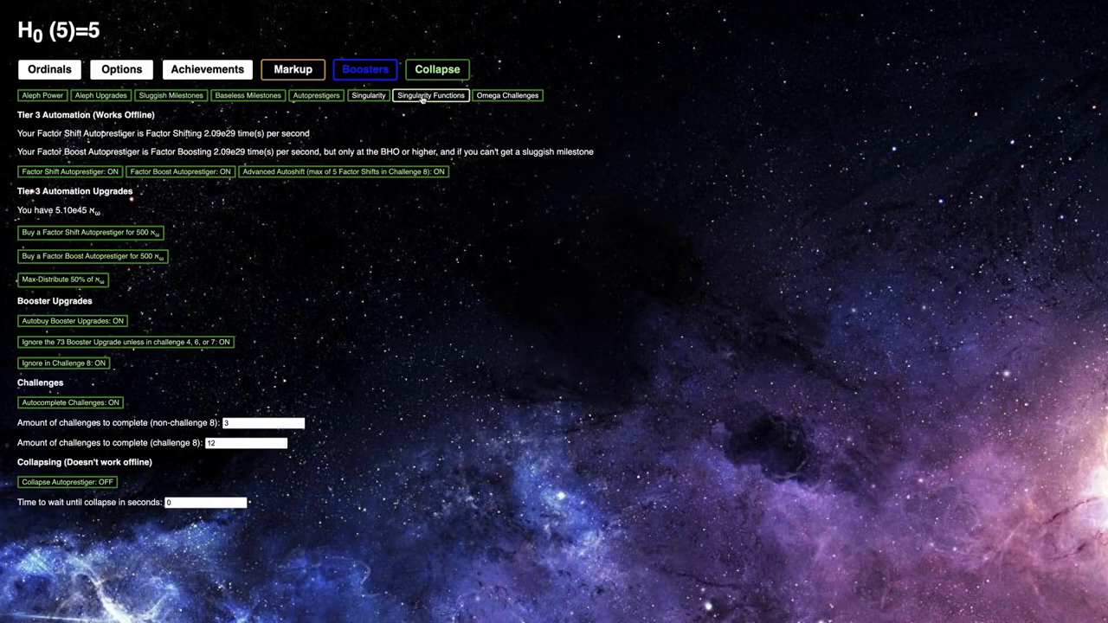
left_click(430, 95)
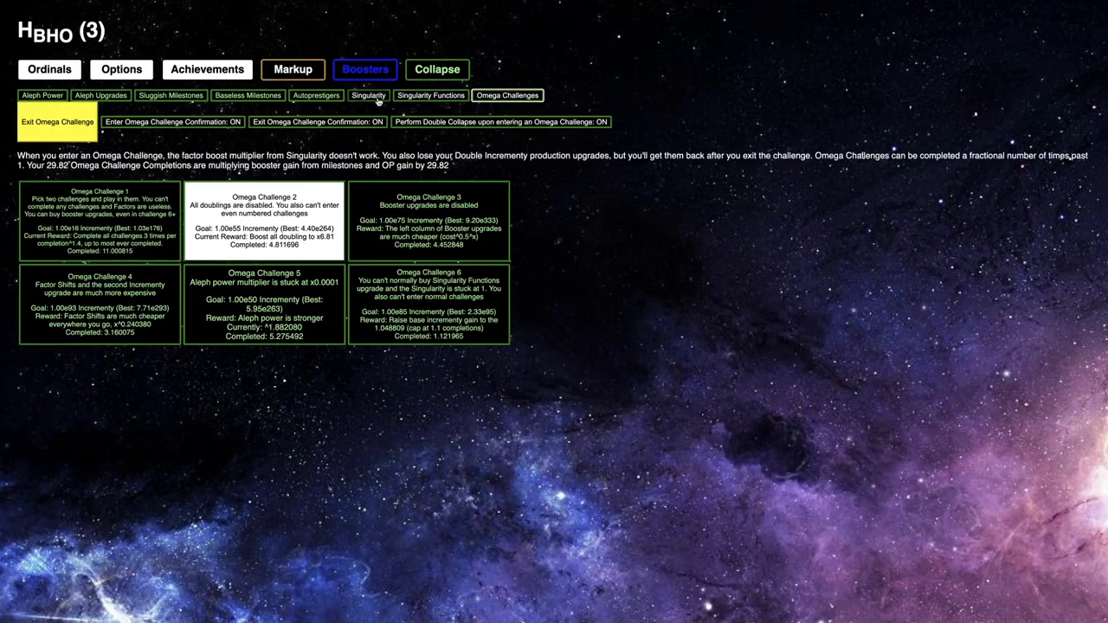
Raise the Singularity Level to 373 and return to Omega Challenges
left_click(367, 95)
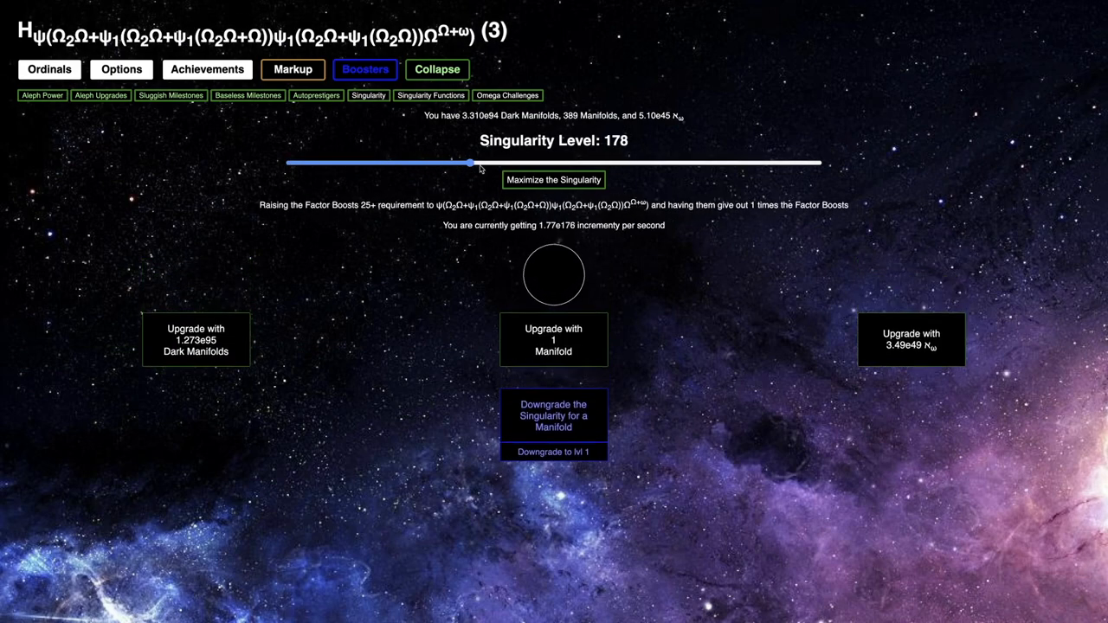
left_click_drag(467, 162, 634, 162)
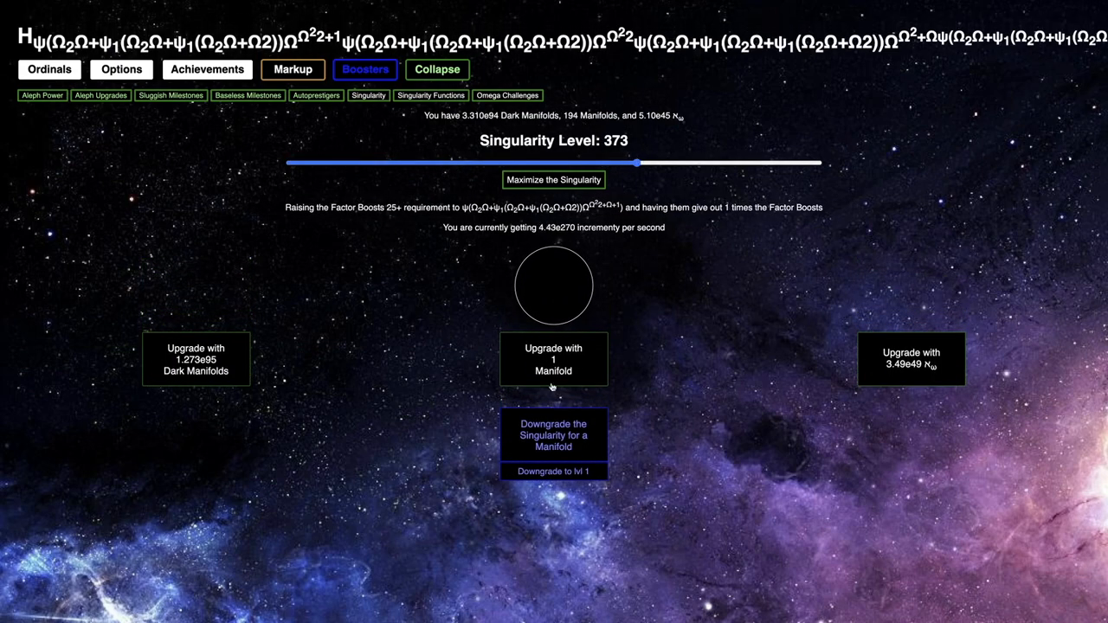
left_click(507, 95)
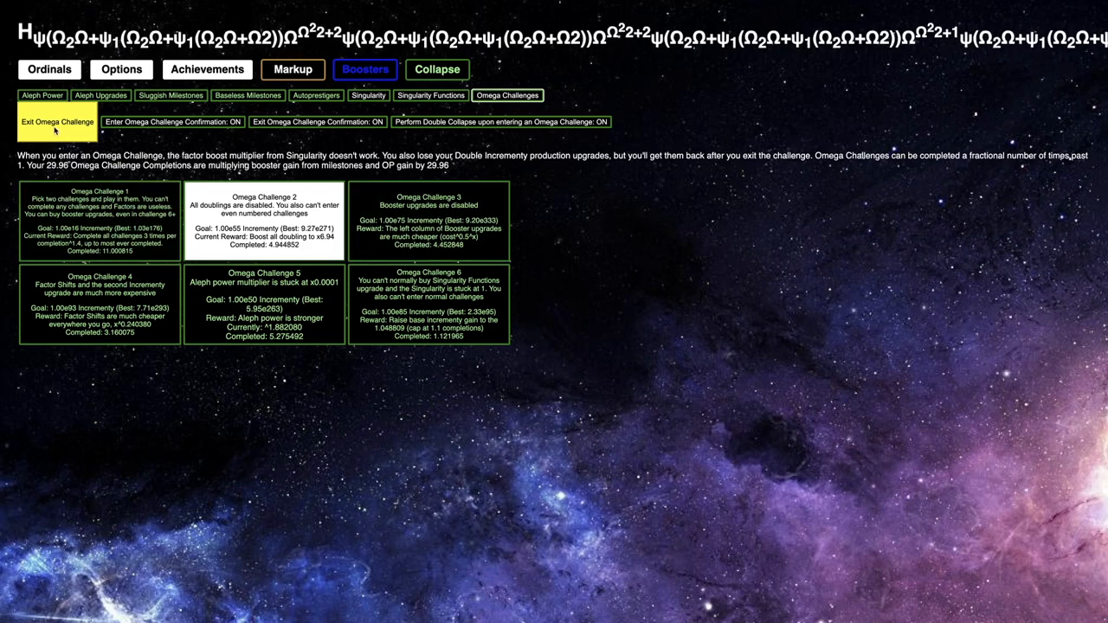
Leave Omega Challenge 2 and enter Omega Challenge 1 combined with challenge 8
left_click(57, 121)
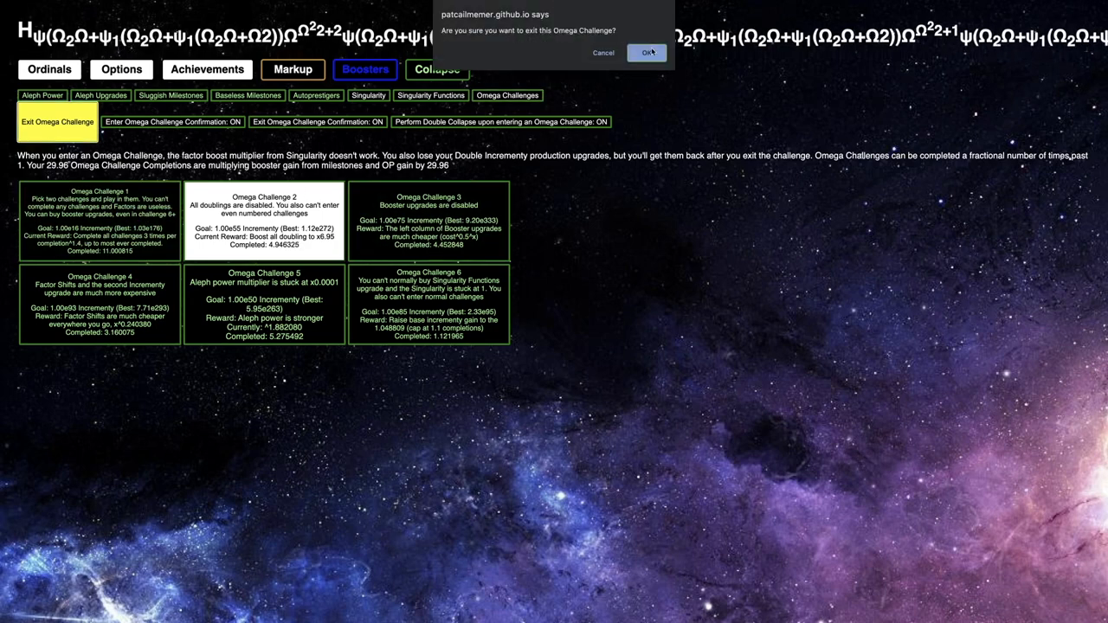
left_click(650, 52)
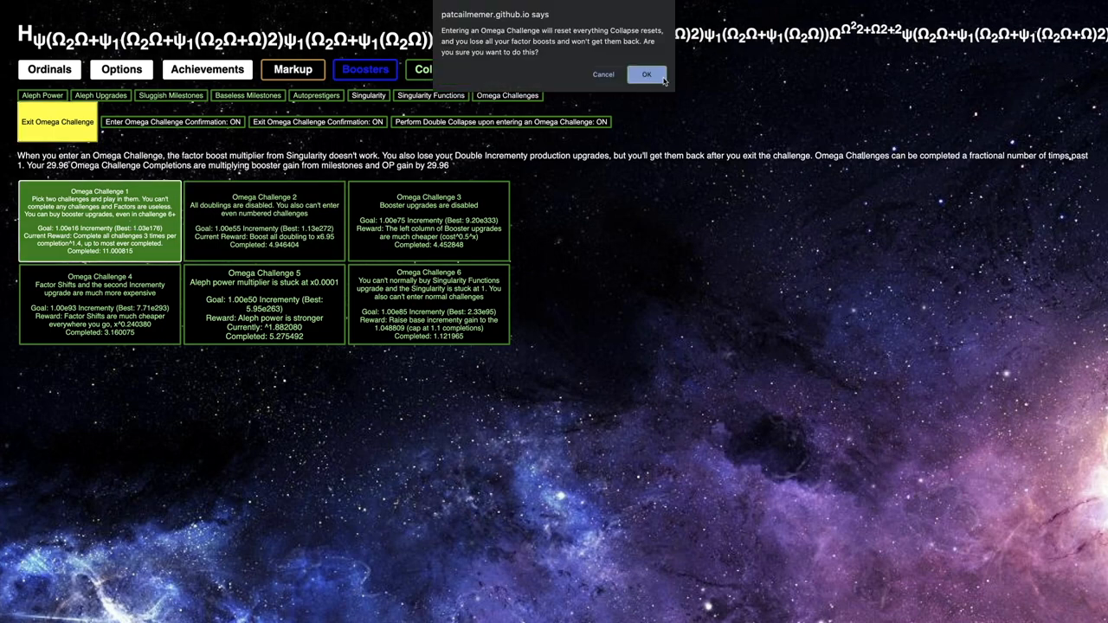
left_click(647, 73)
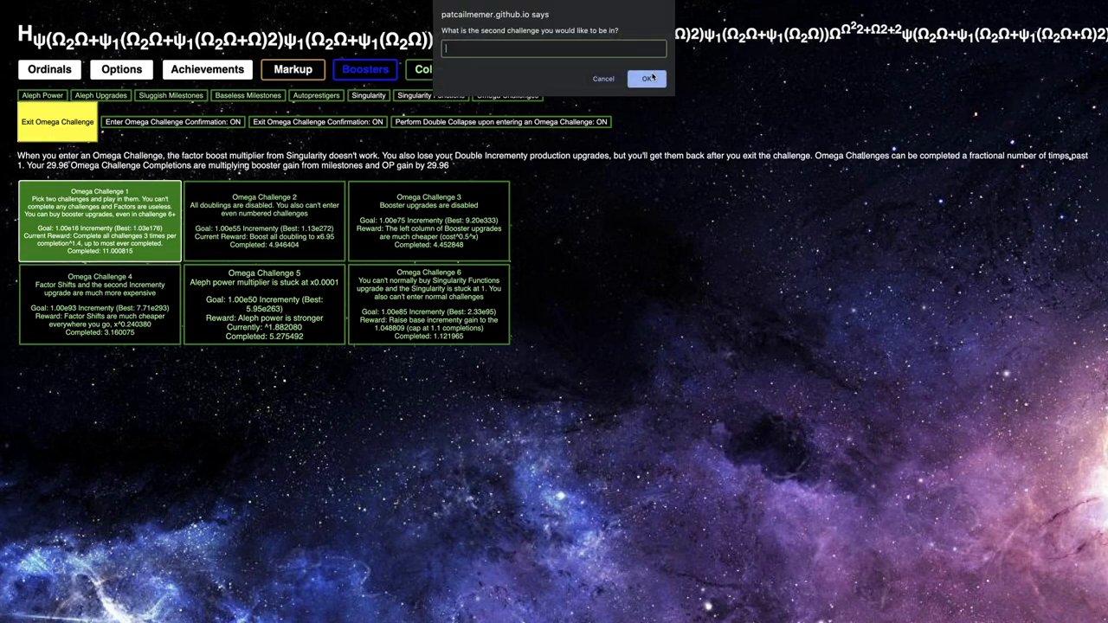
left_click(643, 78)
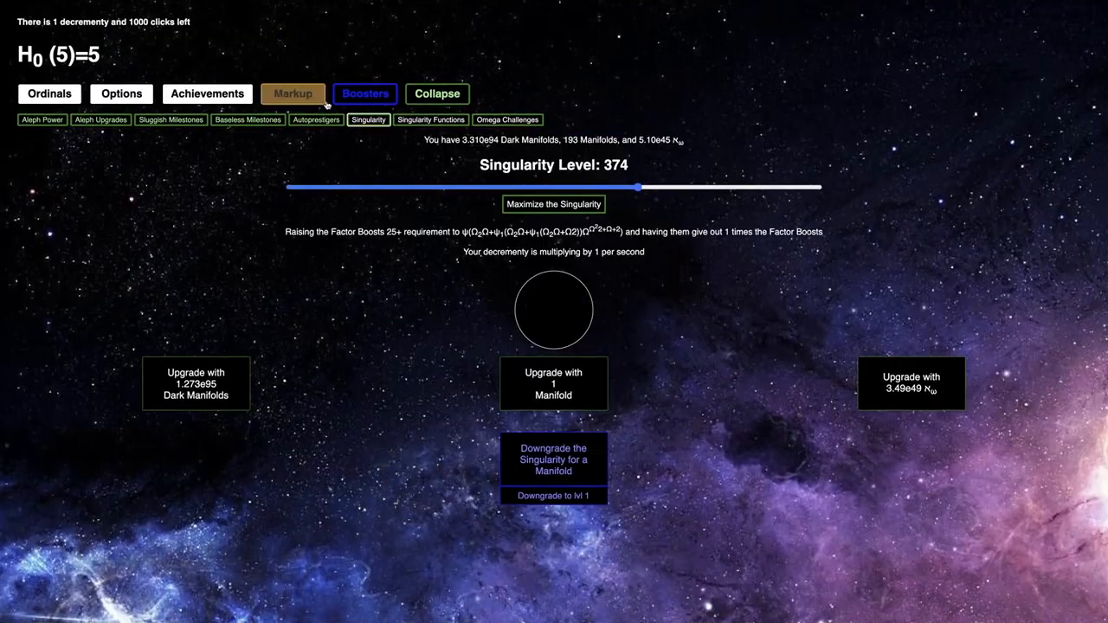
Grow the ordinal on the Ordinals page
left_click(365, 94)
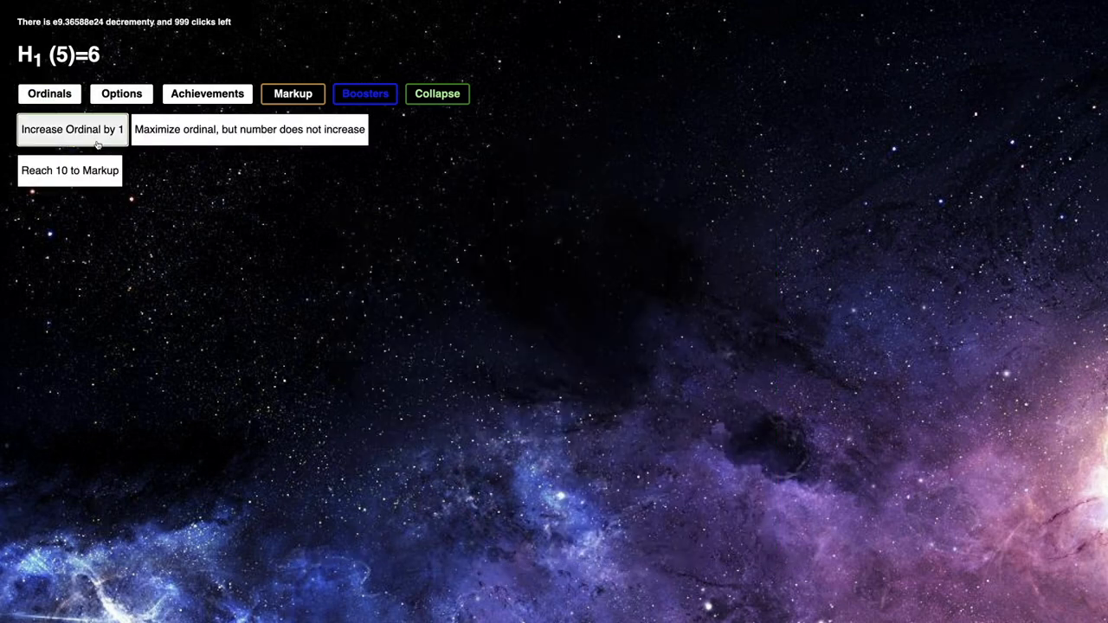
left_click(73, 129)
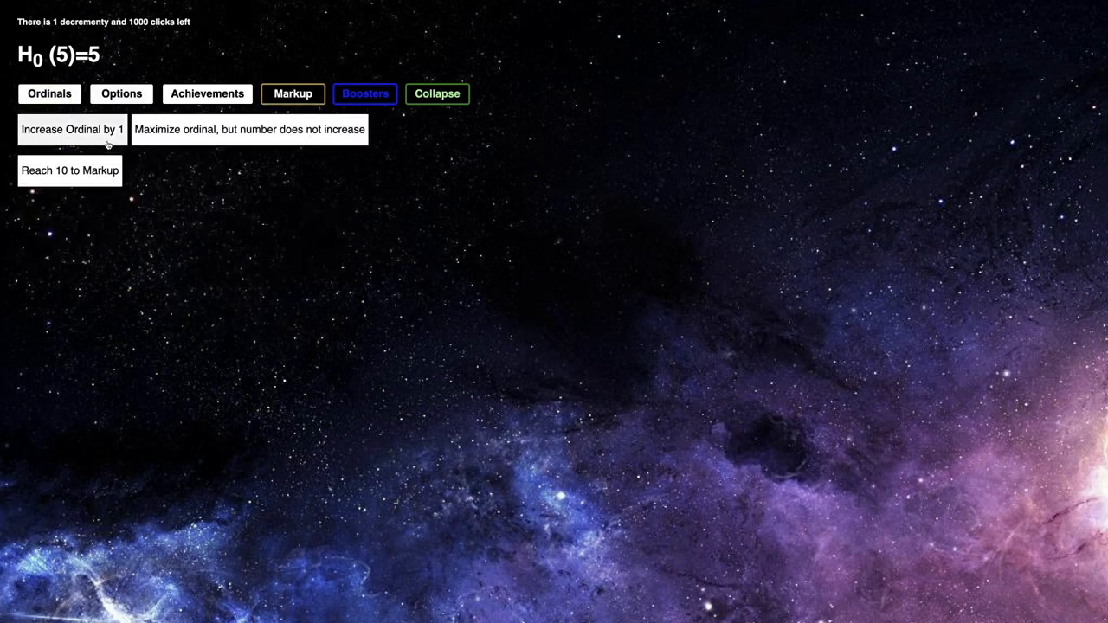
left_click(251, 130)
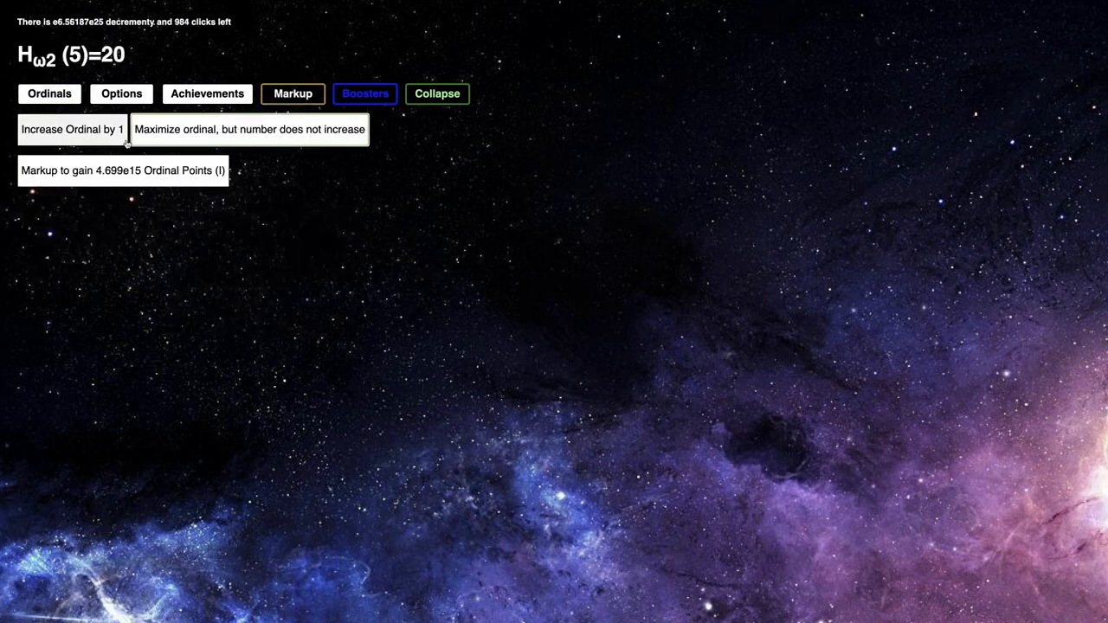
left_click(365, 94)
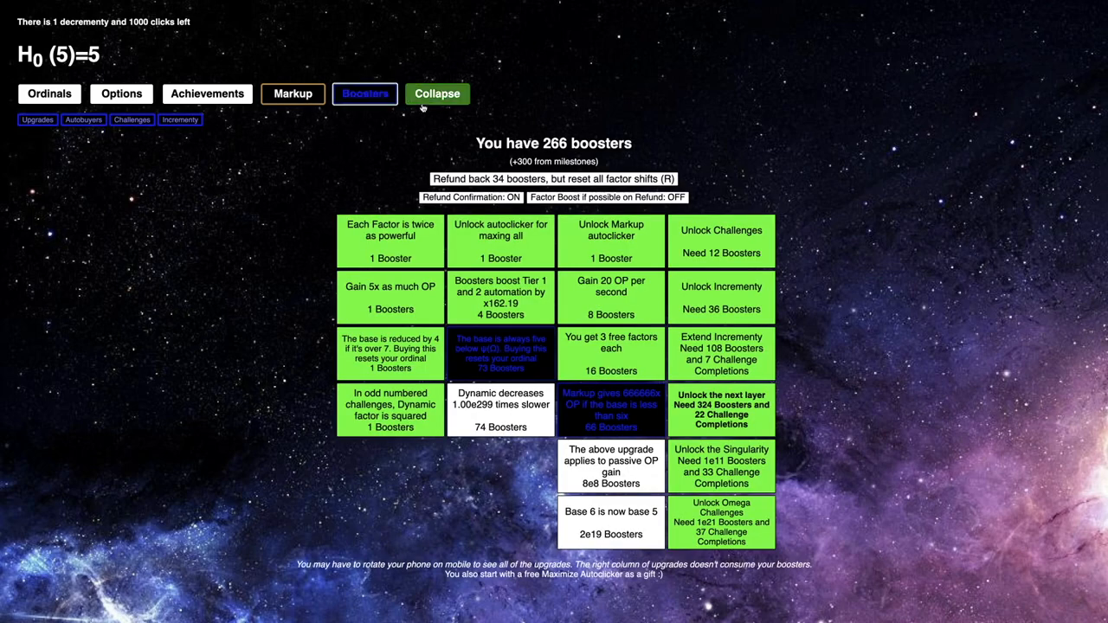
Re-enter Omega Challenge 1 and markup with the ordinal at ω^ω²
left_click(58, 159)
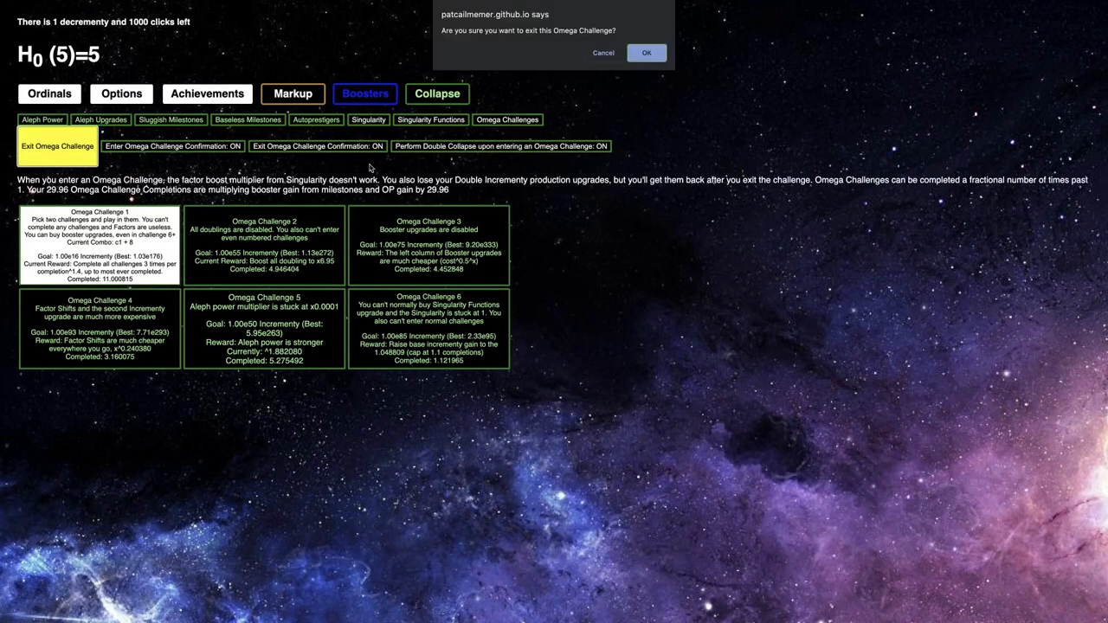
left_click(646, 52)
type("1")
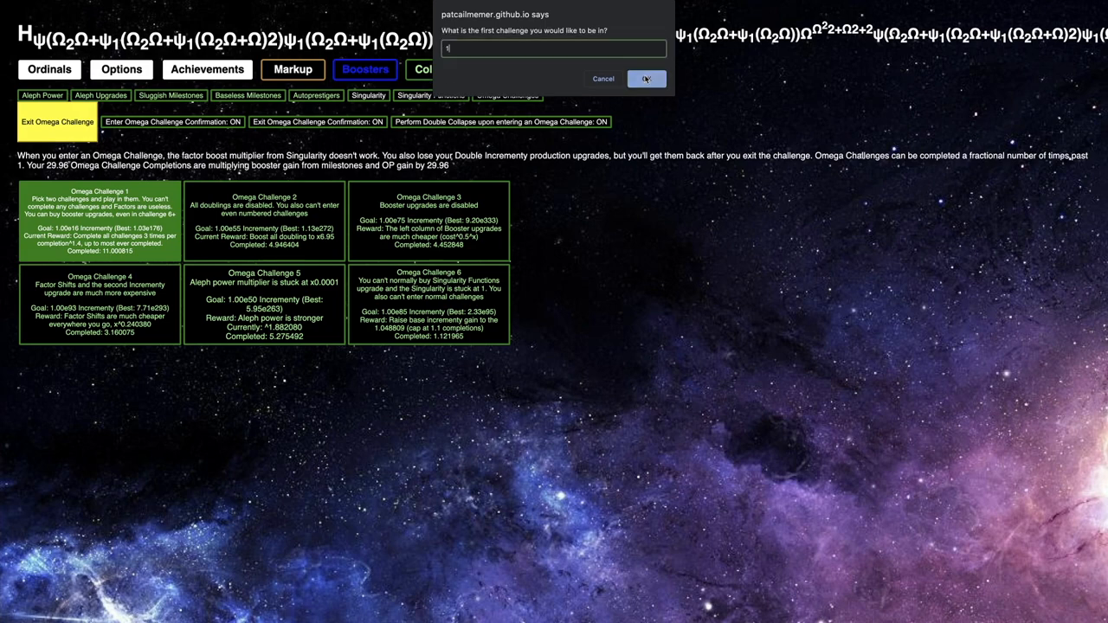
left_click(645, 79)
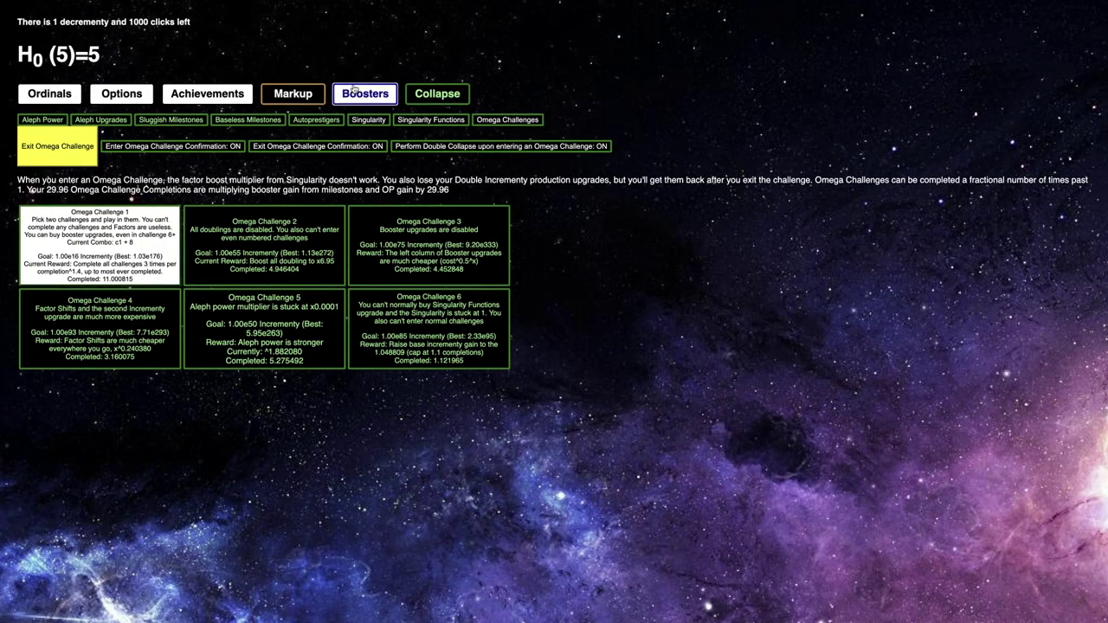
left_click(293, 93)
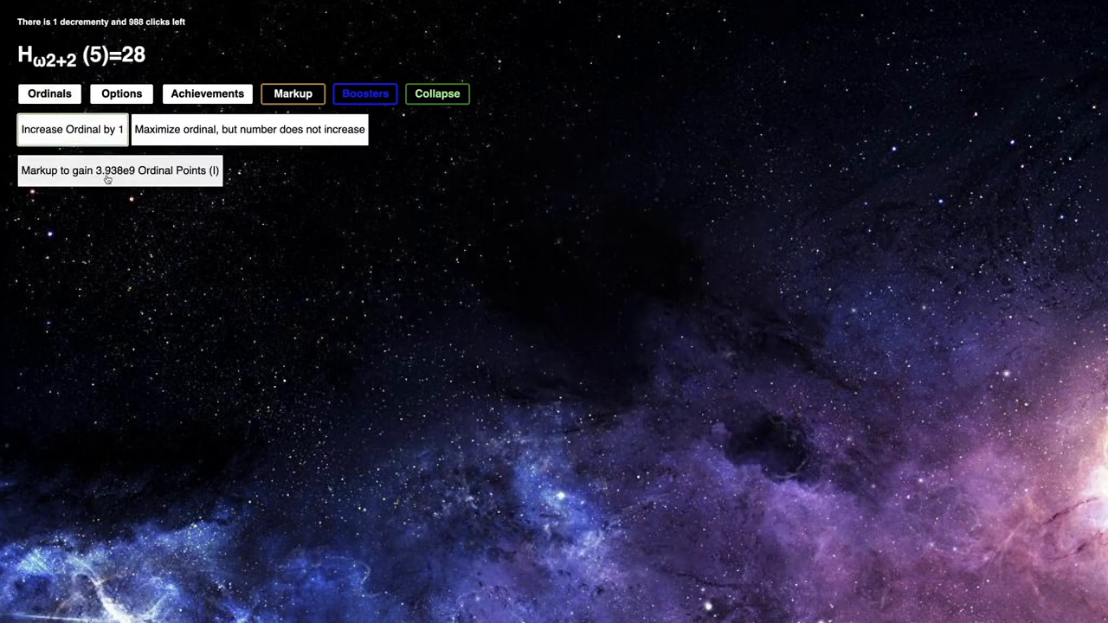
left_click(365, 94)
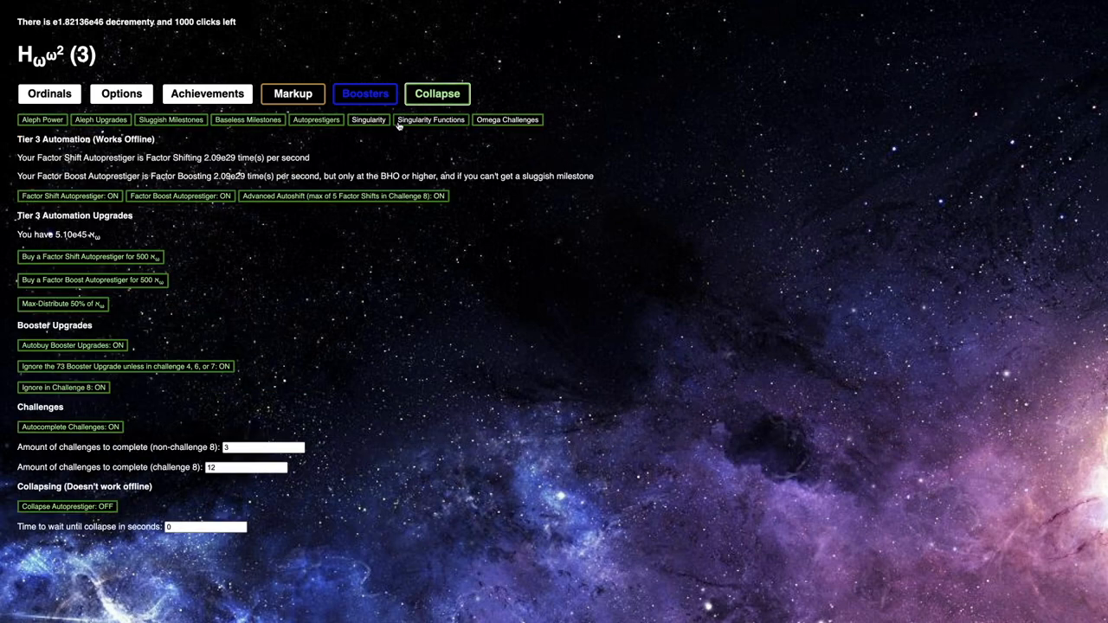
Review the Singularity page and the Singularity Functions tree
left_click(368, 119)
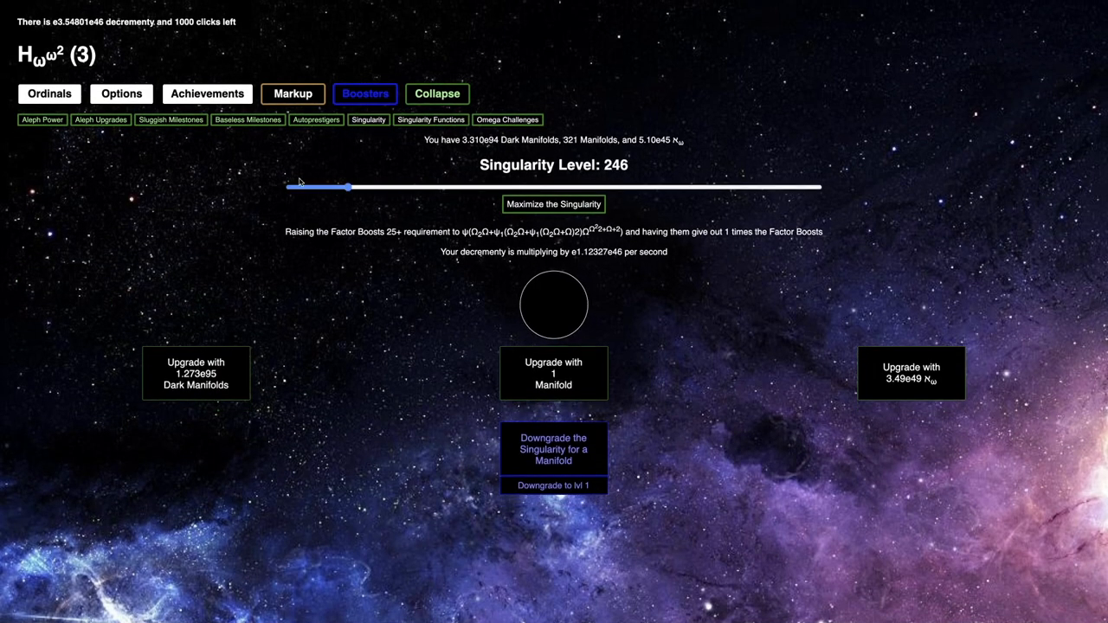
left_click(430, 120)
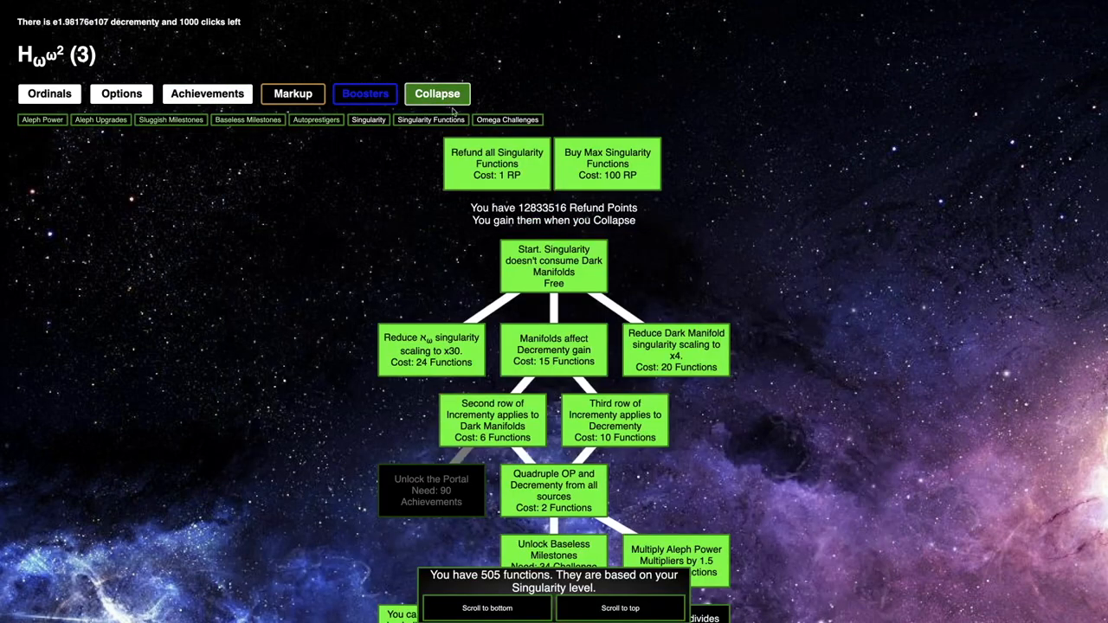
left_click(368, 119)
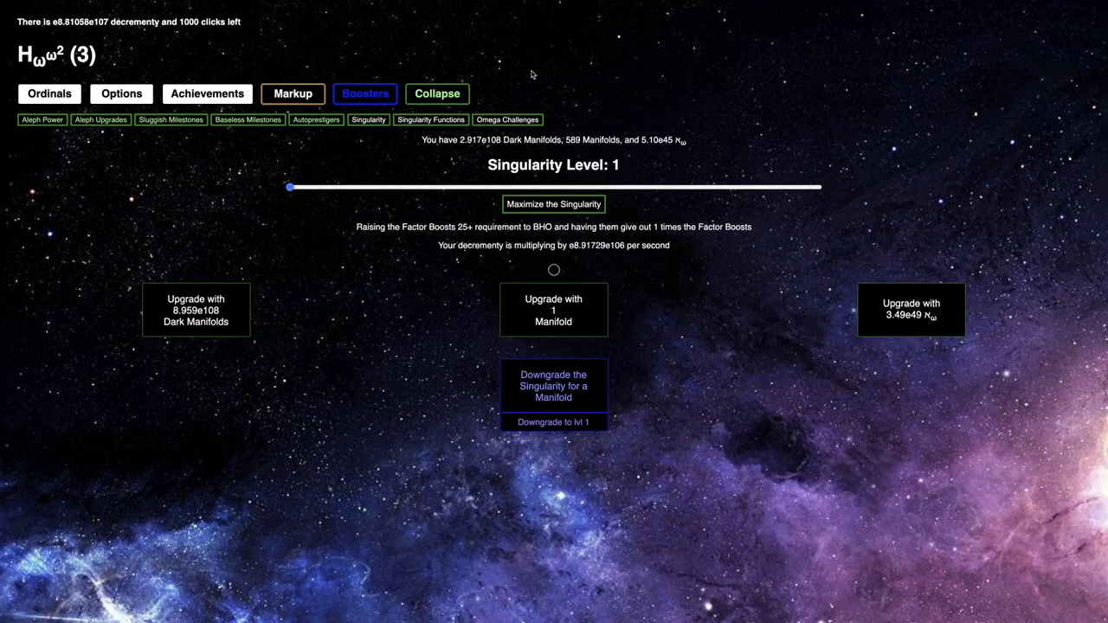
Check achievements at 83/128, then begin exiting the Omega Challenge
left_click(207, 93)
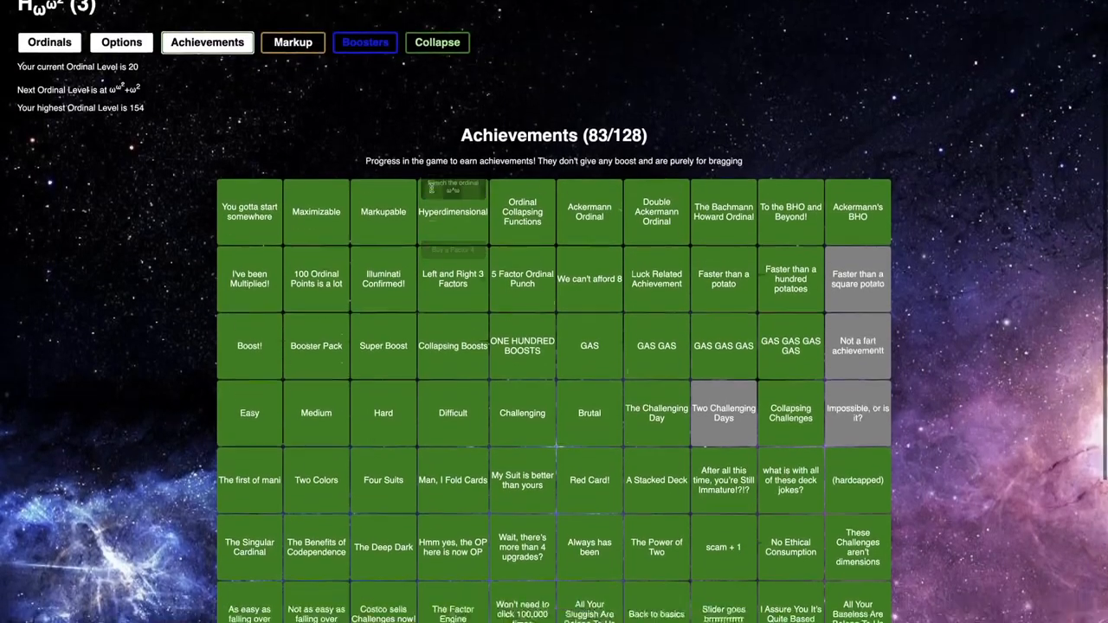
scroll("down", 3)
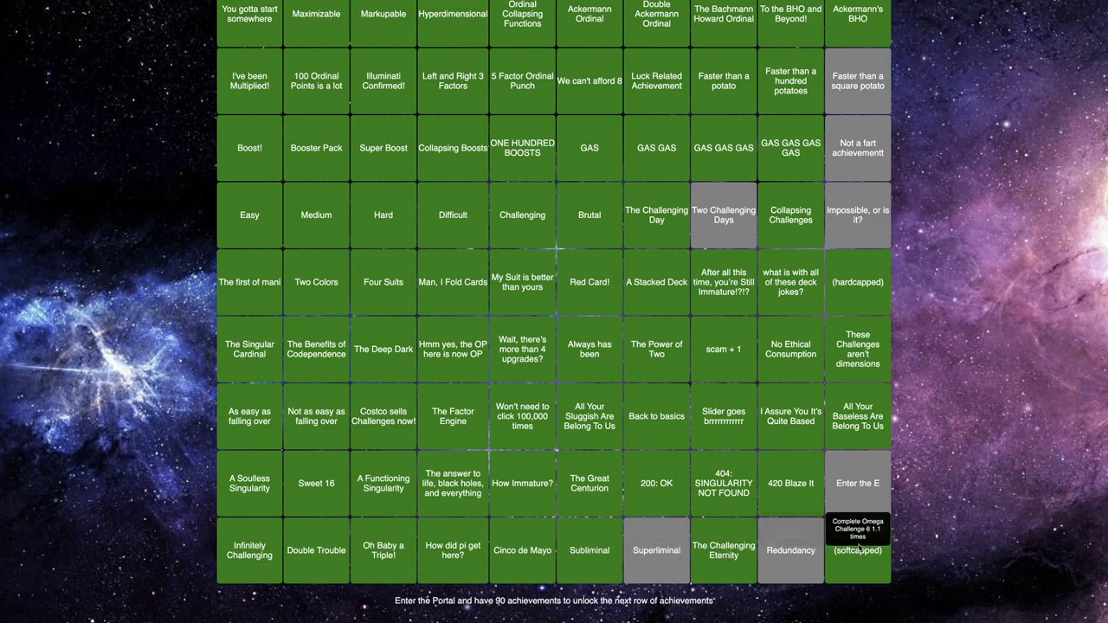
mouse_move(858, 214)
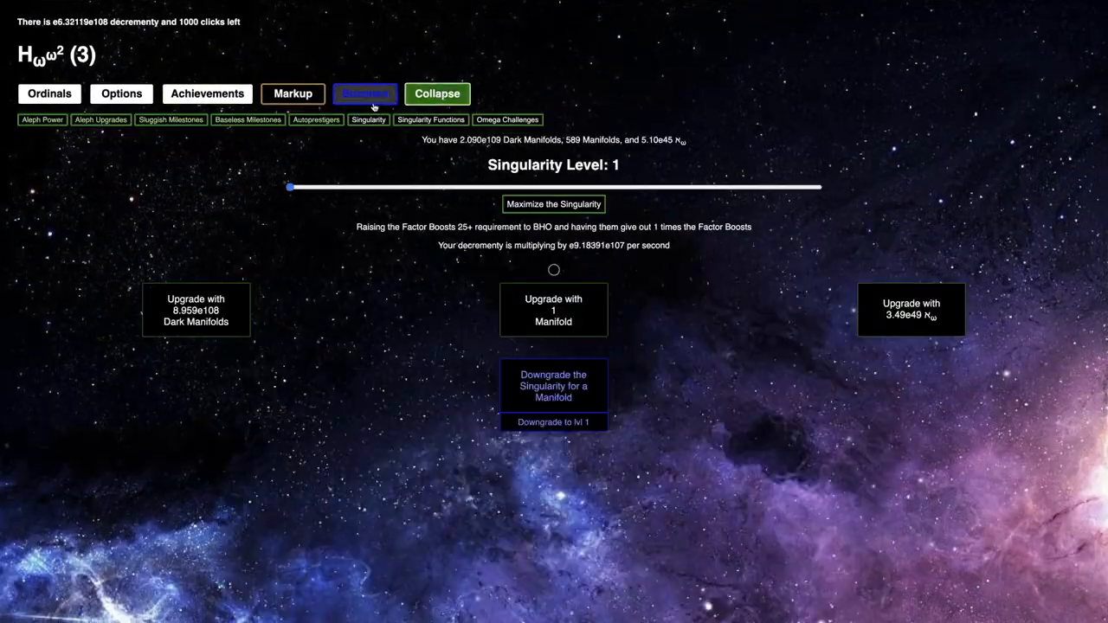
left_click(506, 119)
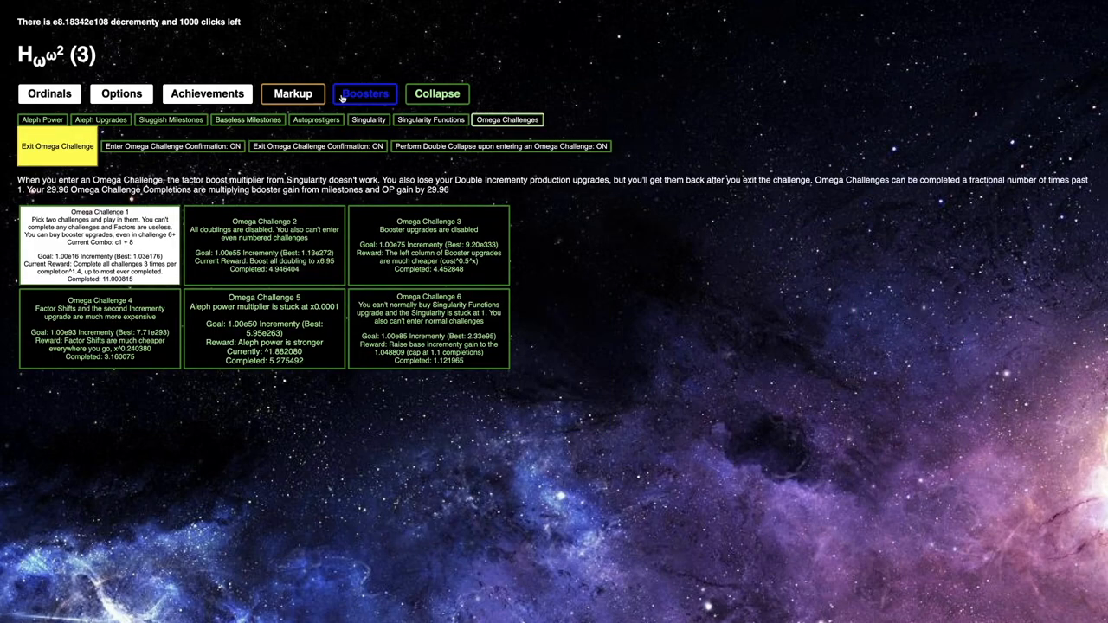
left_click(368, 119)
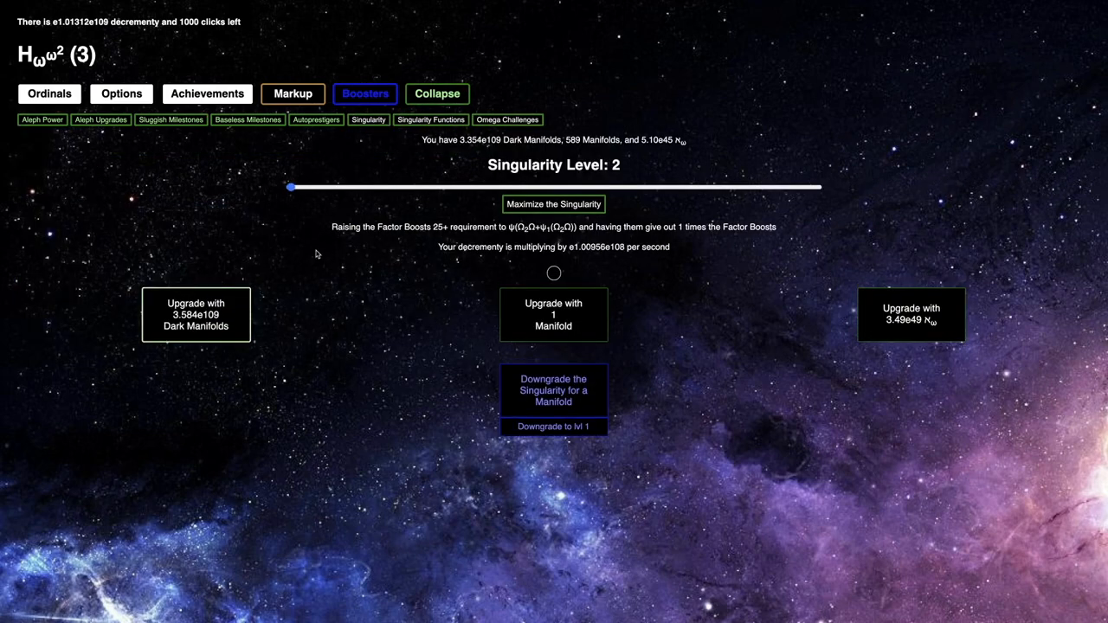
left_click(195, 314)
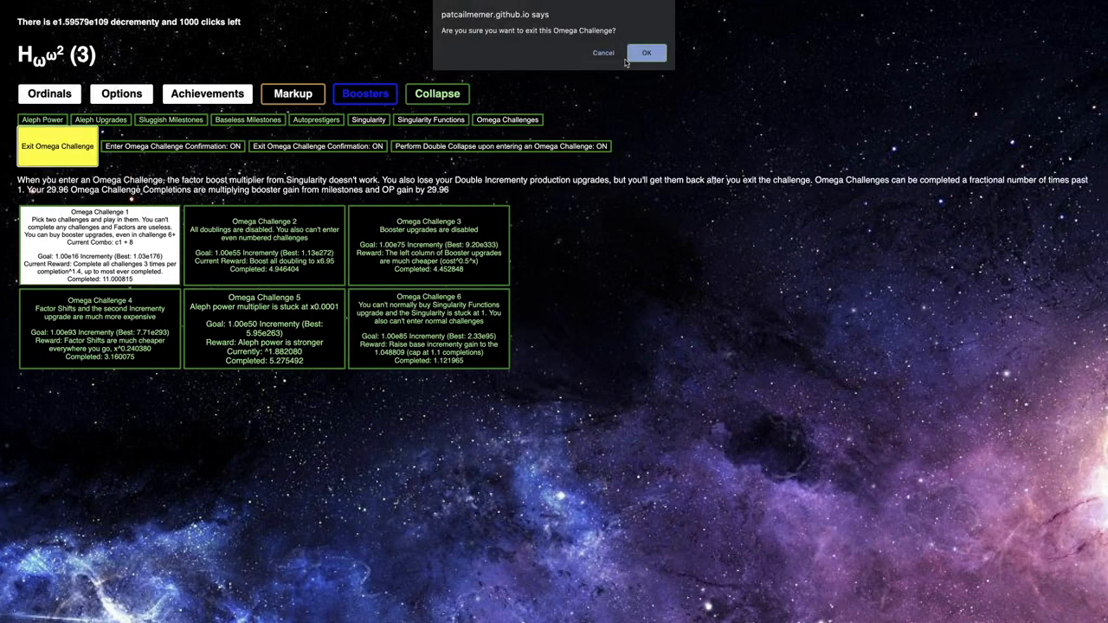
Exit Omega Challenge 1, raise the Singularity to level 362, and select Challenge 9
left_click(648, 52)
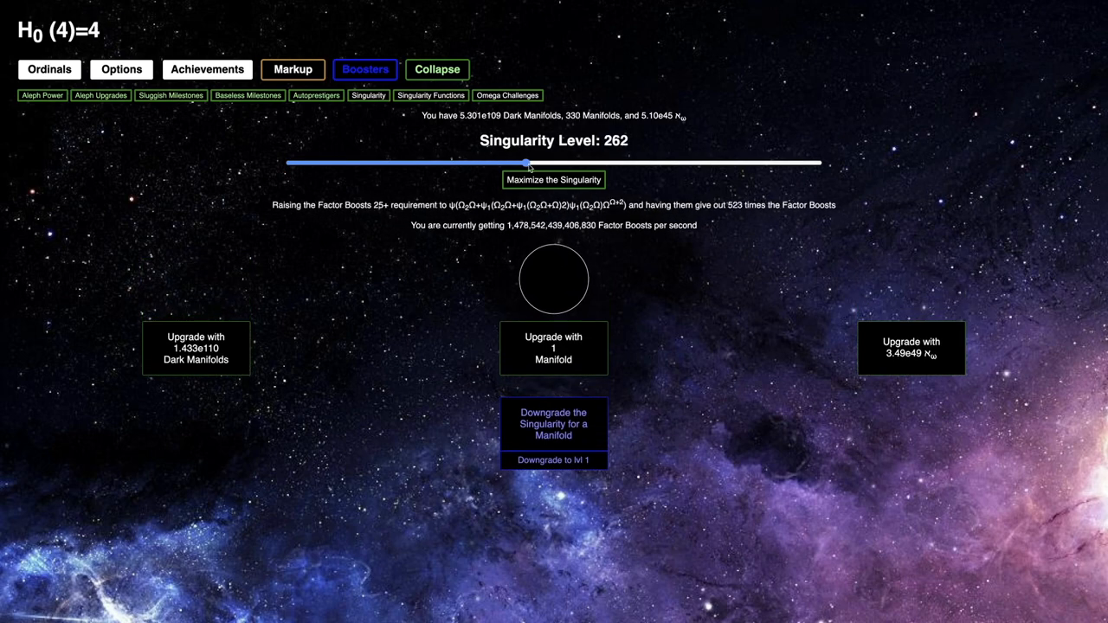
left_click_drag(527, 163, 614, 163)
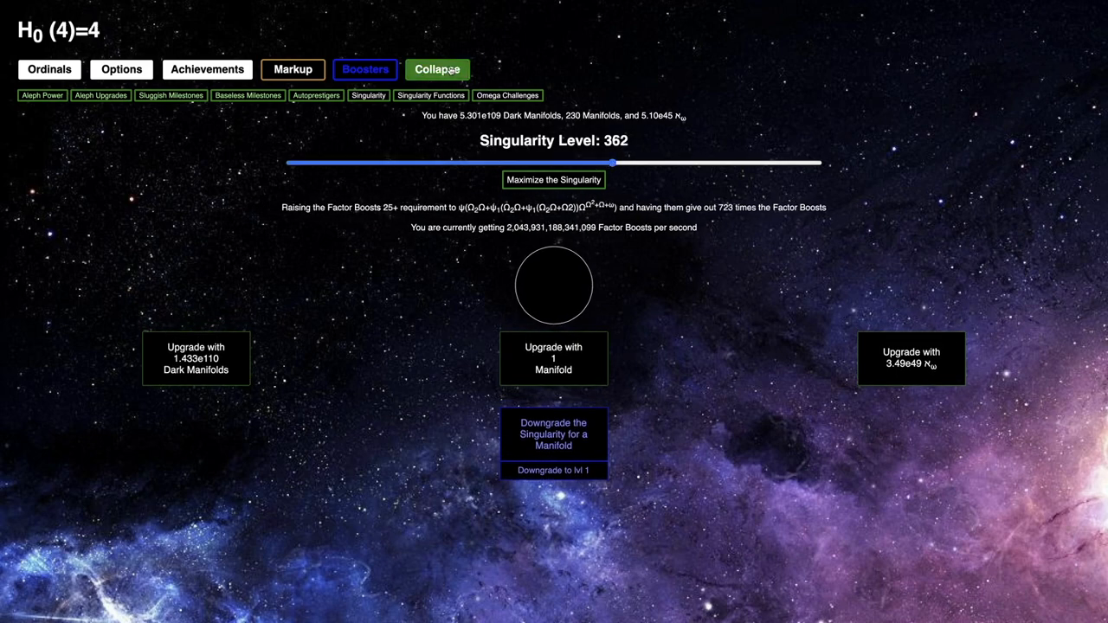
left_click(430, 95)
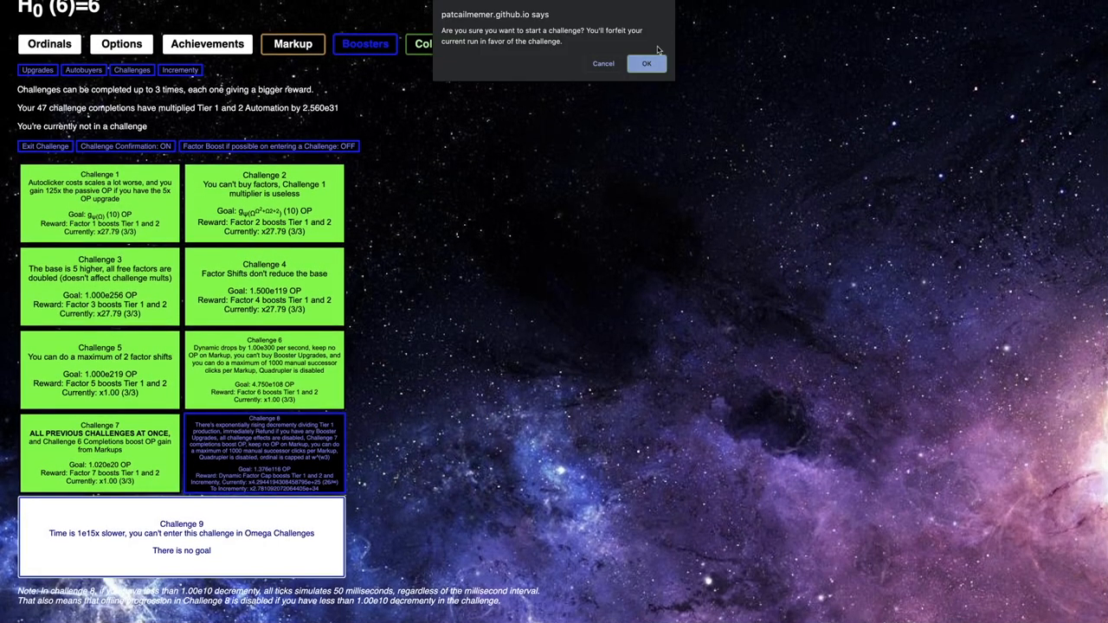
Start Challenge 9 and review the Singularity and Singularity Functions pages
left_click(646, 63)
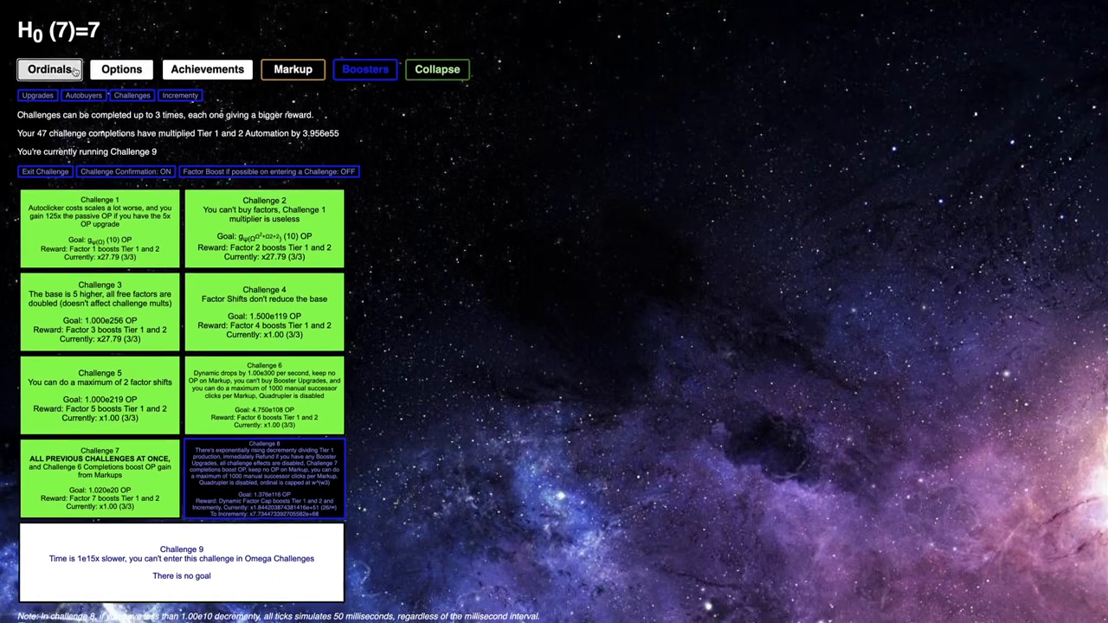
left_click(293, 69)
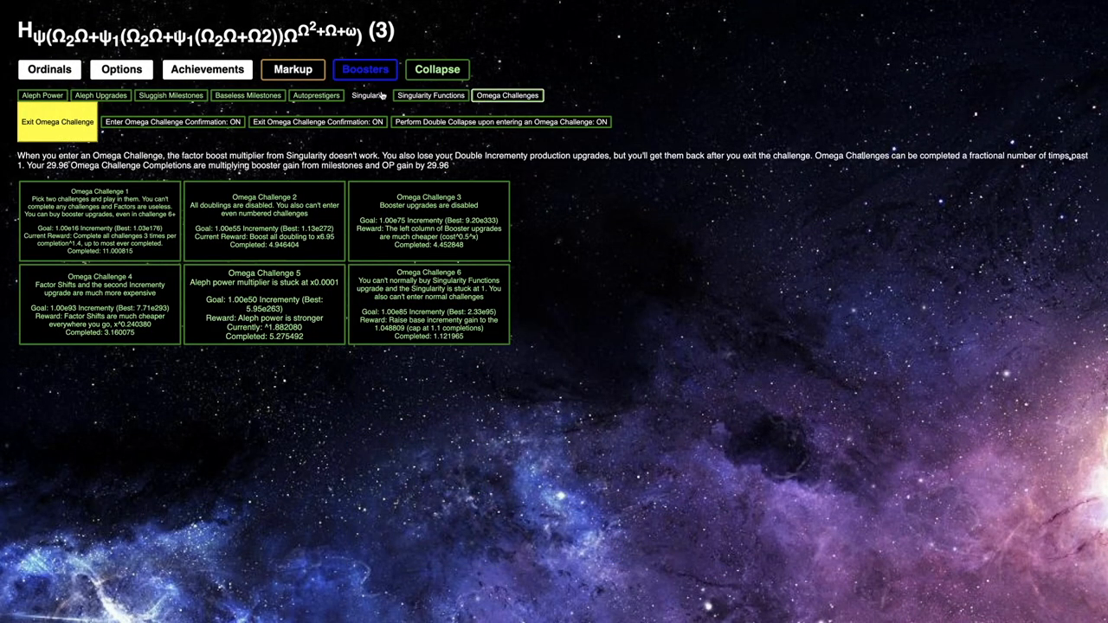
left_click(368, 95)
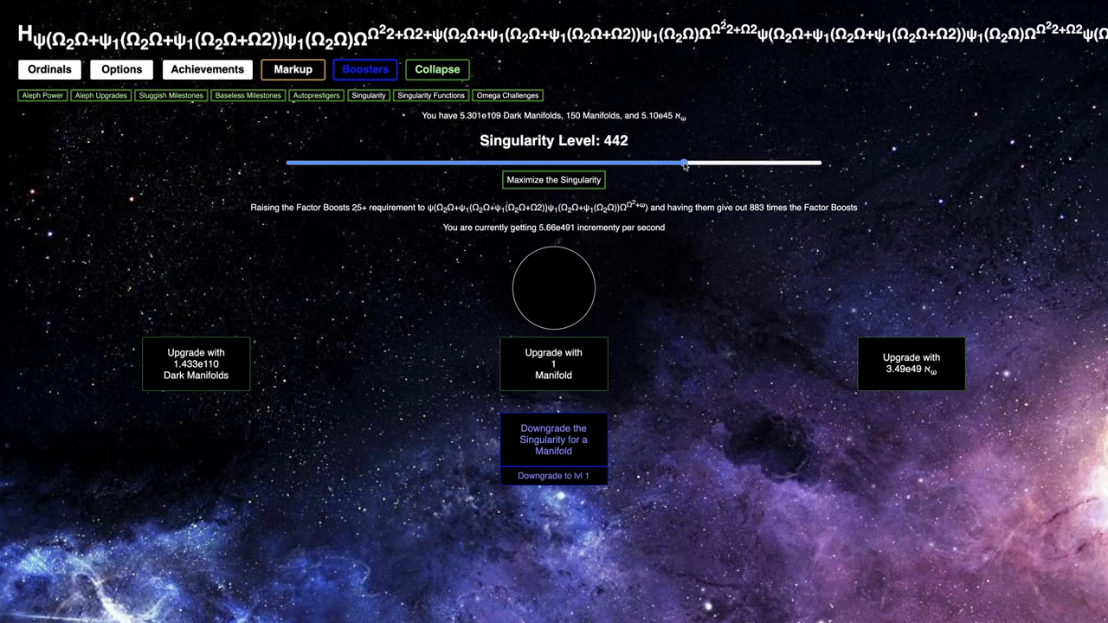
left_click(431, 95)
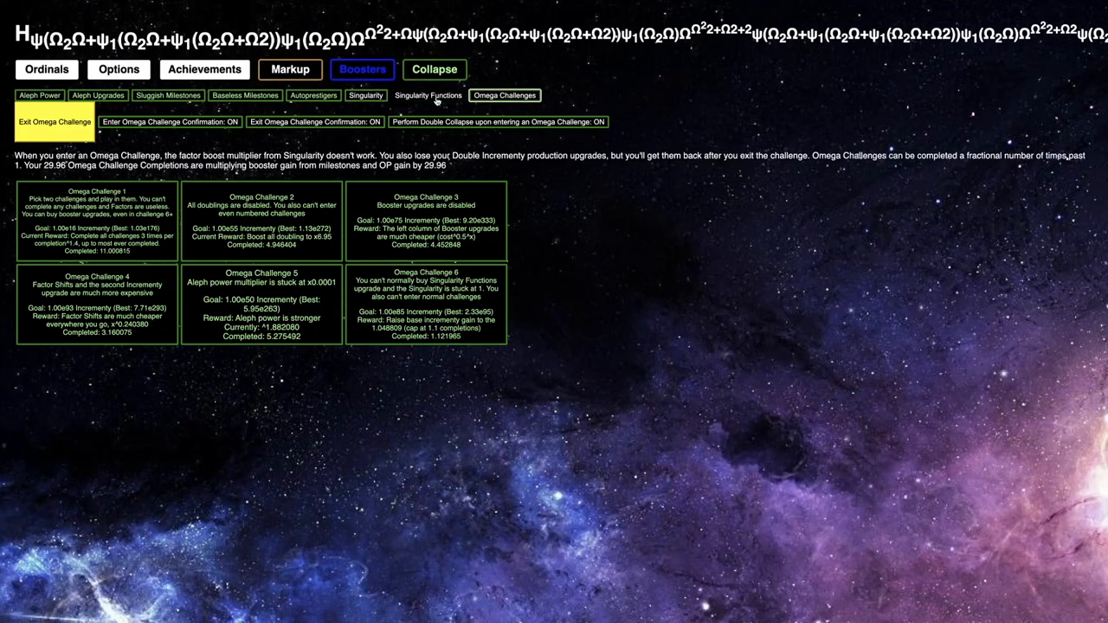
left_click(427, 95)
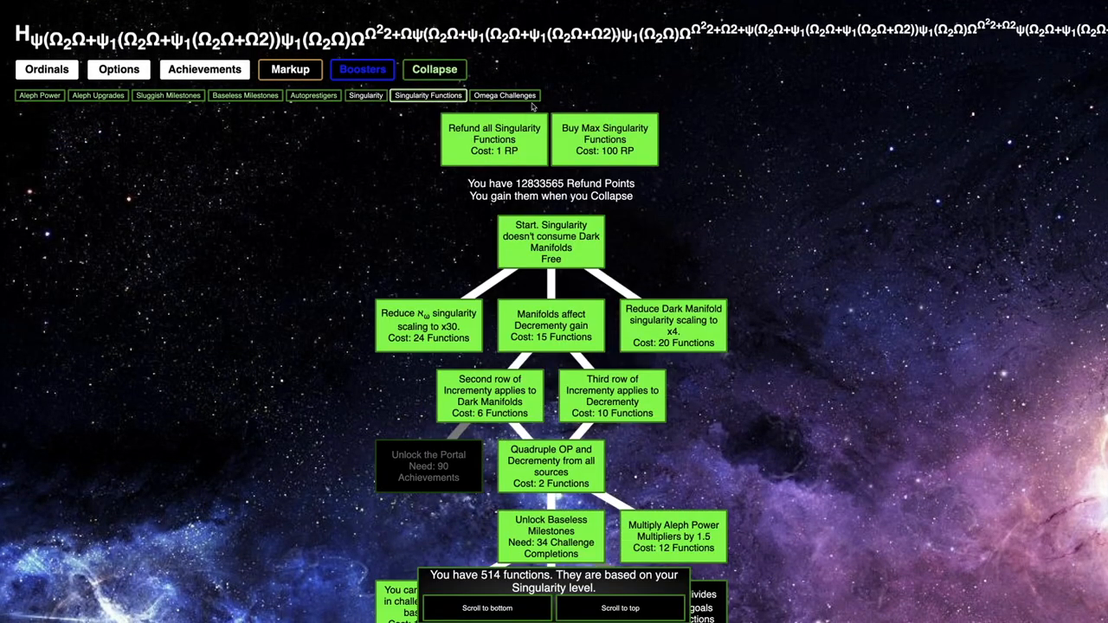
left_click(357, 96)
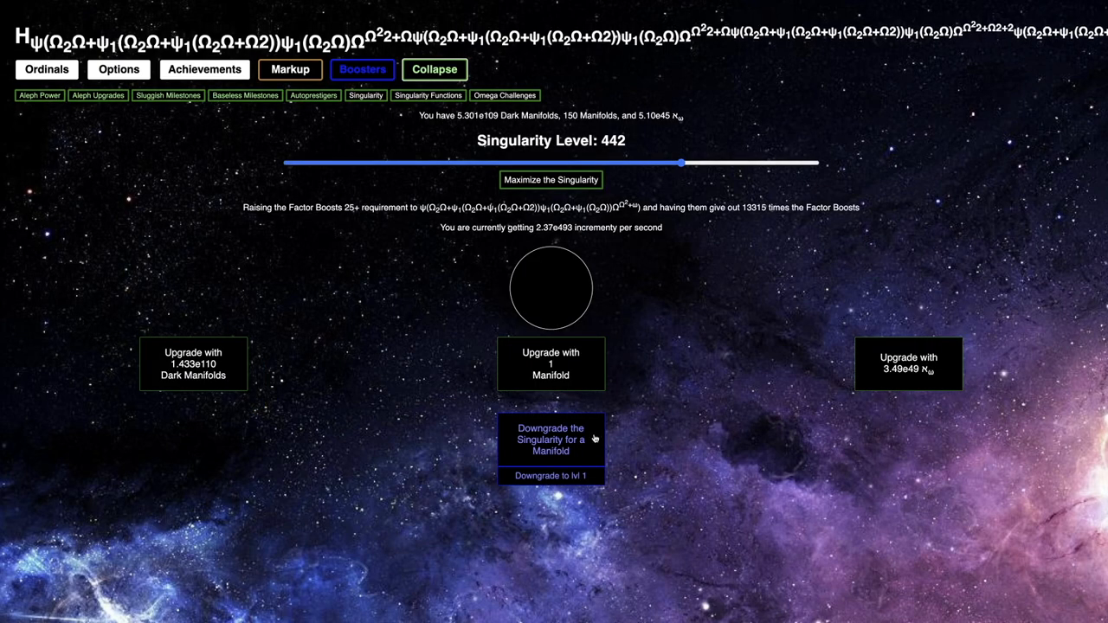
Downgrade the Singularity twice to level 360 and return to the challenges list
left_click(551, 440)
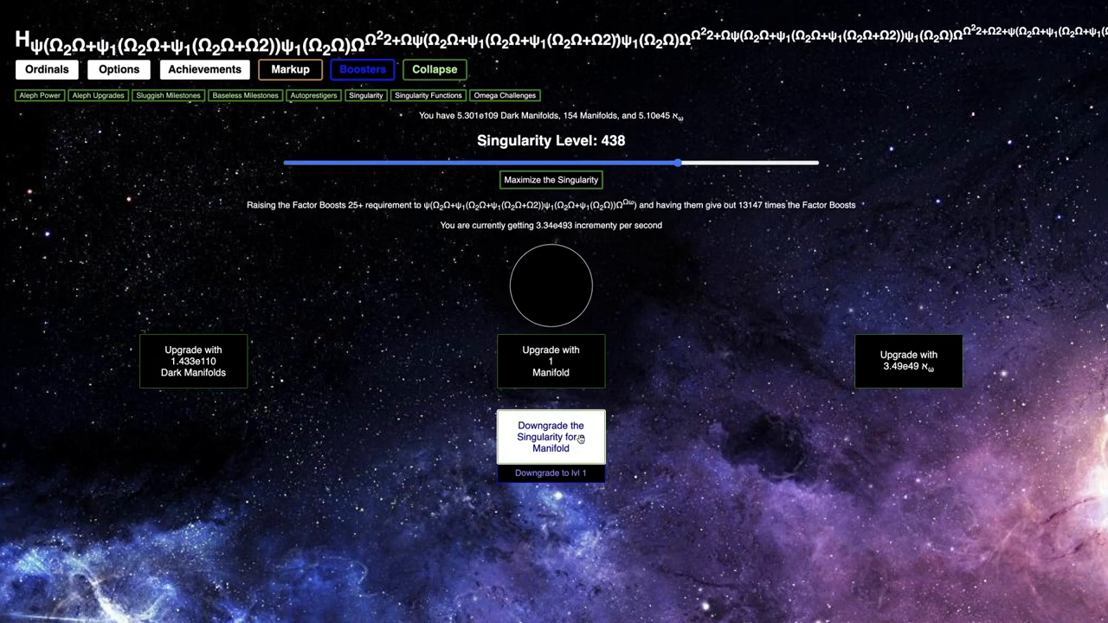
left_click(550, 438)
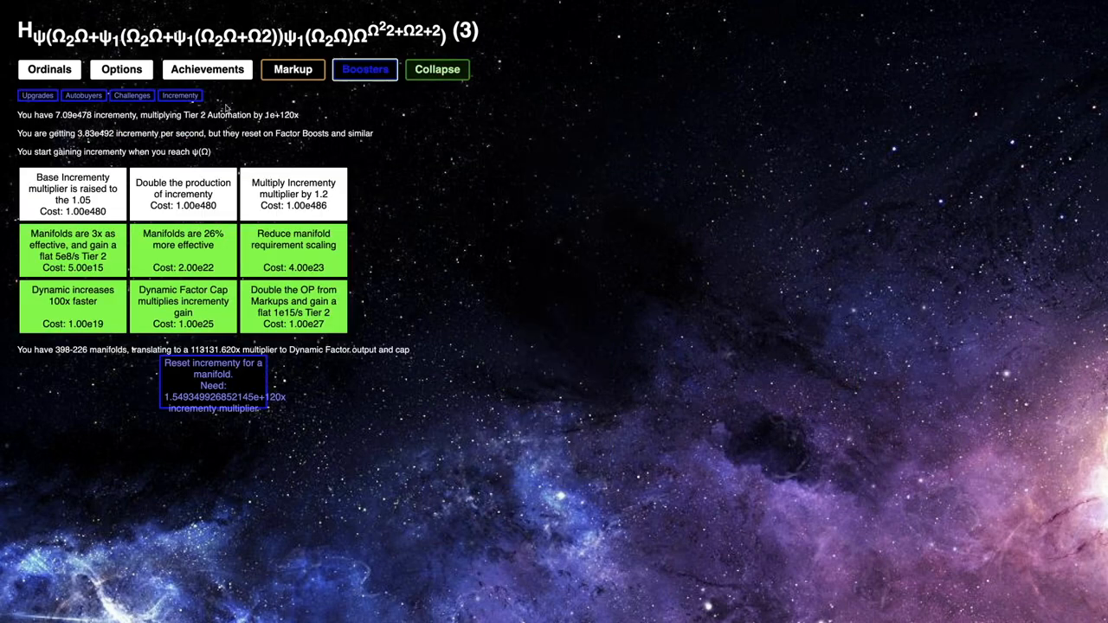
left_click(132, 95)
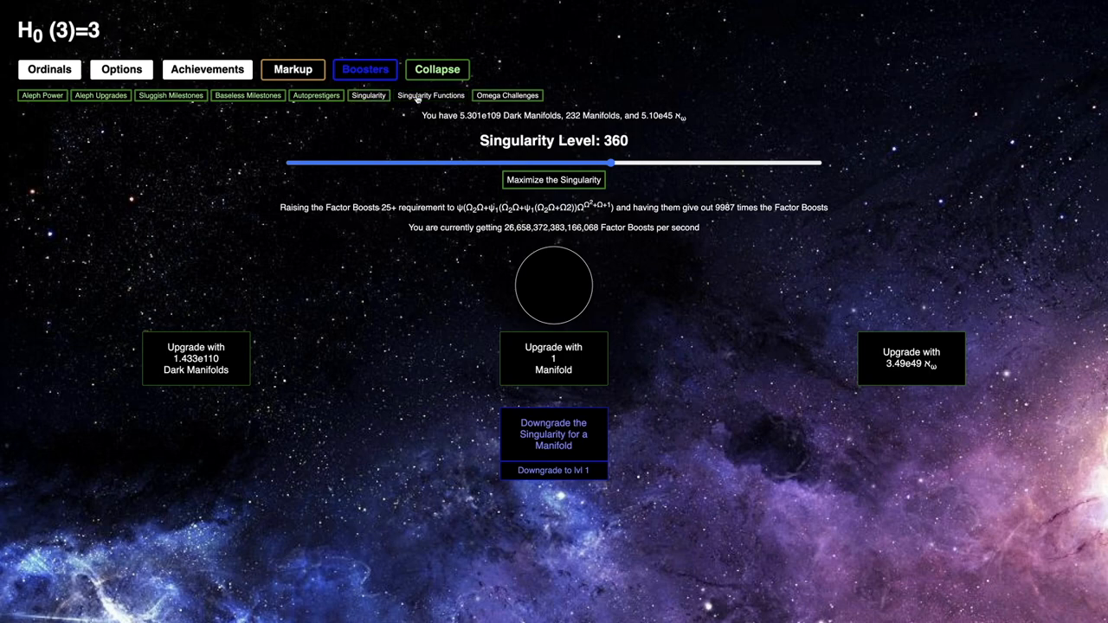
left_click(132, 95)
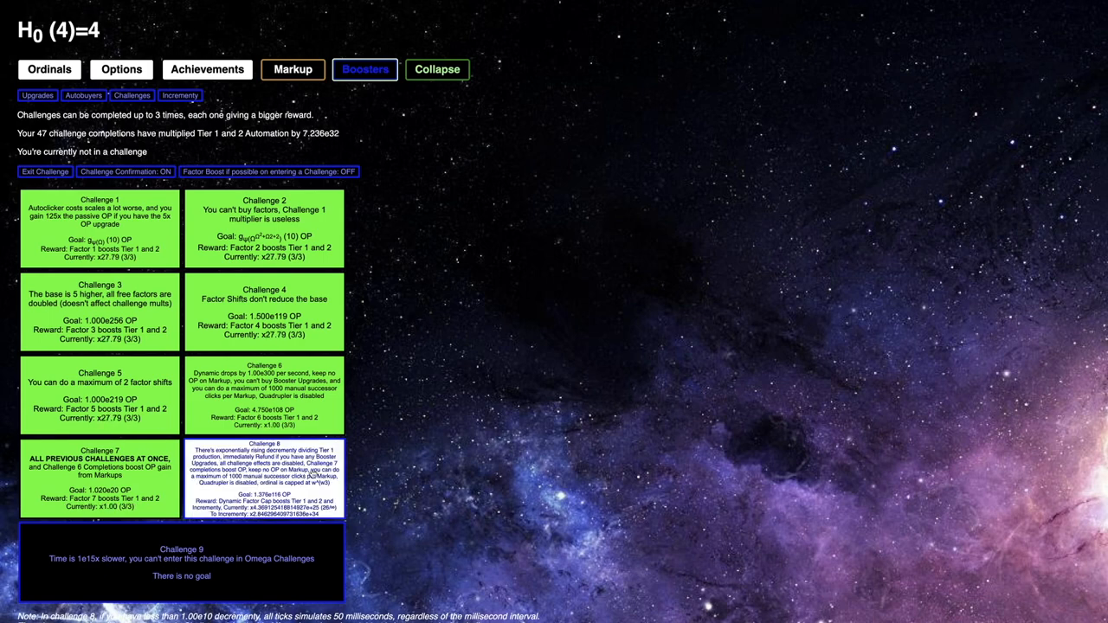
Reach 48 challenge completions, unlocking Two Challenging Days, and start Challenge 8
left_click(265, 488)
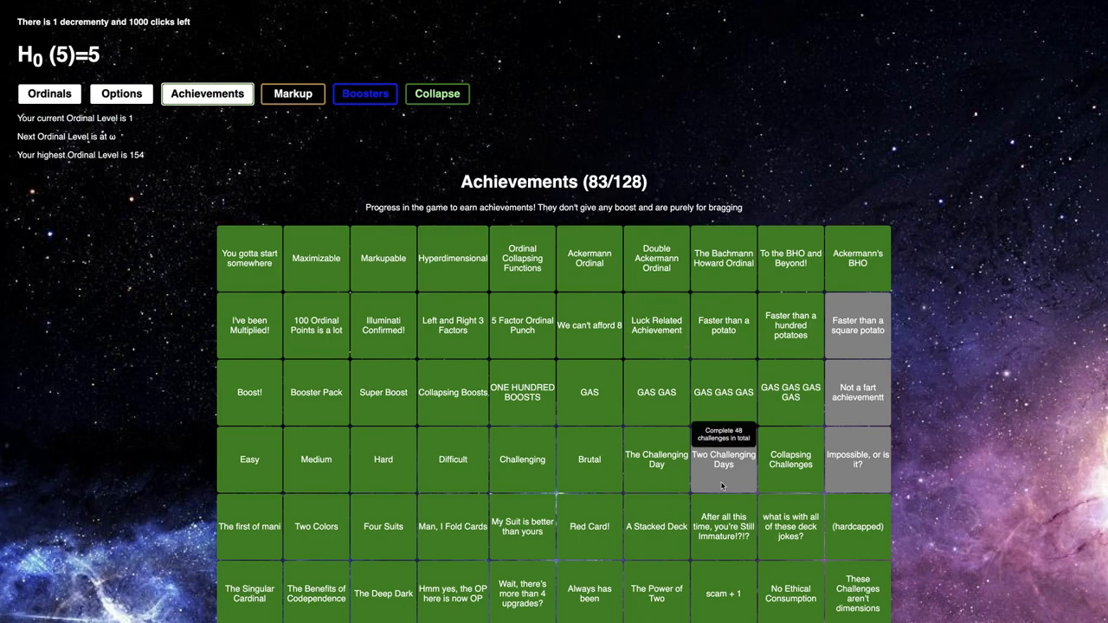
mouse_move(32, 192)
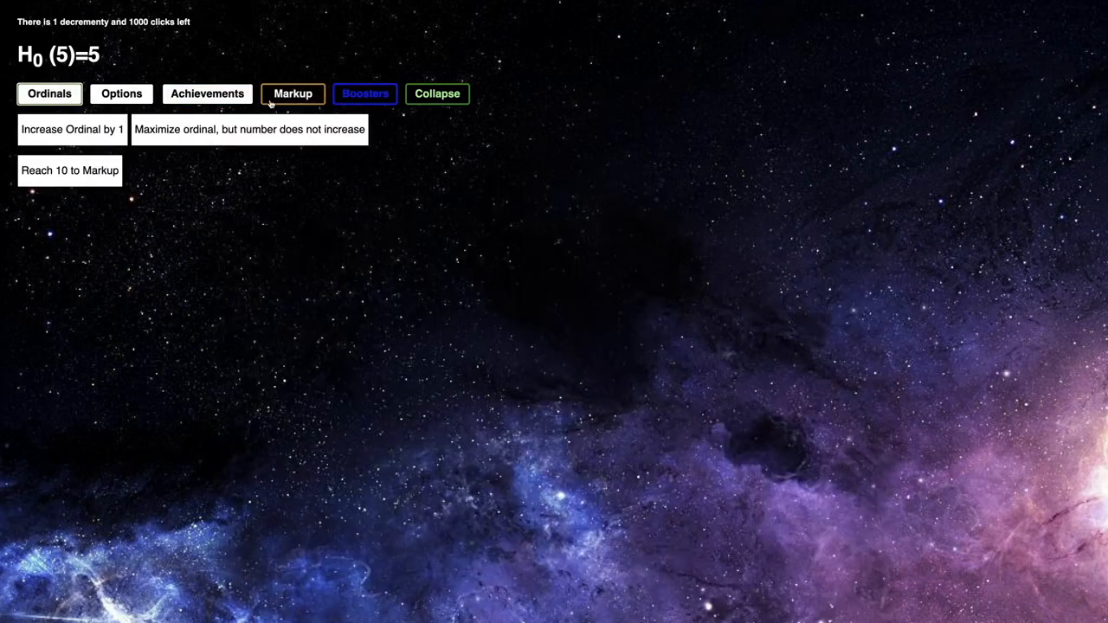
left_click(437, 93)
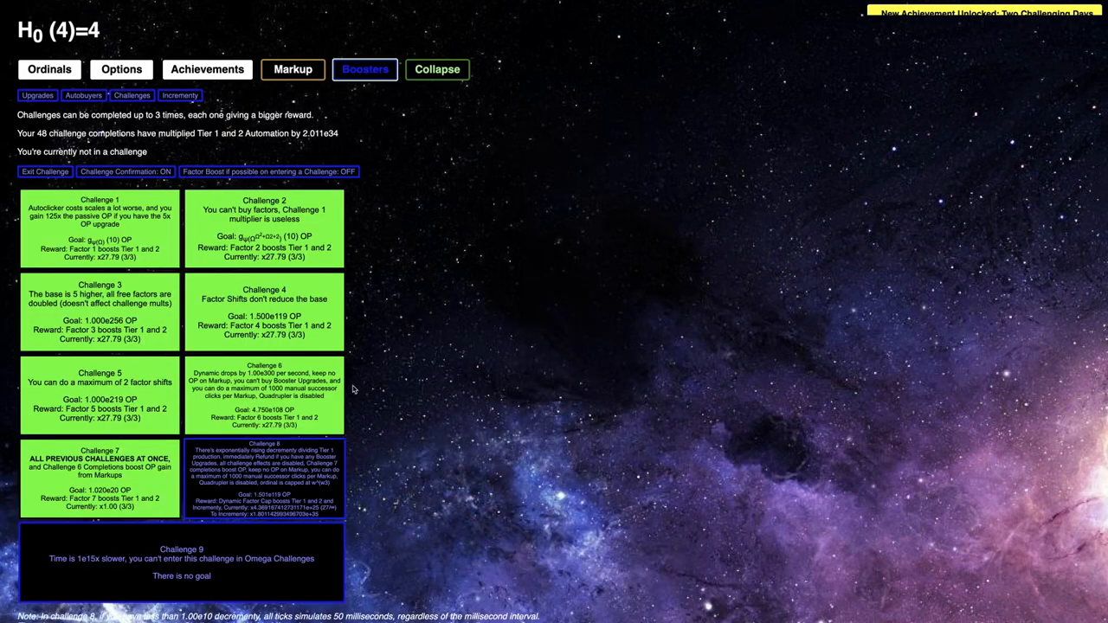
left_click(264, 489)
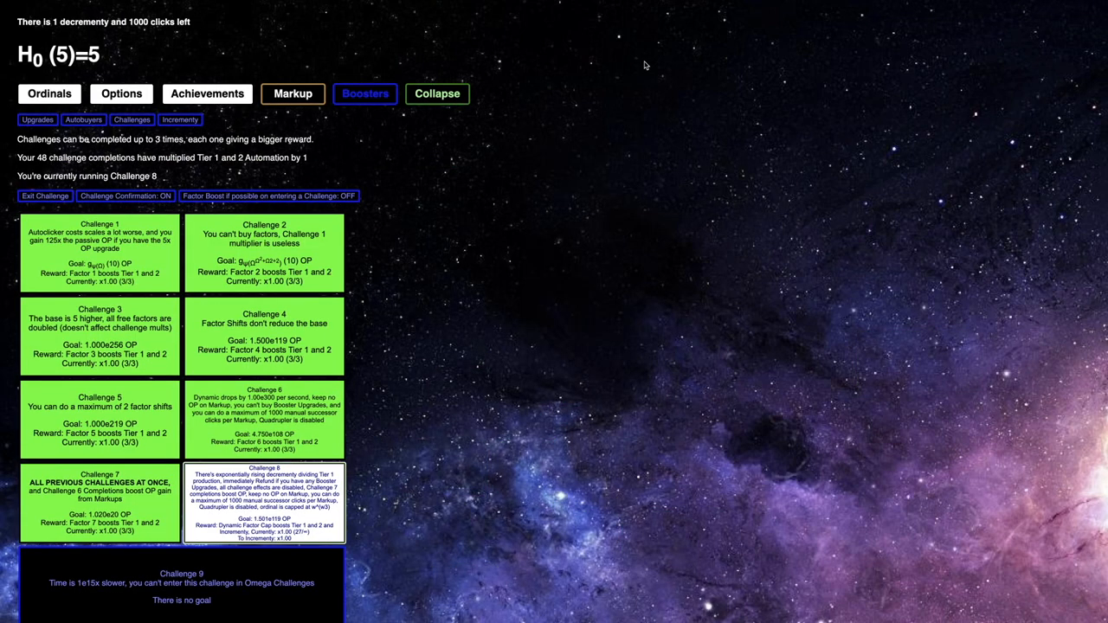
Upgrade the Singularity to level 376 with a Manifold, end Challenge 8, and check achievements (84/128)
left_click(48, 93)
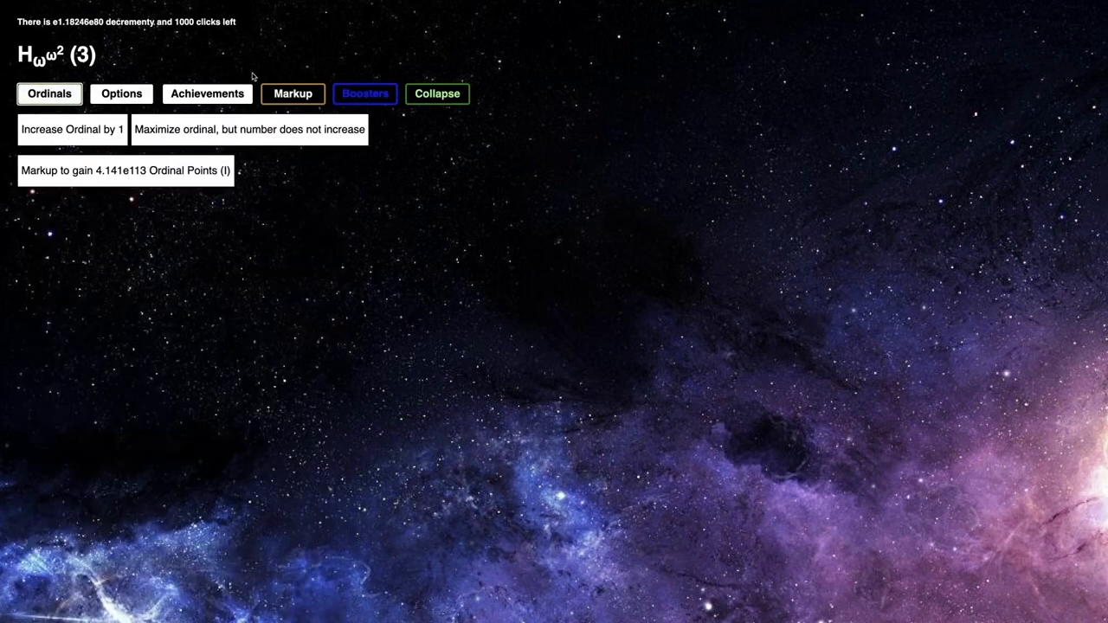
left_click(292, 93)
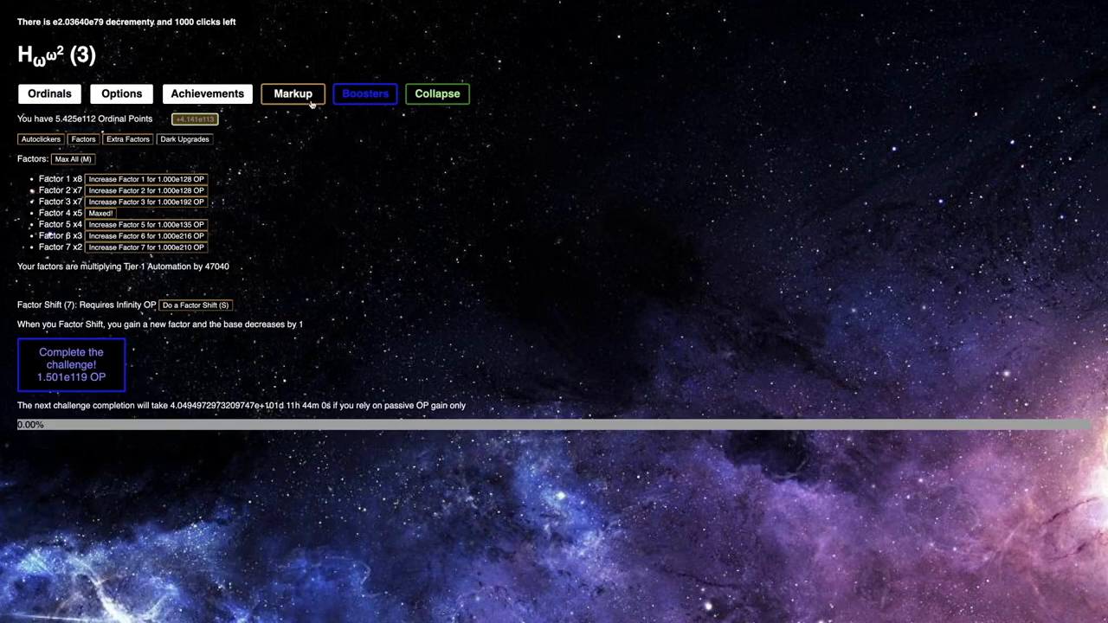
left_click(365, 93)
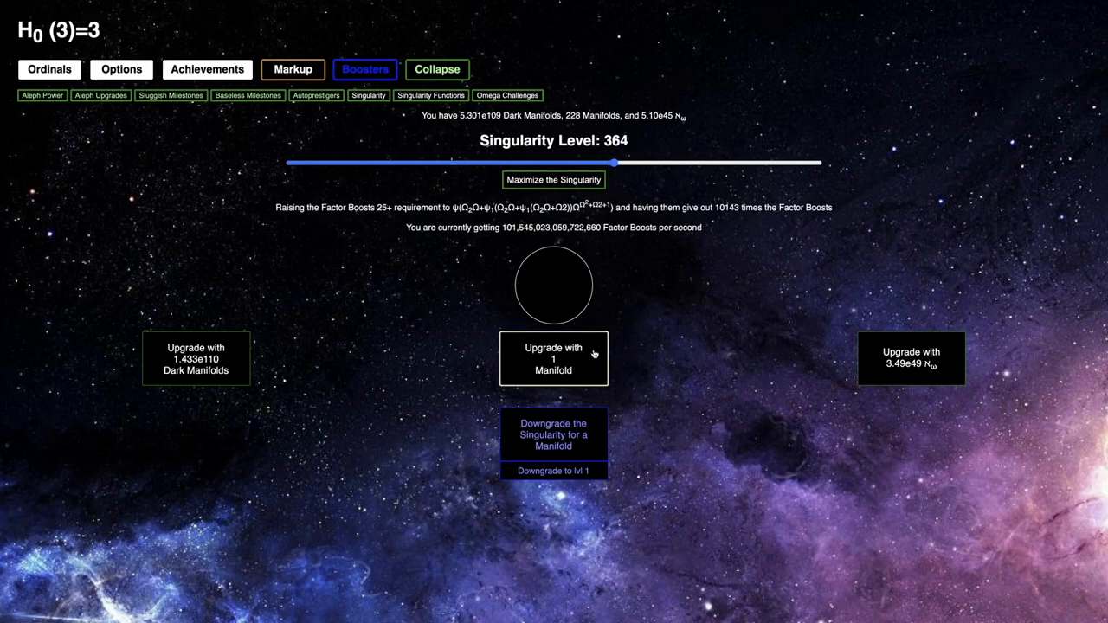
left_click(553, 358)
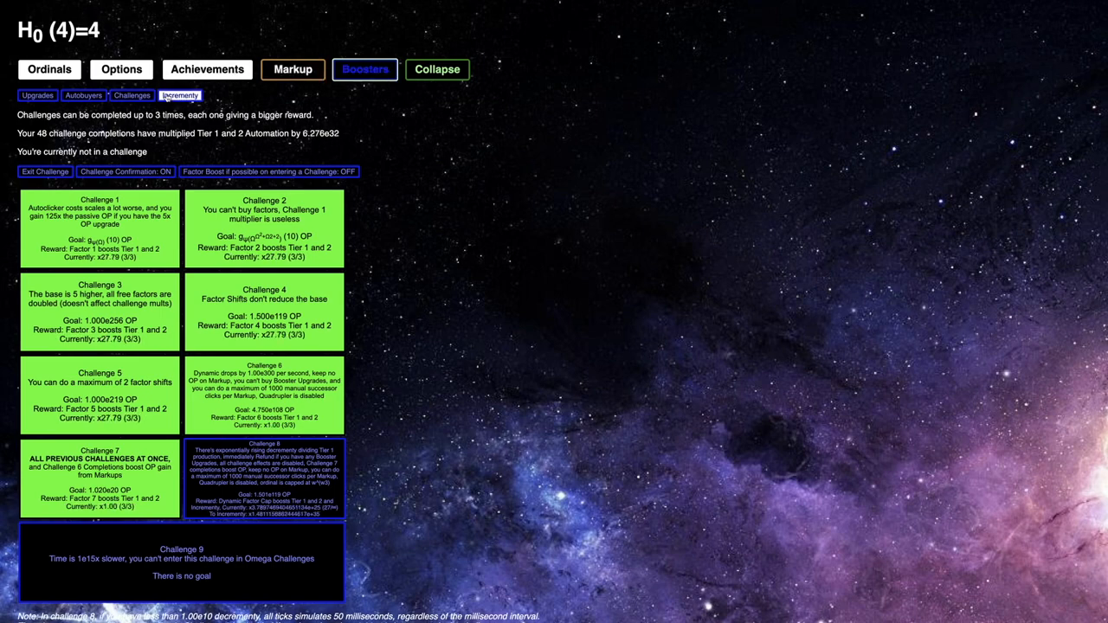
left_click(207, 69)
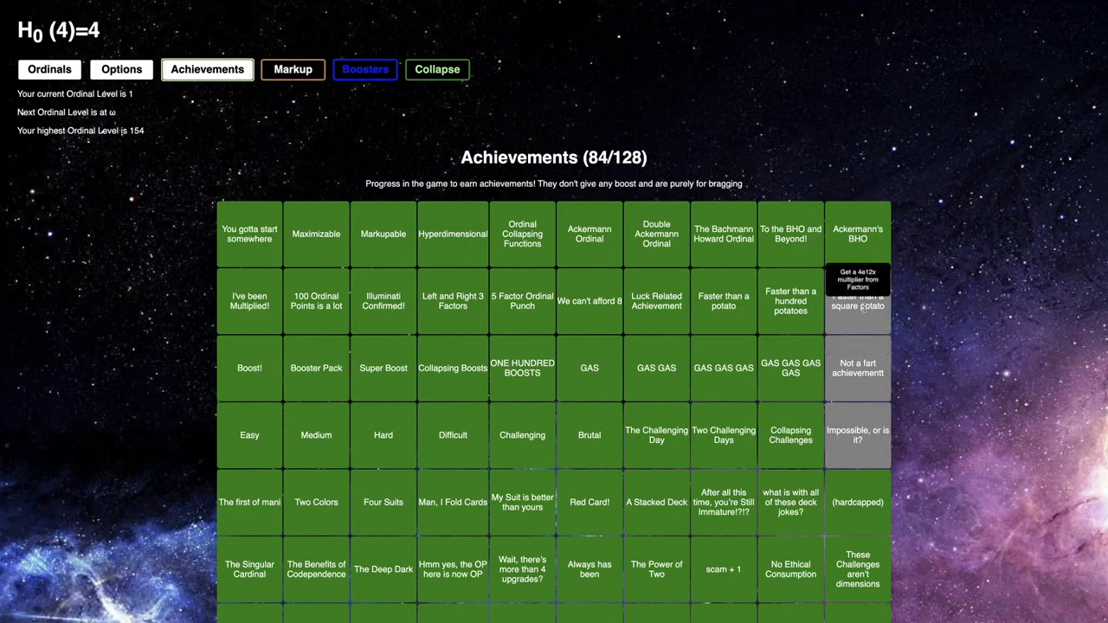
mouse_move(857, 368)
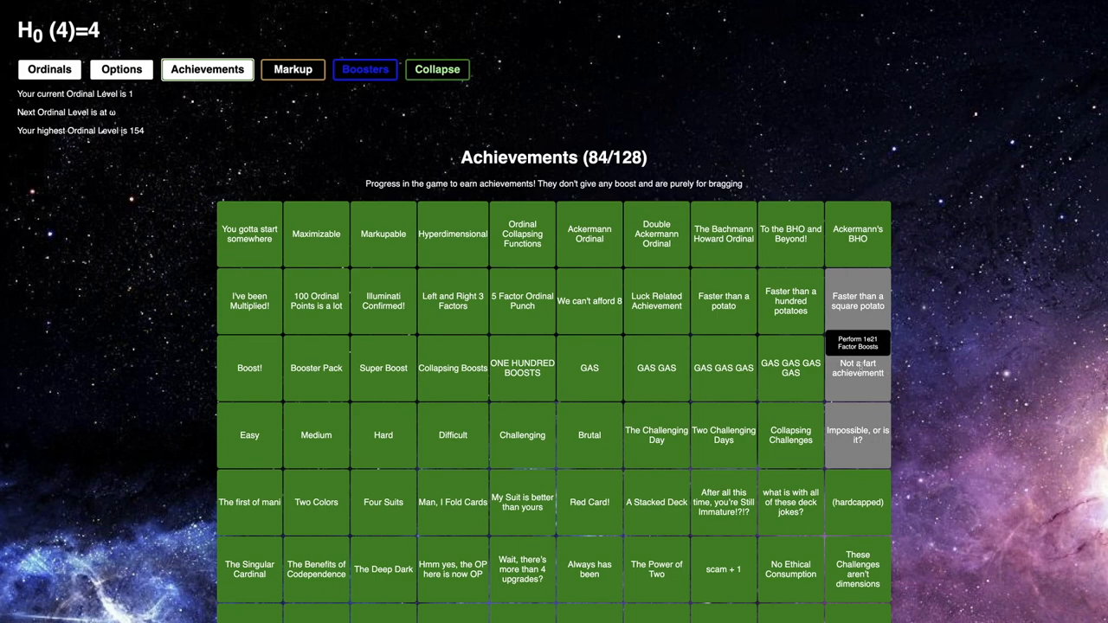
left_click(365, 69)
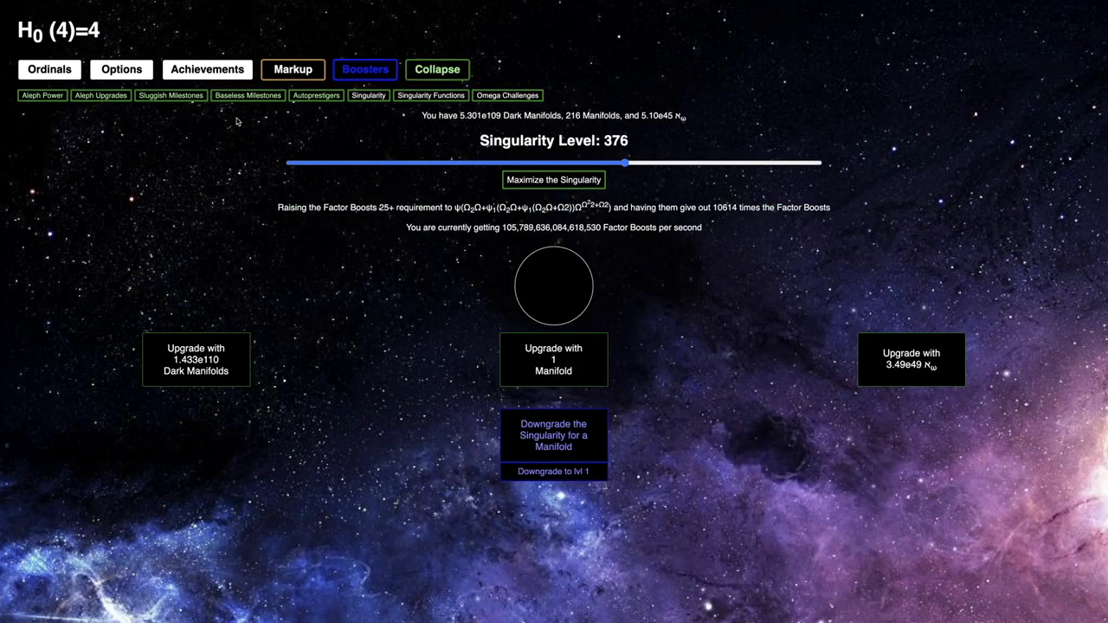
Check Factor Boost gain (~106 quadrillion/s) and scroll through the achievements grid
left_click(293, 69)
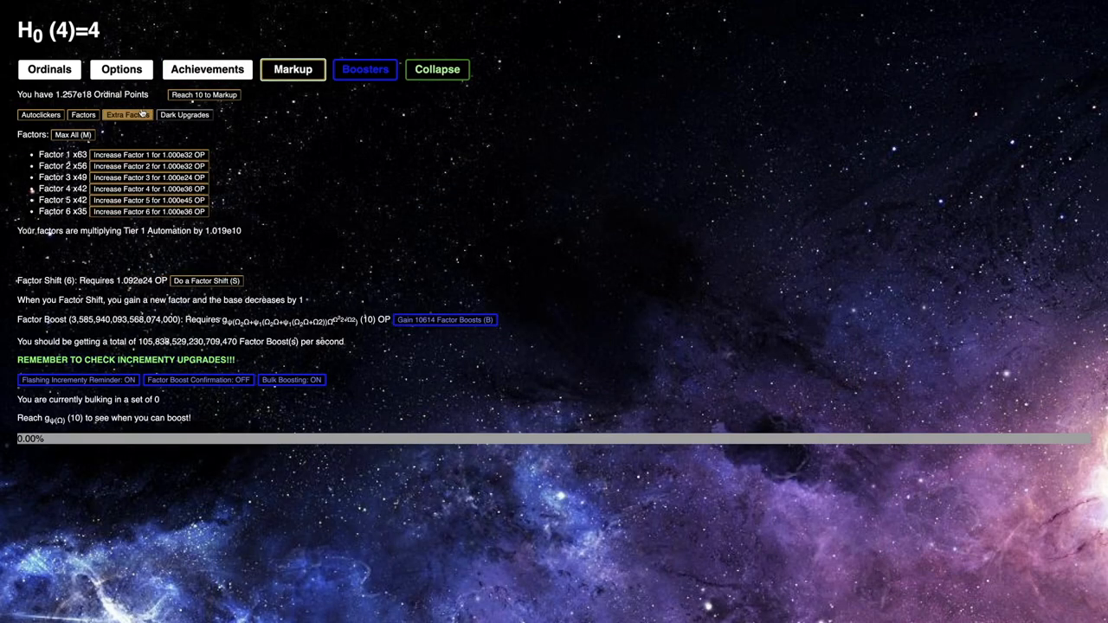
left_click(206, 281)
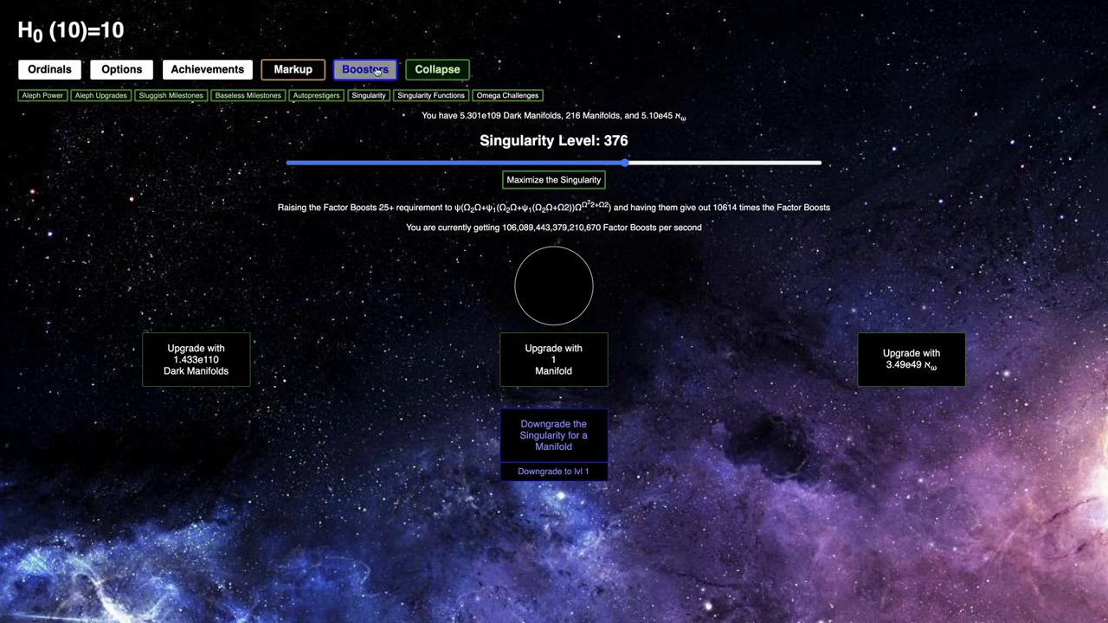
left_click(207, 69)
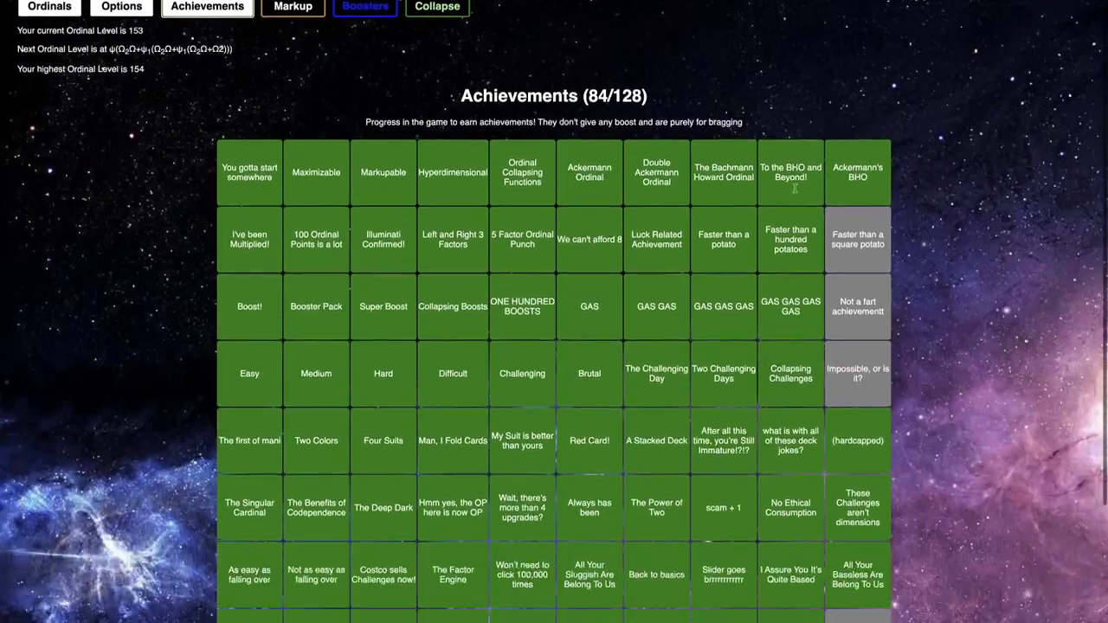
scroll("down", 3)
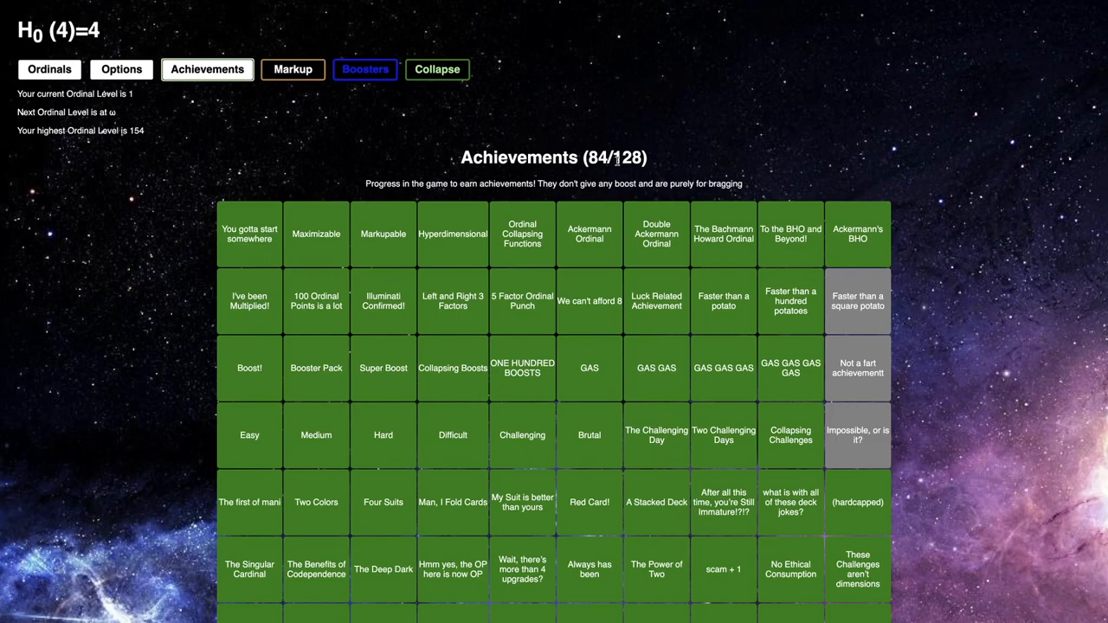
scroll("down", 3)
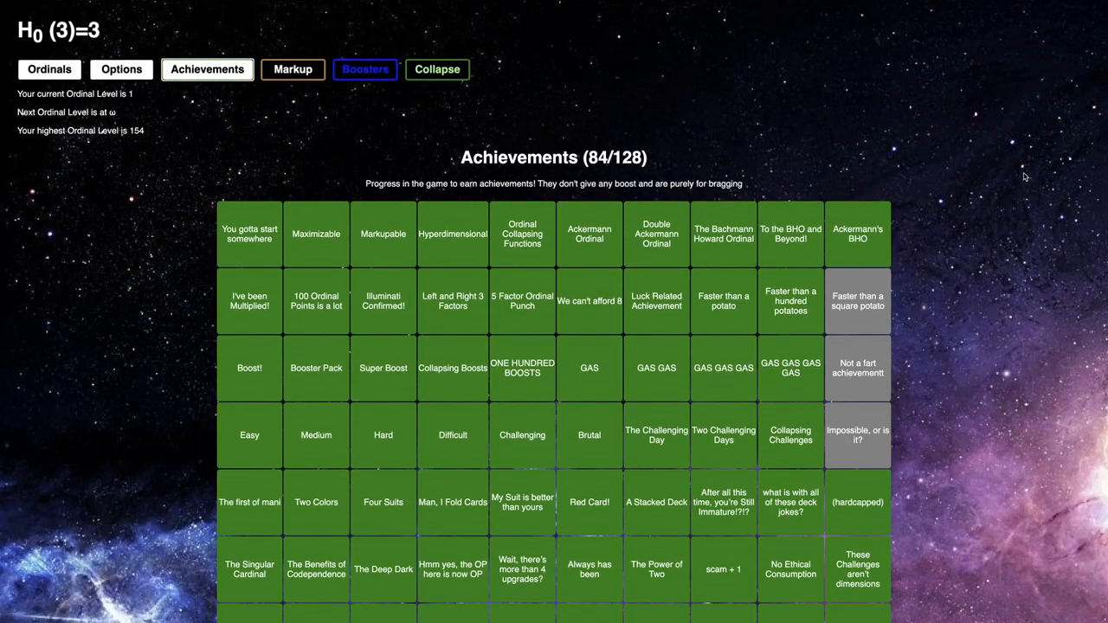
mouse_move(982, 245)
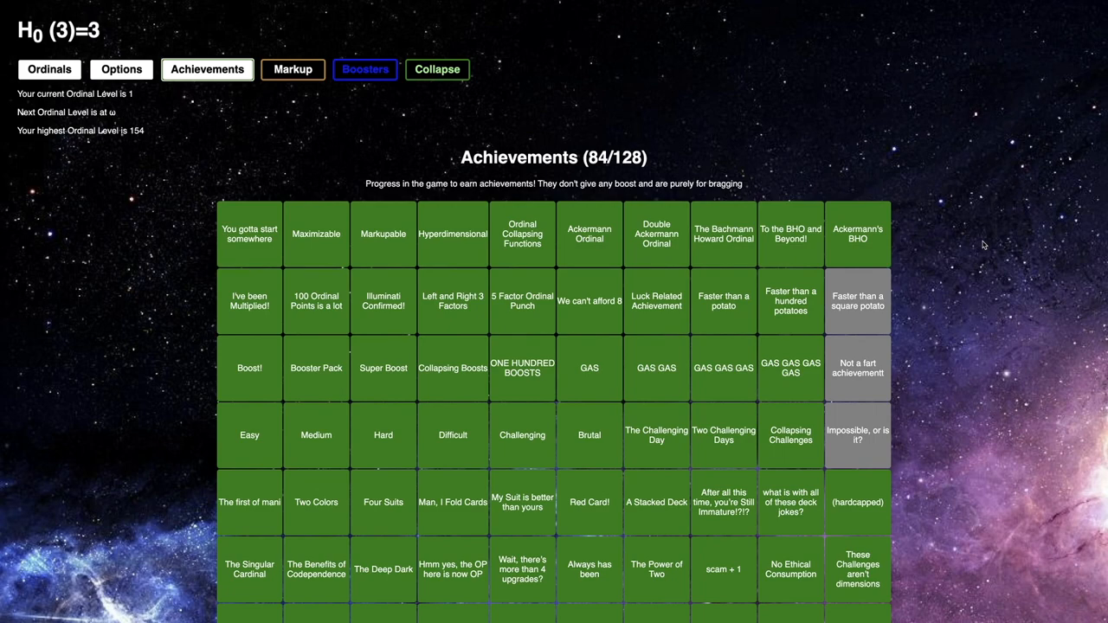